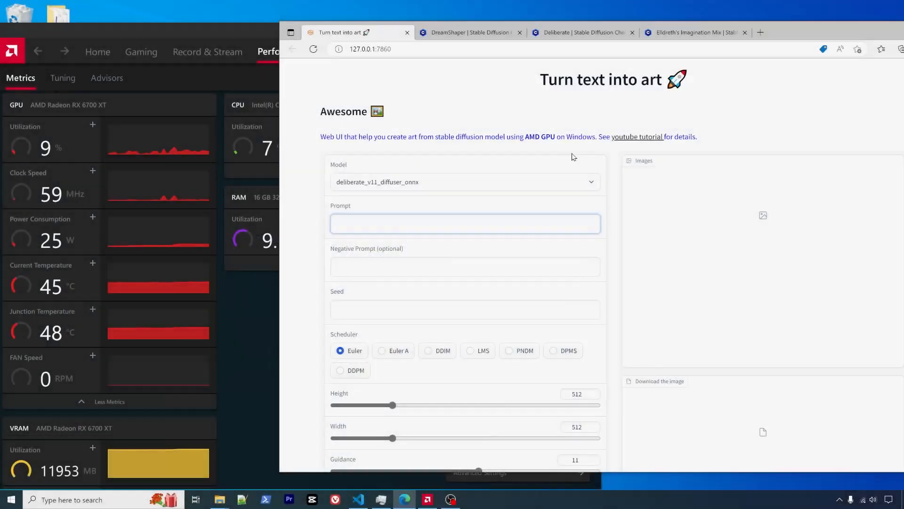
# - Open Civitai's DreamShaper model page
pyautogui.click(466, 223)
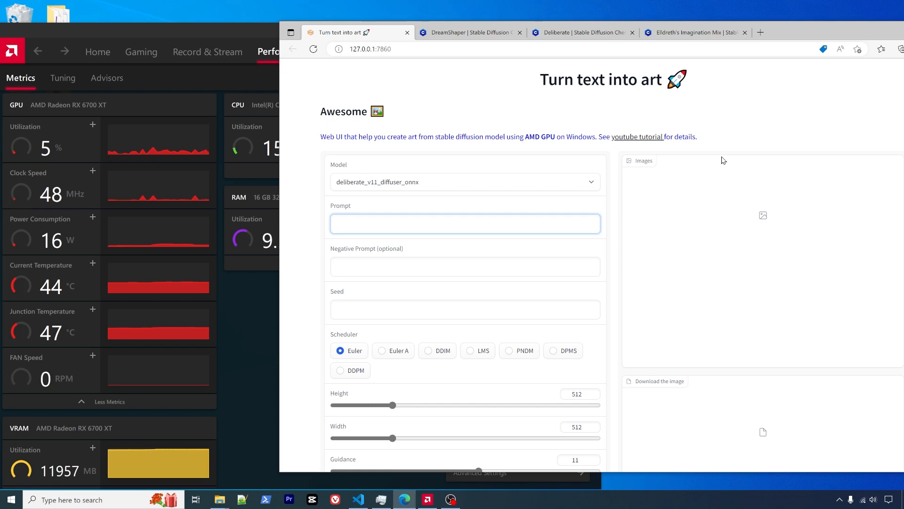
pyautogui.moveTo(656, 150)
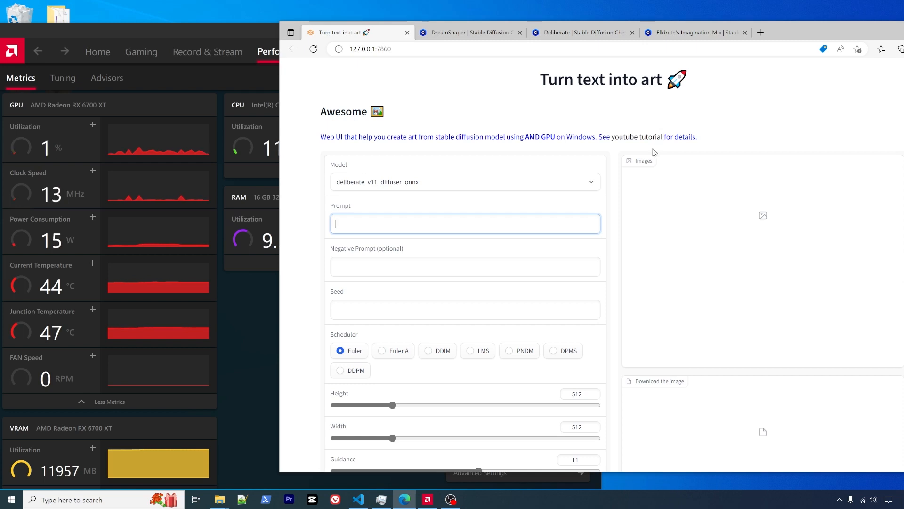
pyautogui.moveTo(630, 148)
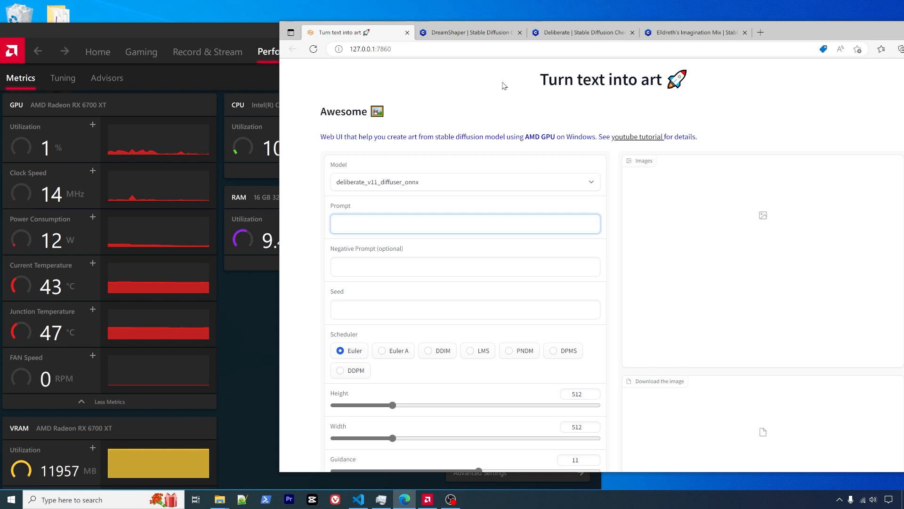
pyautogui.moveTo(450, 269)
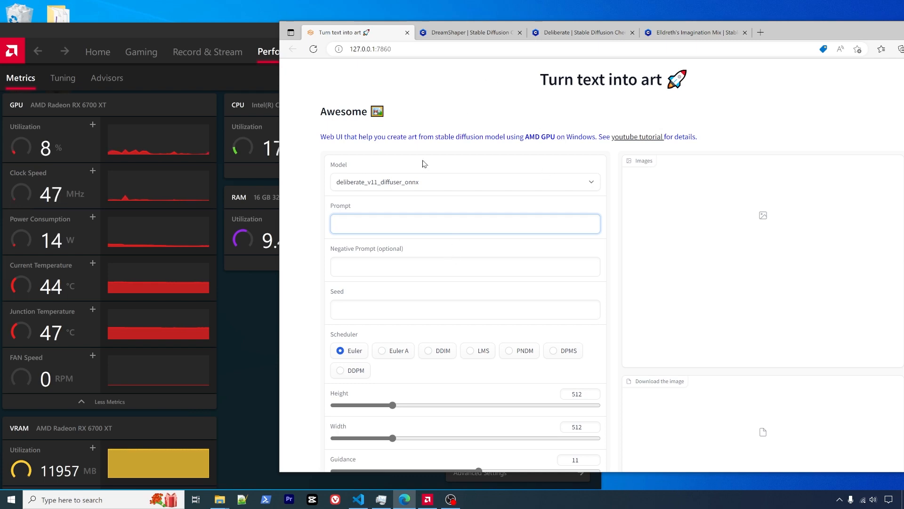
pyautogui.click(466, 223)
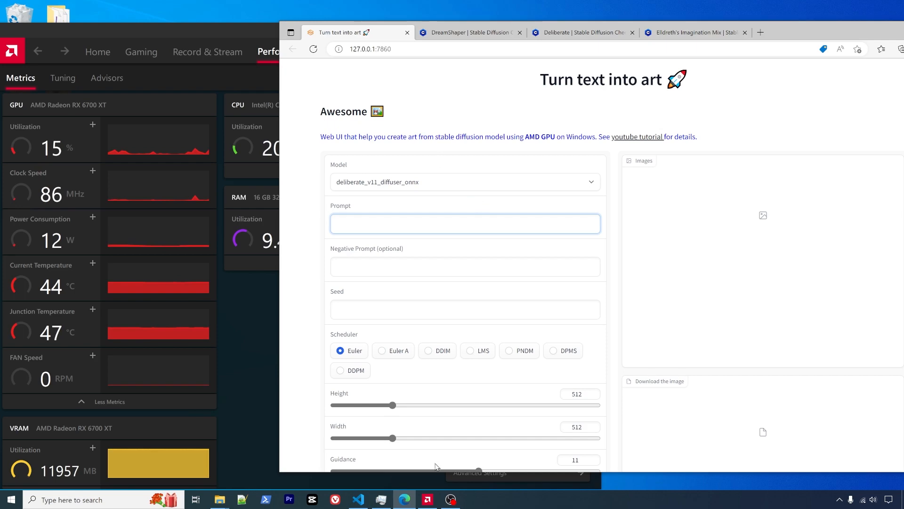
pyautogui.click(358, 498)
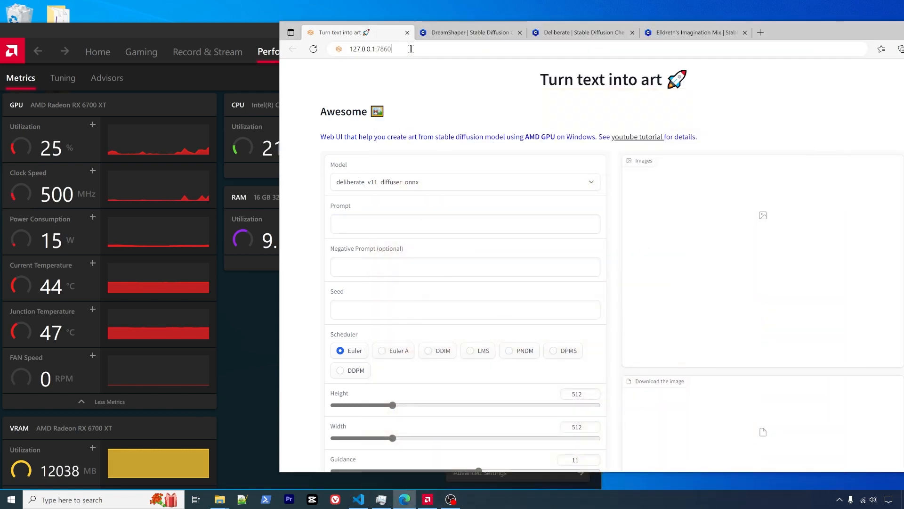
pyautogui.click(397, 49)
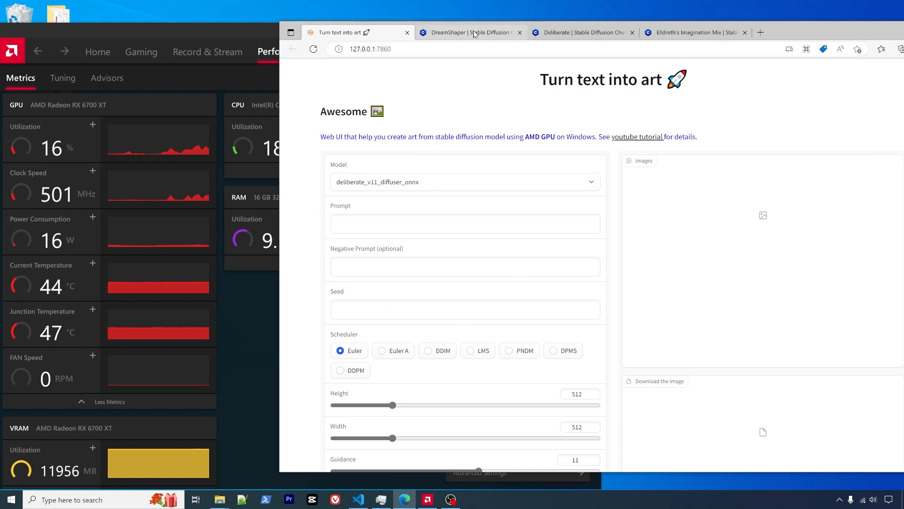
pyautogui.click(472, 32)
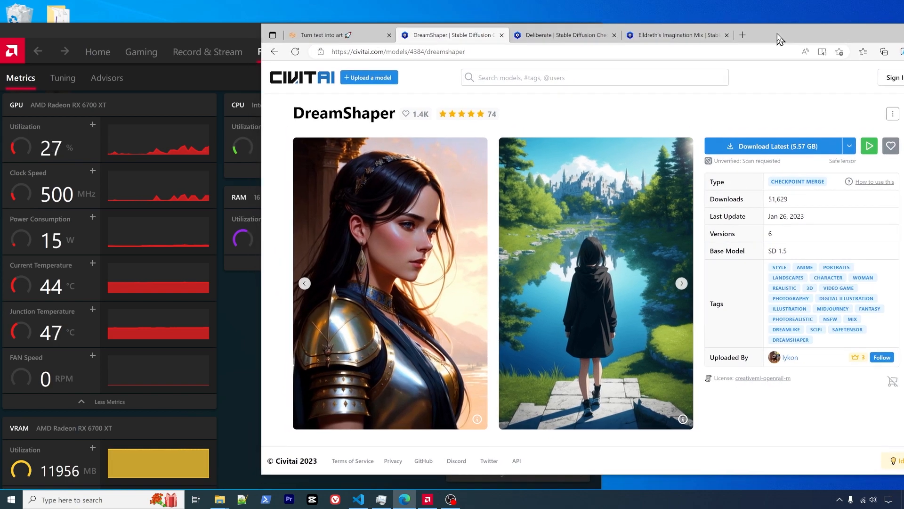
# - Select dreamshaper_332BakedVaeClipFix_diffuser_onnx as the web UI model
pyautogui.click(323, 35)
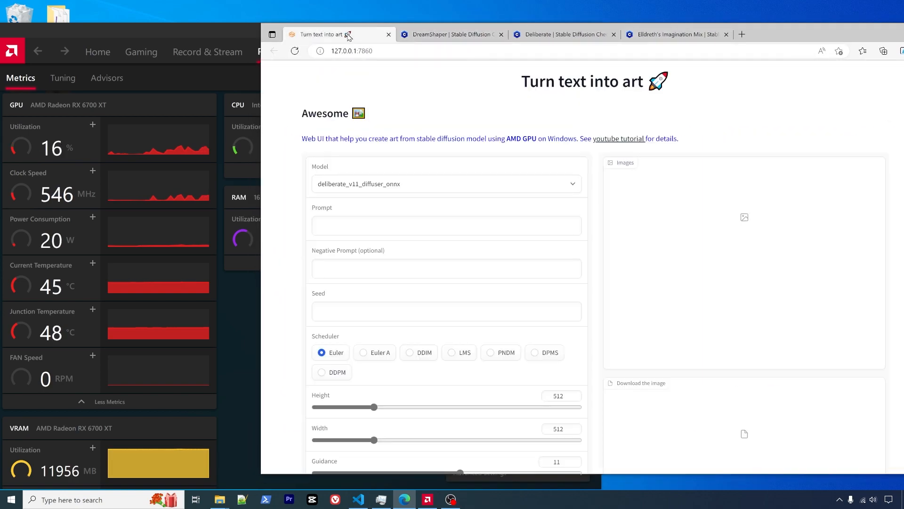
pyautogui.click(447, 184)
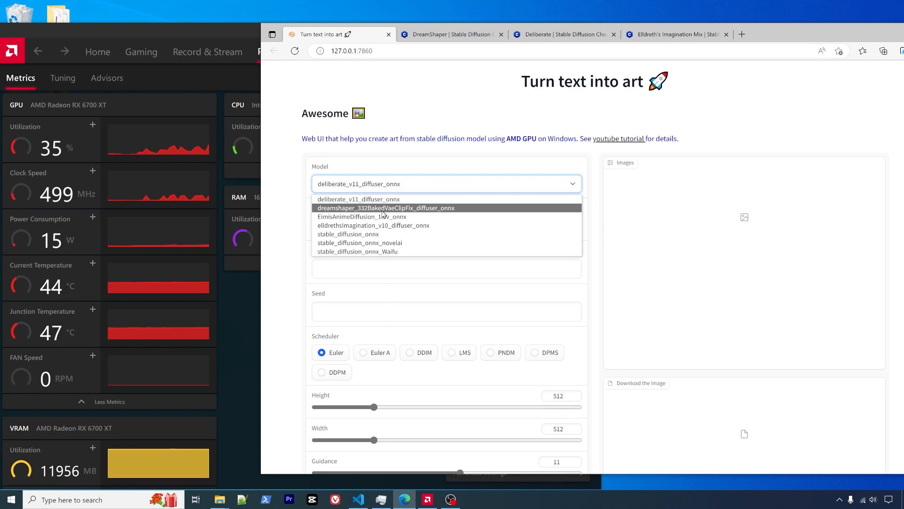
pyautogui.click(451, 34)
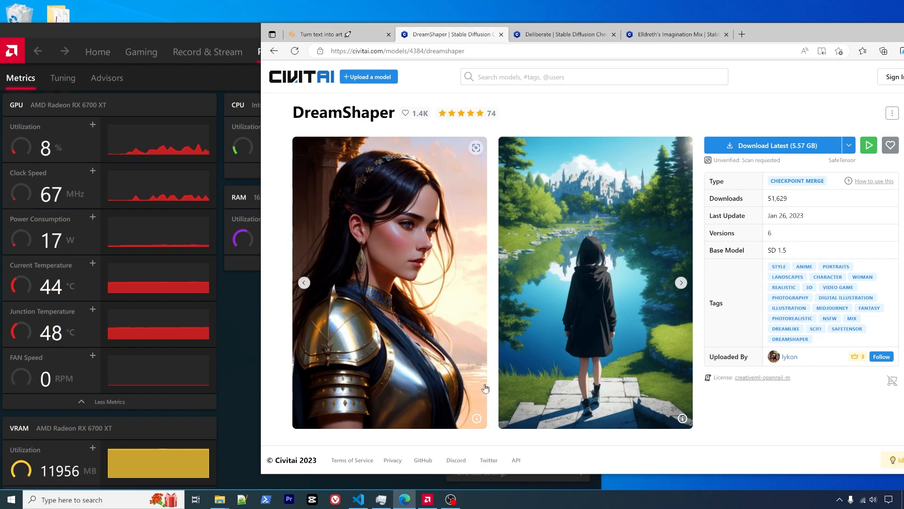
# - Paste the DreamShaper example image's prompt and negative prompt into the web UI form
pyautogui.scroll(-3)
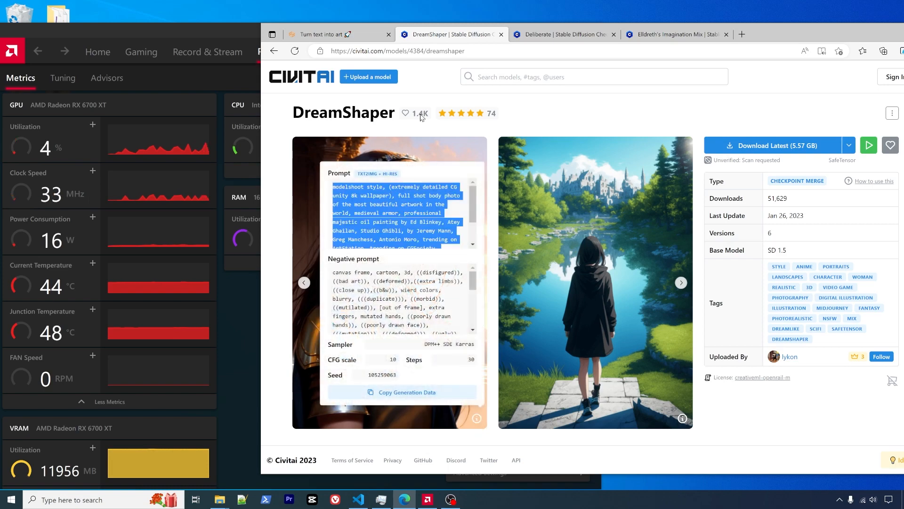
pyautogui.click(323, 34)
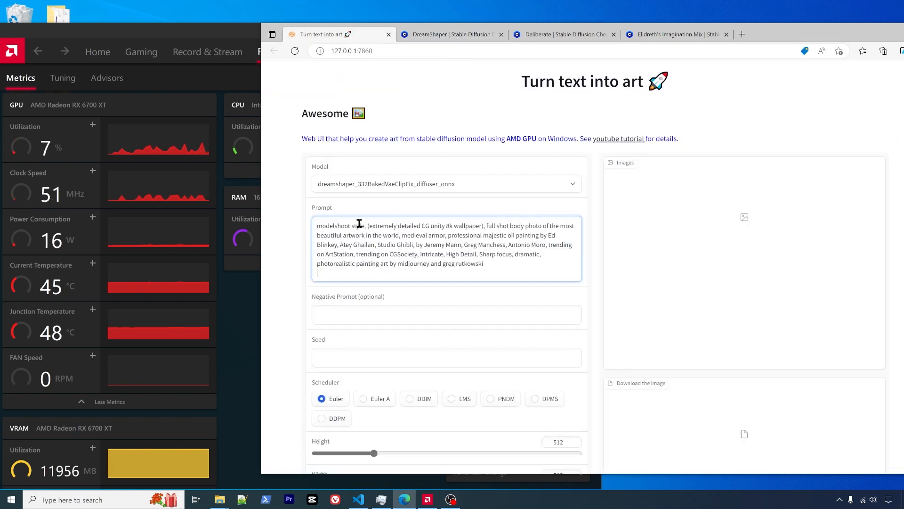
pyautogui.click(451, 34)
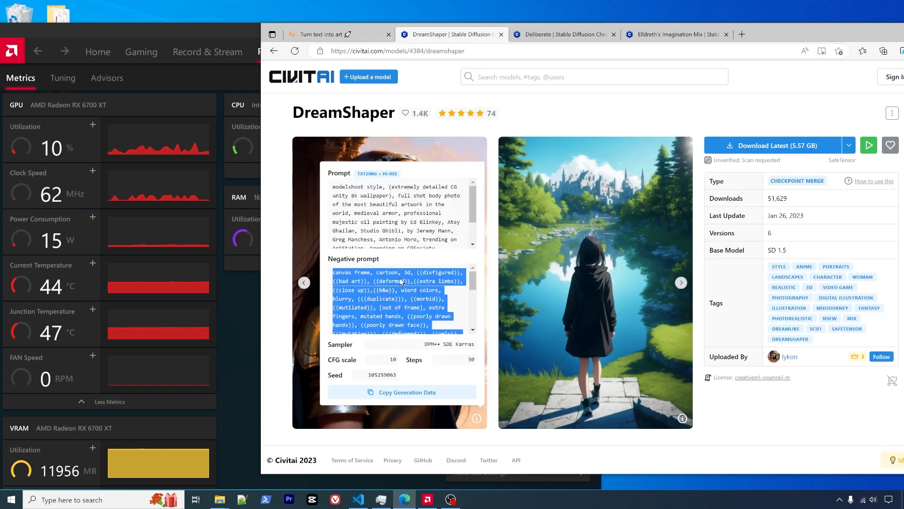
pyautogui.click(327, 34)
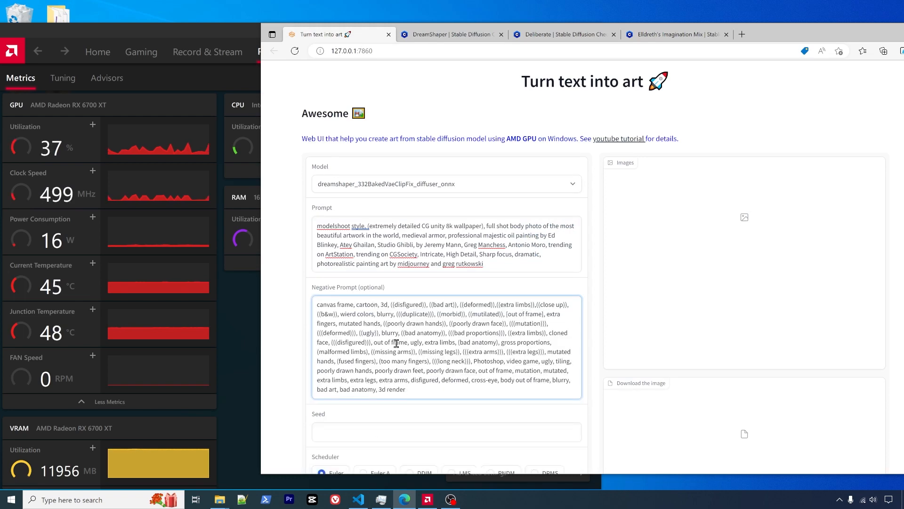
pyautogui.scroll(-3)
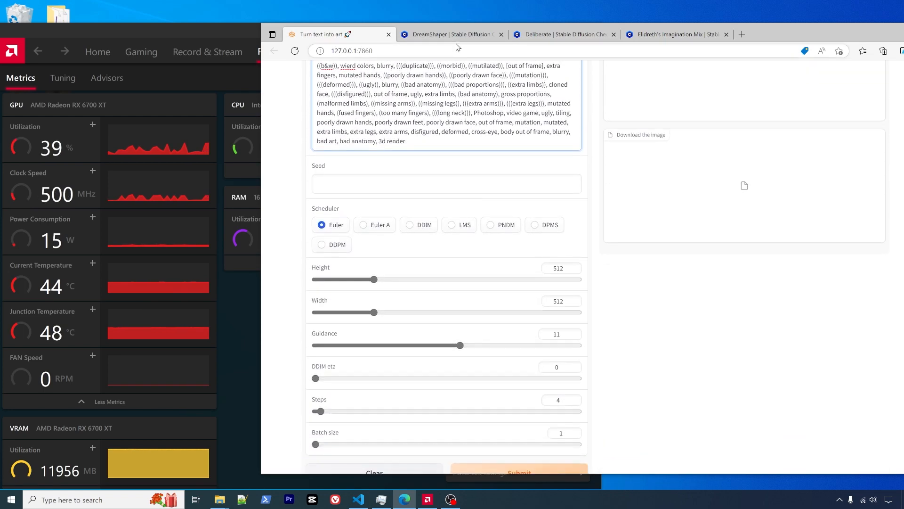
pyautogui.click(451, 35)
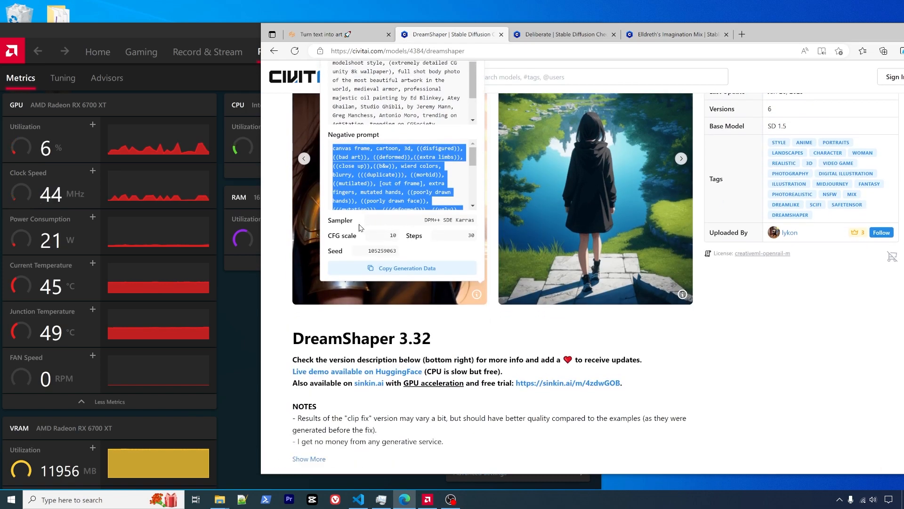
pyautogui.moveTo(418, 225)
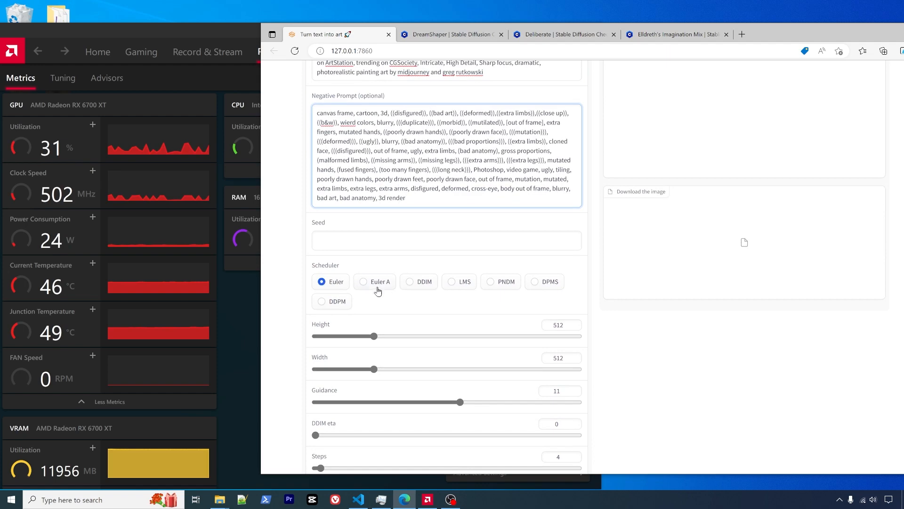
# - Choose the Euler A scheduler, guidance 10 and 30 steps
pyautogui.click(363, 282)
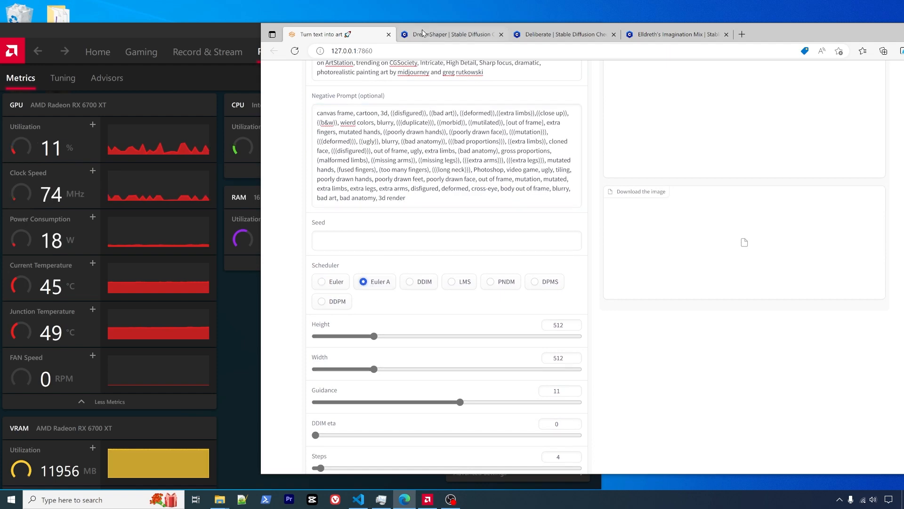
pyautogui.click(452, 35)
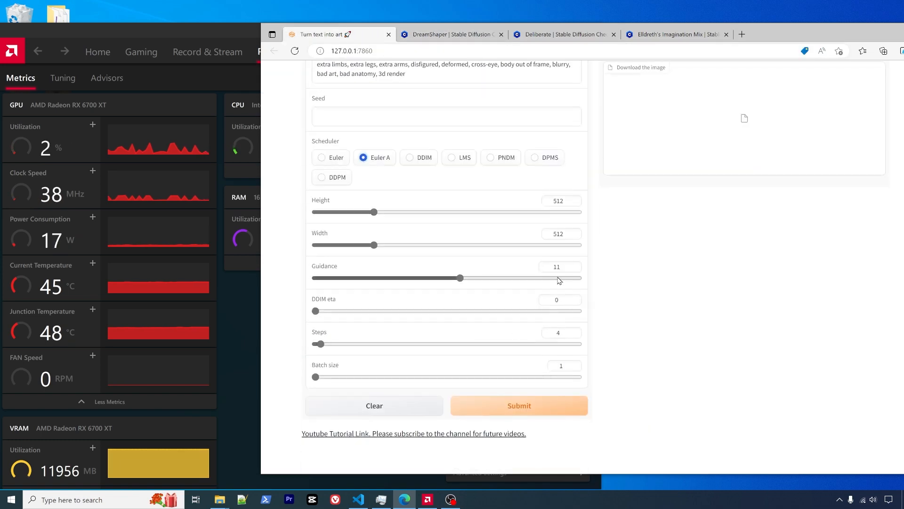
pyautogui.moveTo(459, 278); pyautogui.dragTo(447, 278)
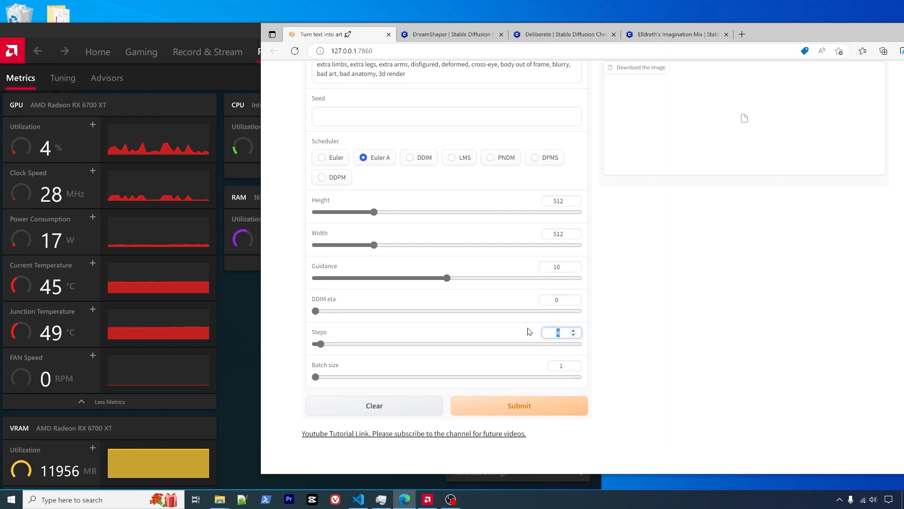
pyautogui.write('30')
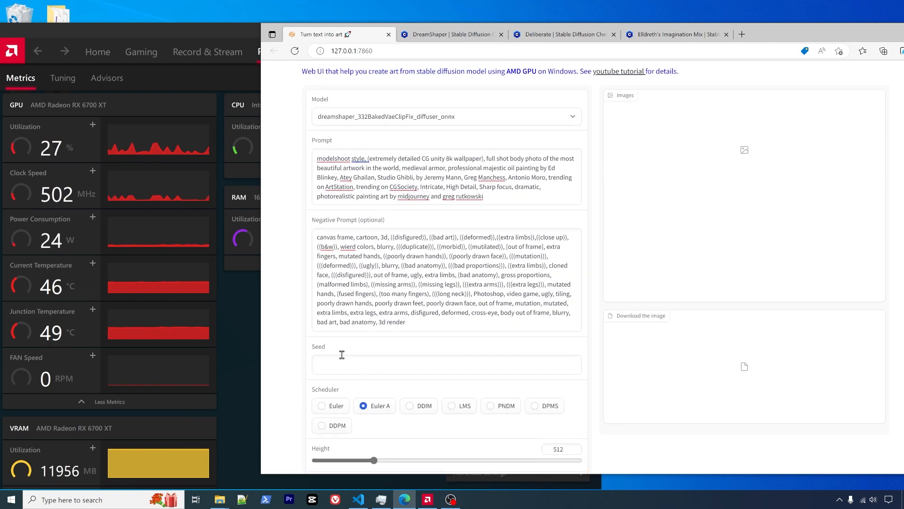
pyautogui.scroll(-3)
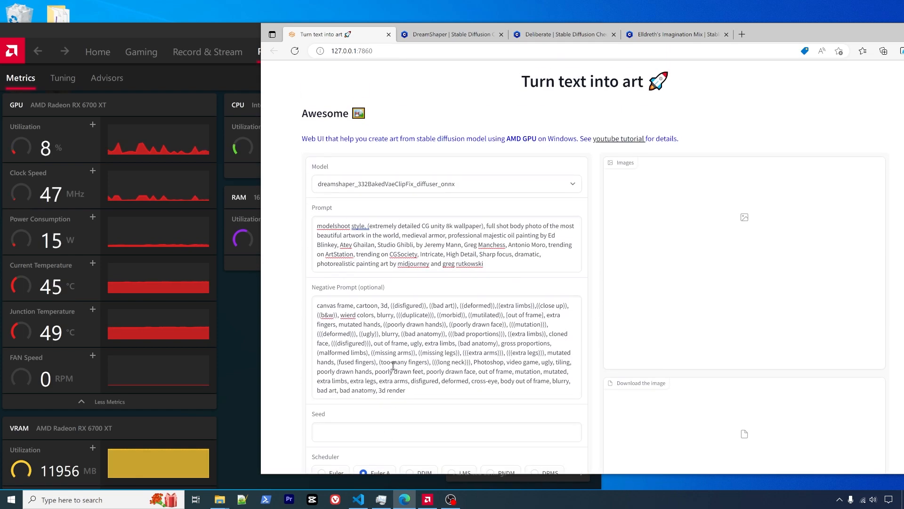
# - Submit the DreamShaper generation and view the DreamShaper Civitai page while it runs
pyautogui.scroll(-3)
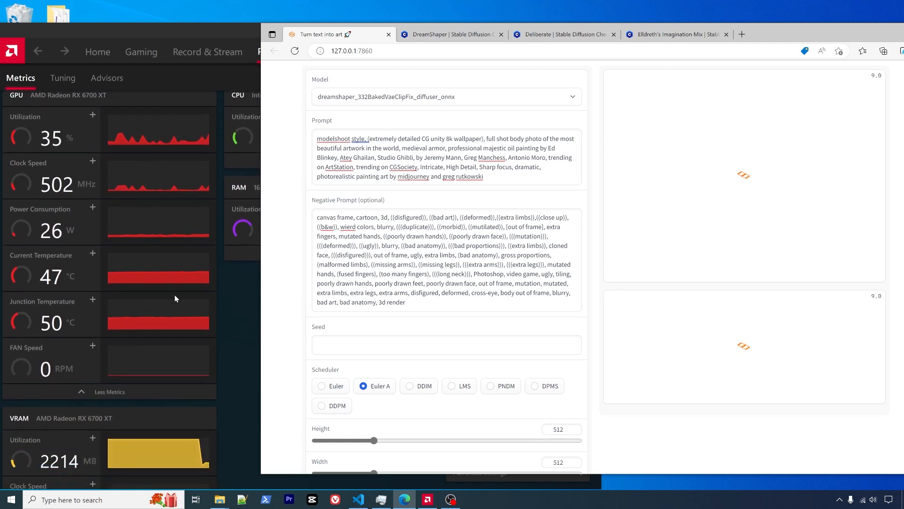
pyautogui.moveTo(220, 377)
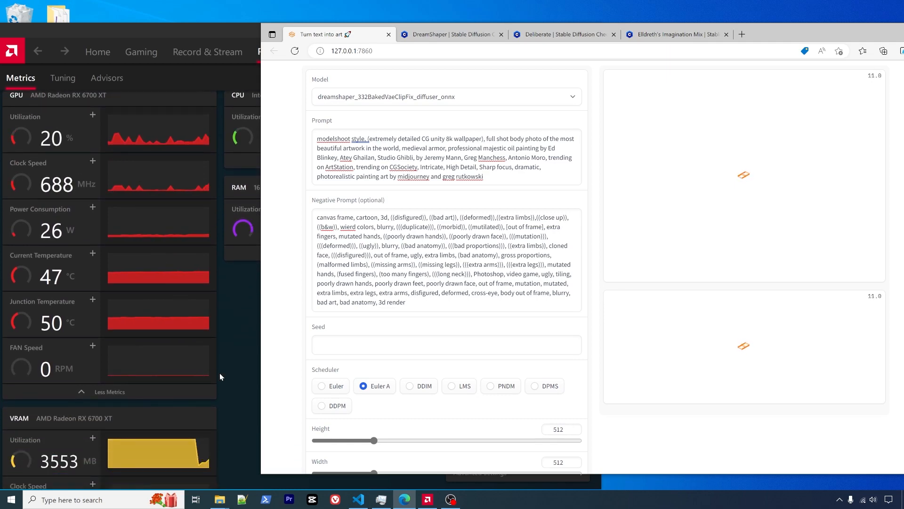
pyautogui.click(359, 499)
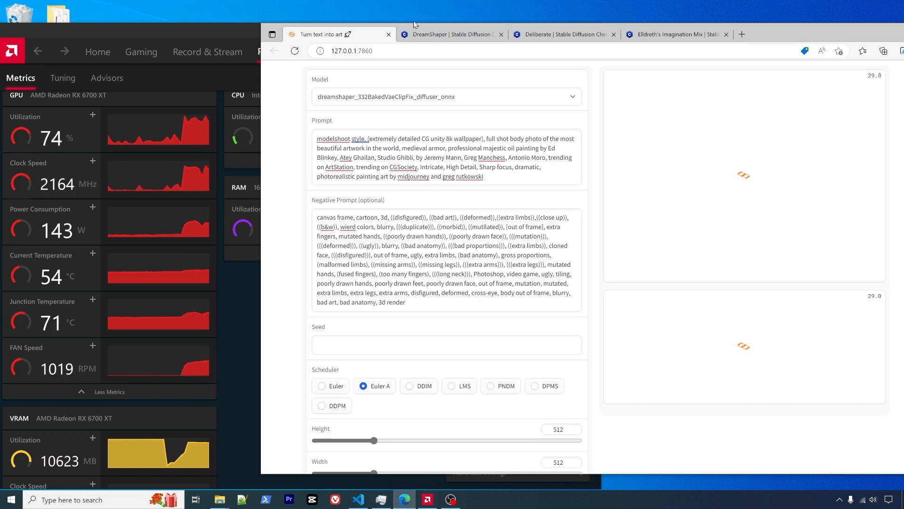
pyautogui.click(447, 34)
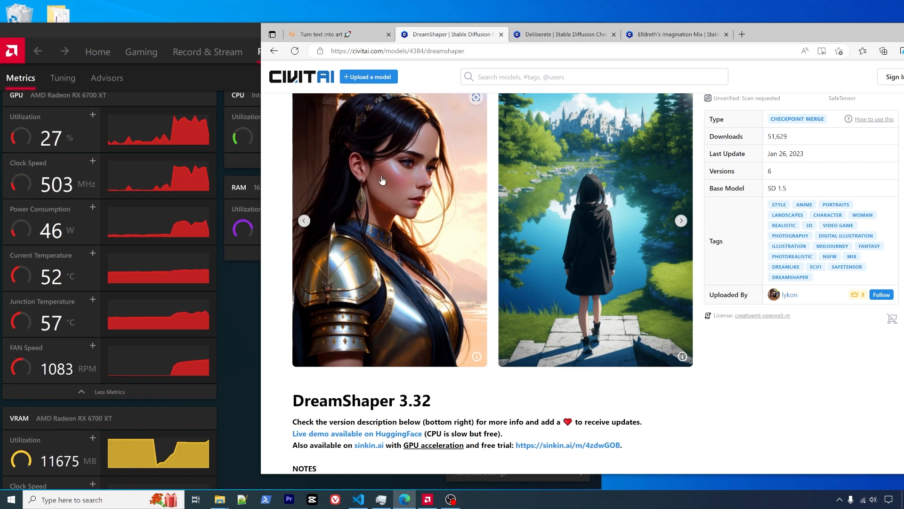
pyautogui.click(322, 34)
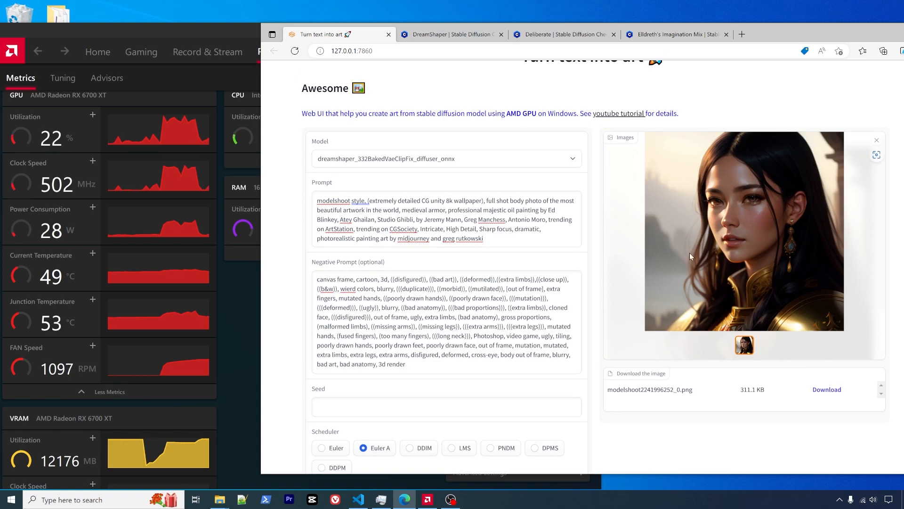
pyautogui.click(453, 34)
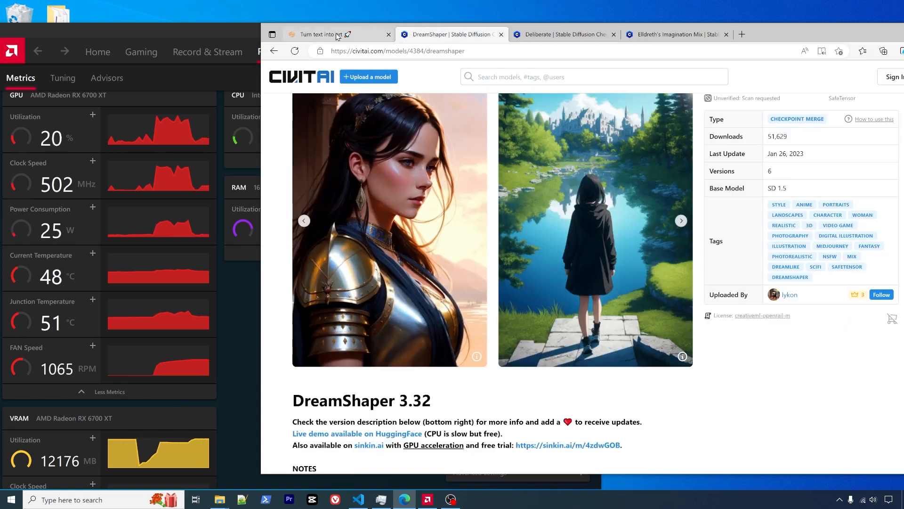
pyautogui.click(325, 34)
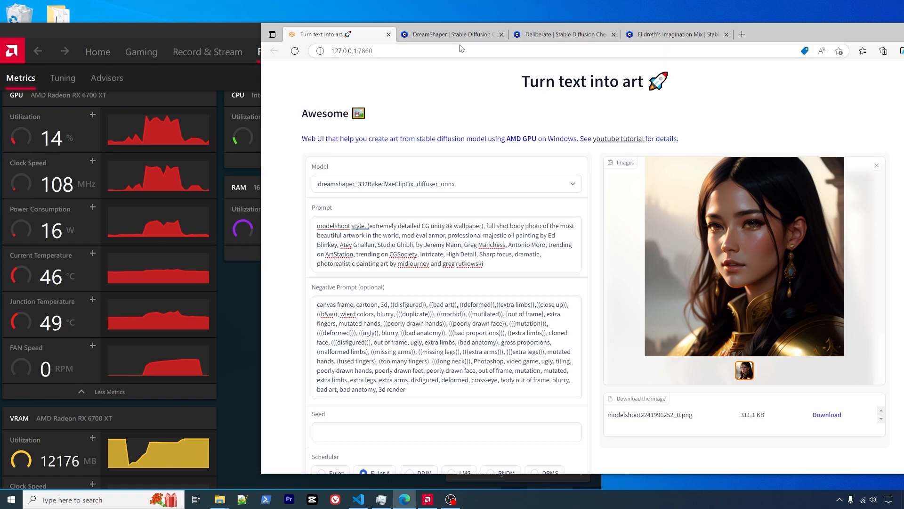
pyautogui.moveTo(727, 257)
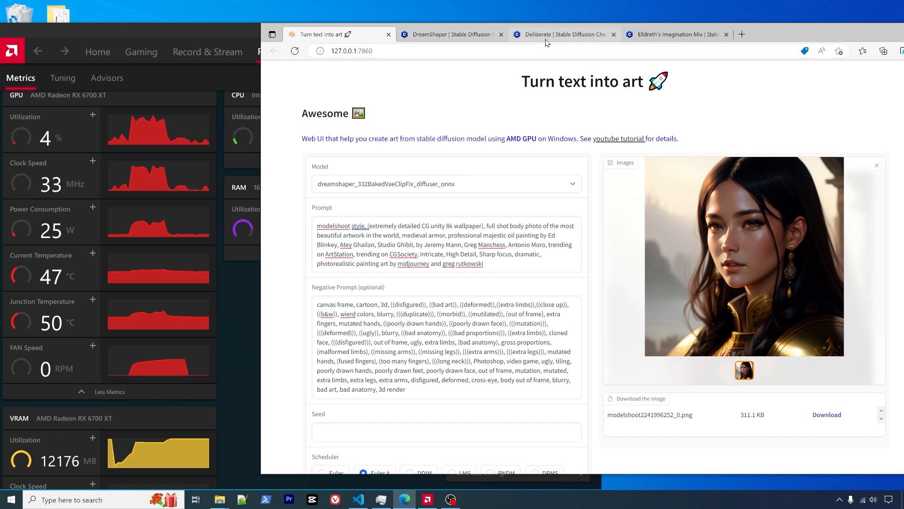
pyautogui.moveTo(560, 40)
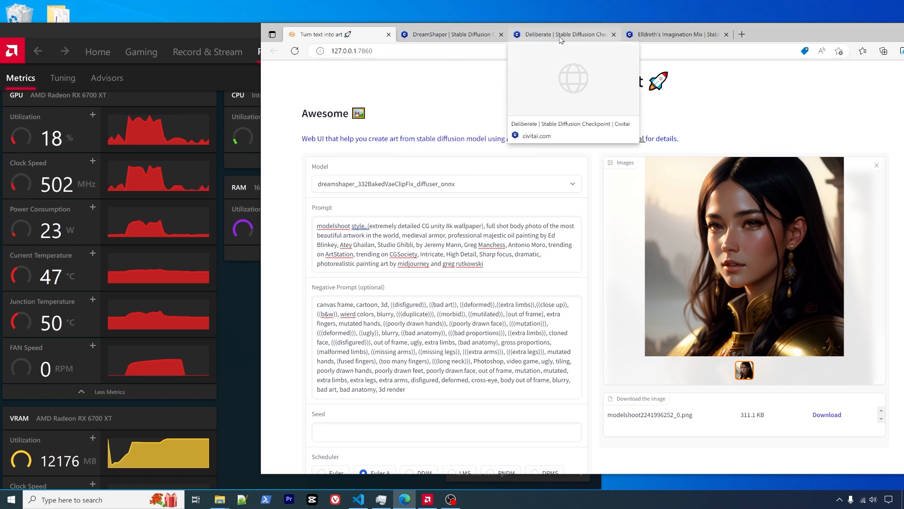
# - Bring in the Deliberate sample's prompt and select deliberate_v11_diffuser_onnx
pyautogui.click(564, 34)
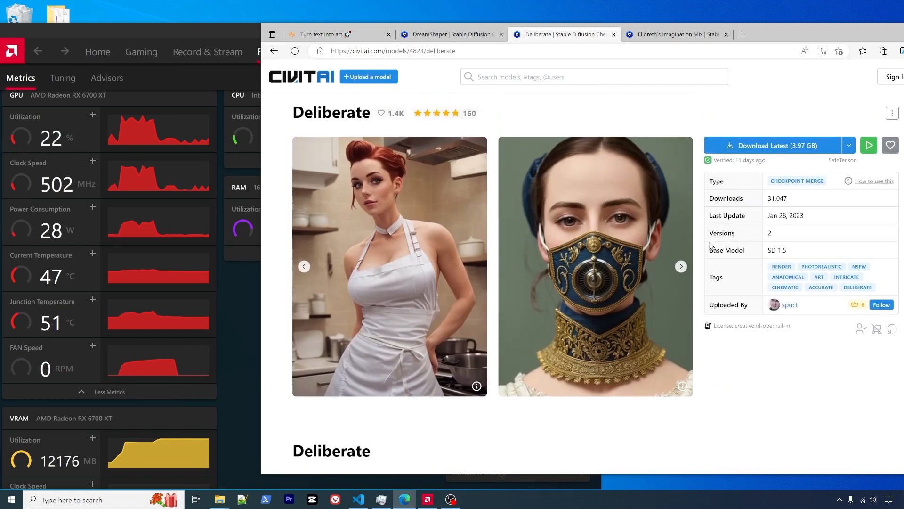
pyautogui.scroll(-3)
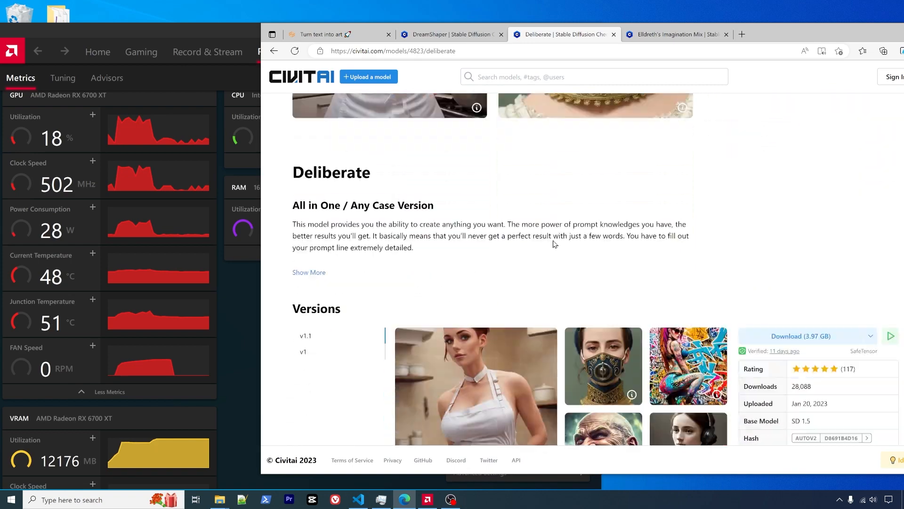
pyautogui.scroll(-3)
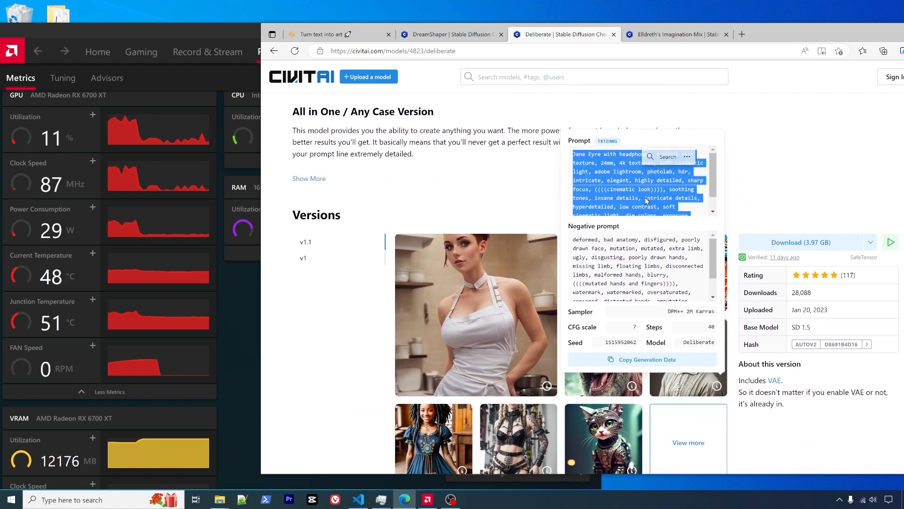
pyautogui.click(323, 34)
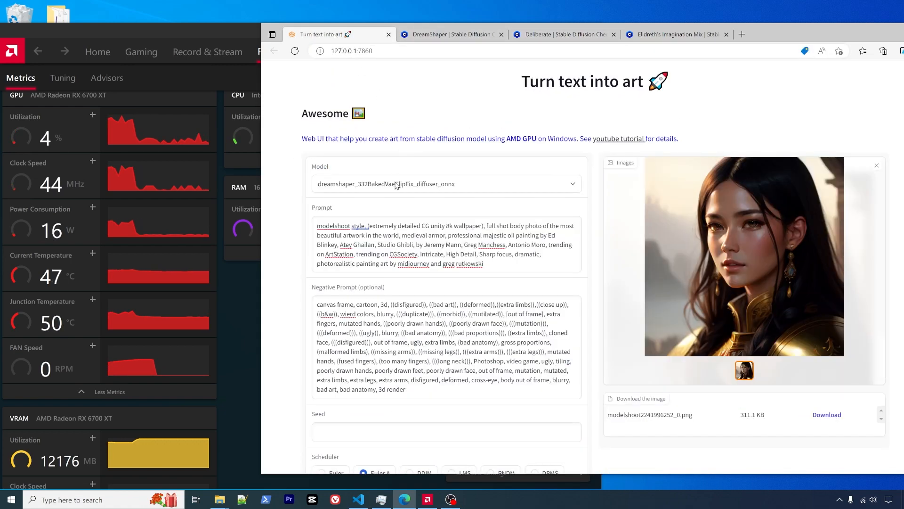
pyautogui.click(446, 183)
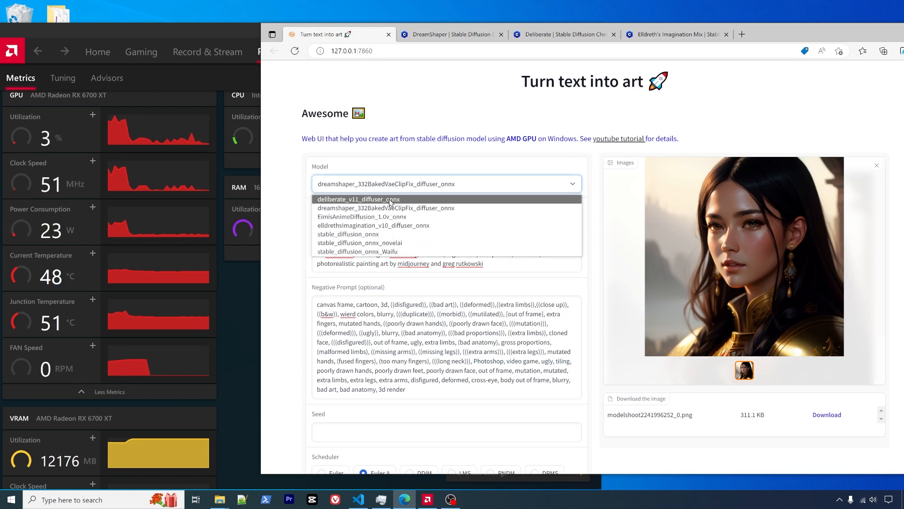
pyautogui.click(358, 199)
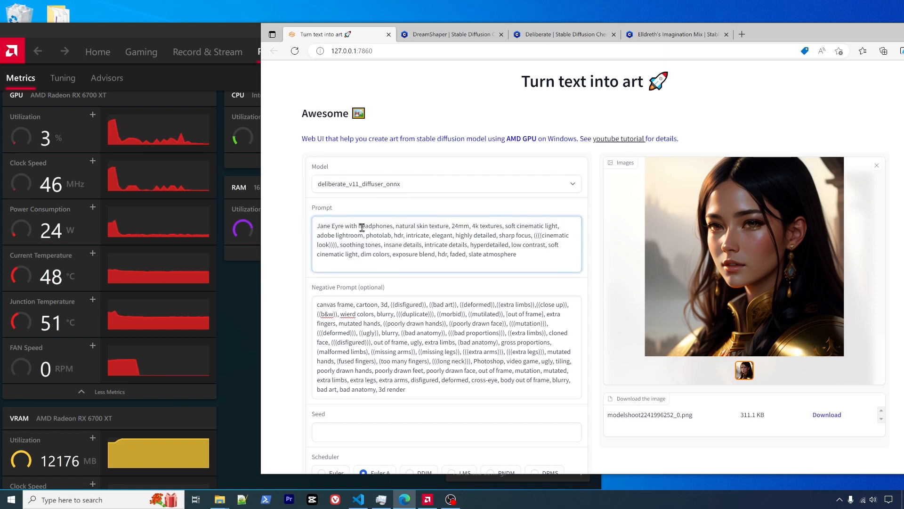
# - Paste the Deliberate sample's negative prompt into the web UI
pyautogui.click(562, 34)
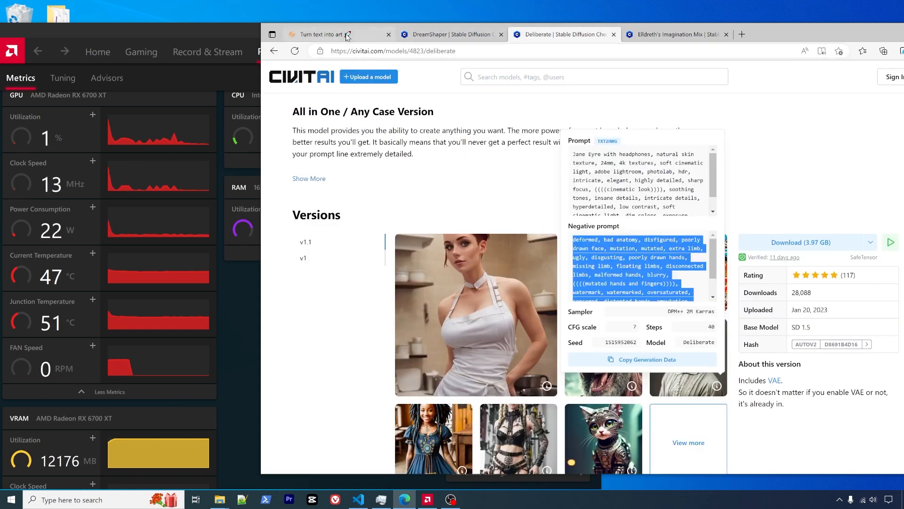
pyautogui.click(329, 34)
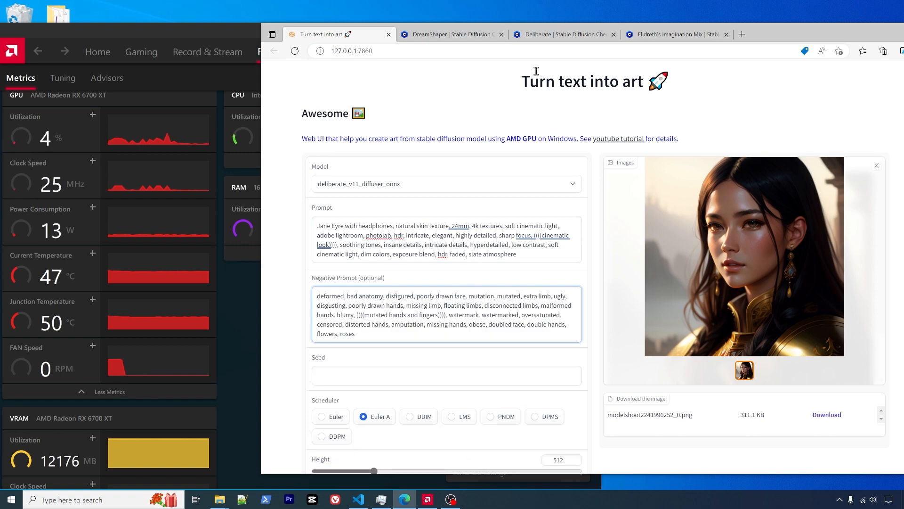
pyautogui.click(564, 34)
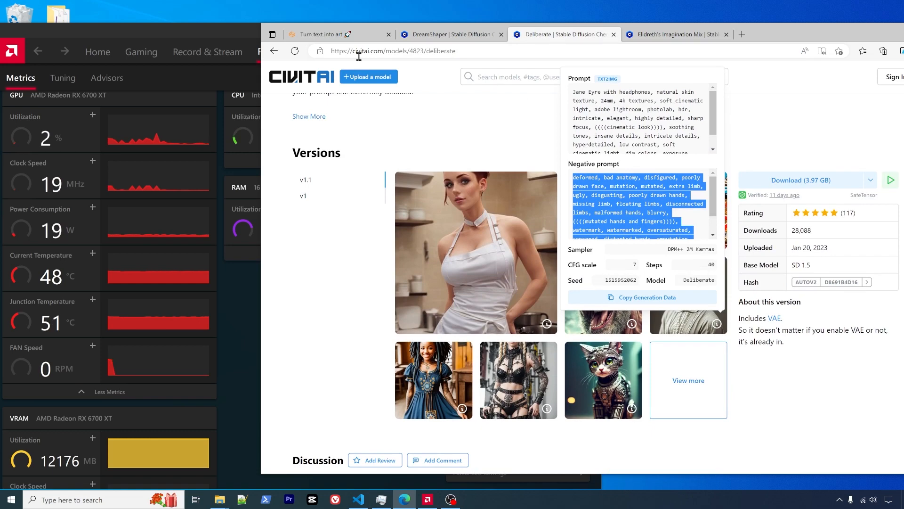
pyautogui.click(320, 34)
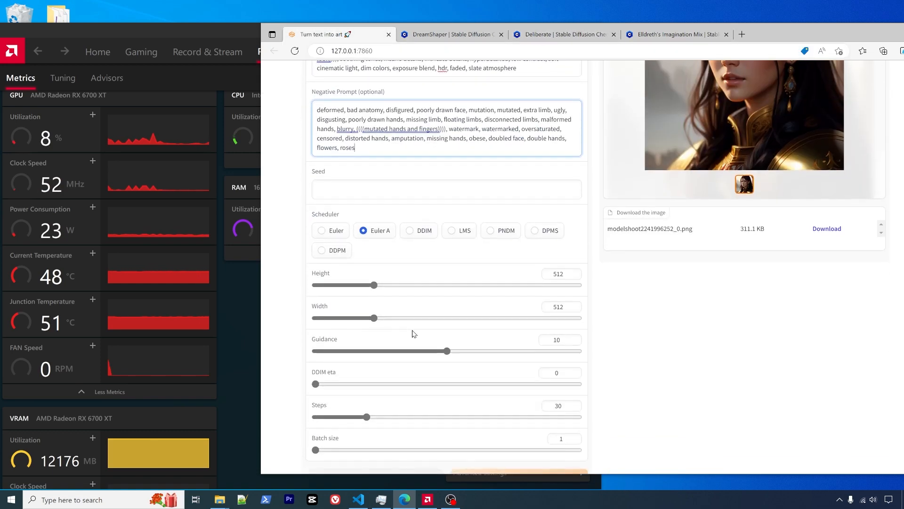
# - Set steps to 40 and guidance to 7, matching the Deliberate sample
pyautogui.scroll(-3)
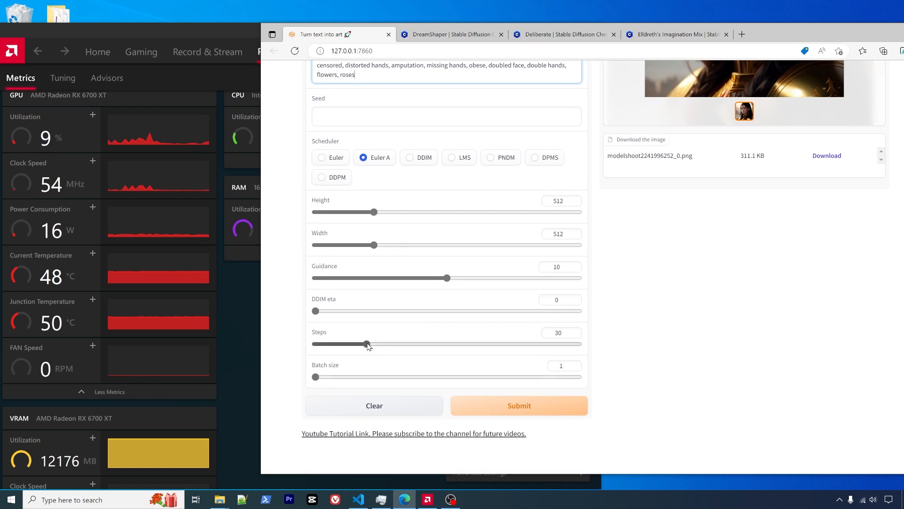
pyautogui.moveTo(367, 344); pyautogui.dragTo(384, 343)
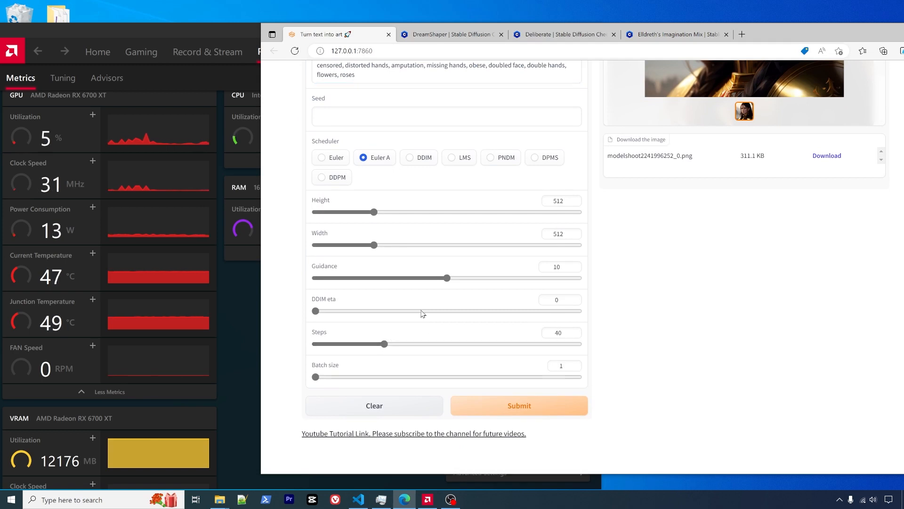
pyautogui.click(560, 267)
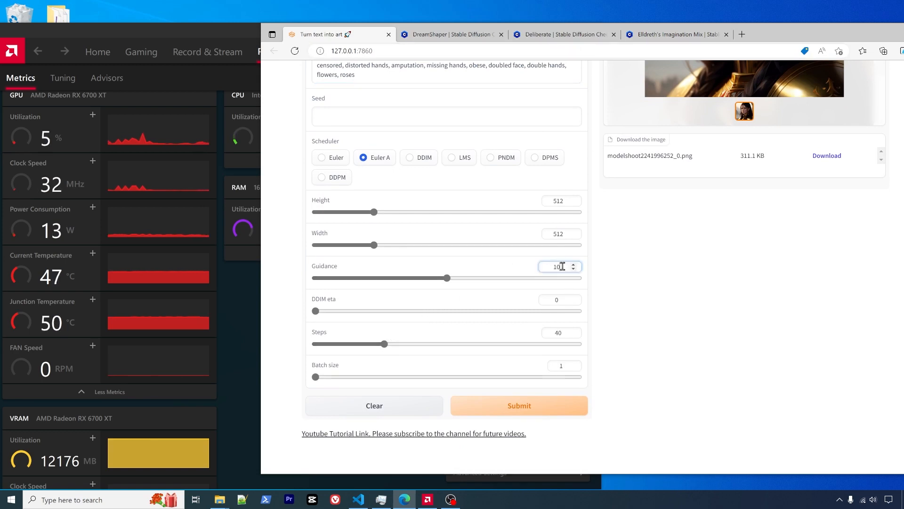
pyautogui.moveTo(447, 278); pyautogui.dragTo(409, 278)
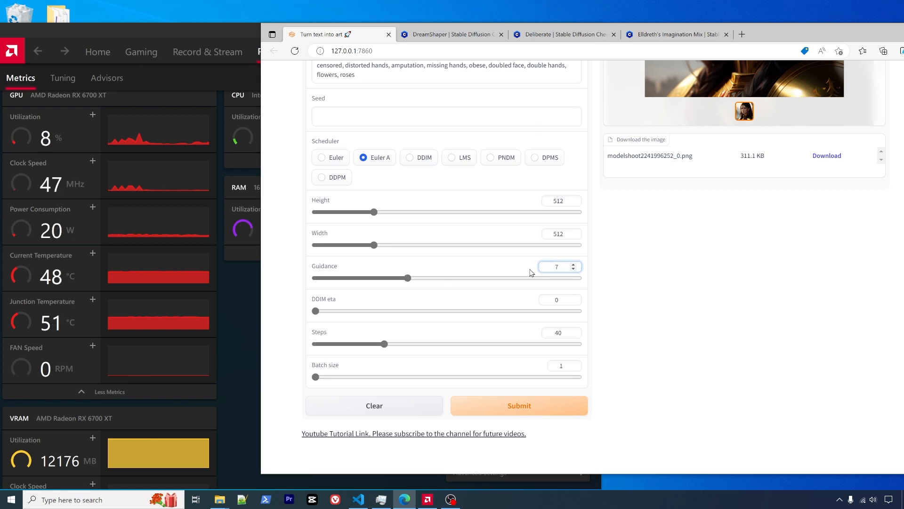
pyautogui.click(562, 34)
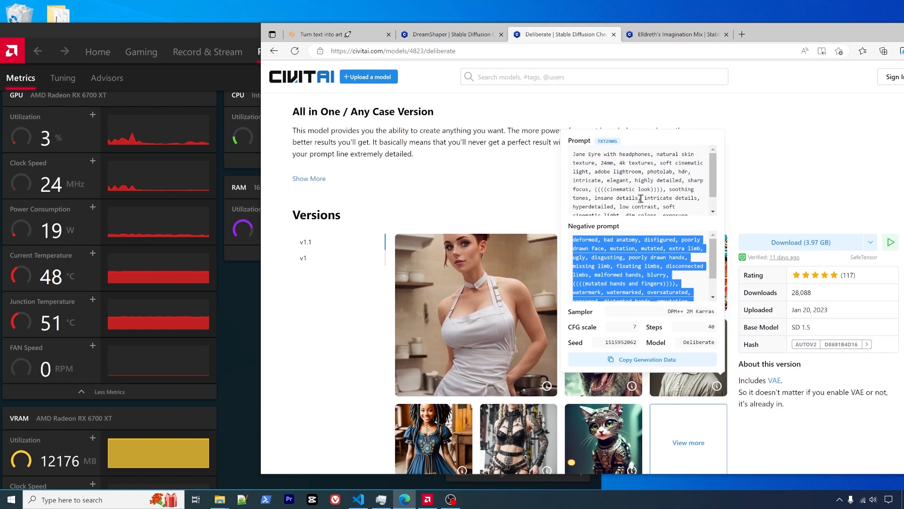
pyautogui.click(322, 34)
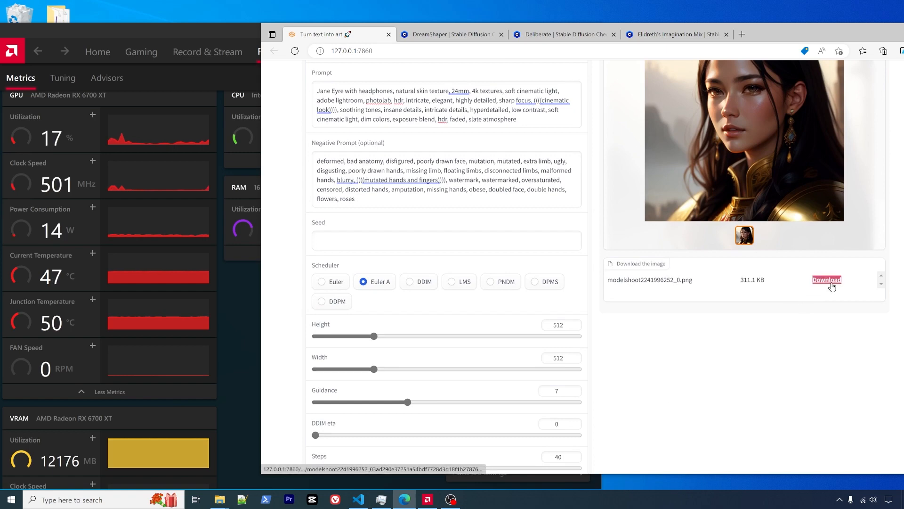
pyautogui.click(826, 279)
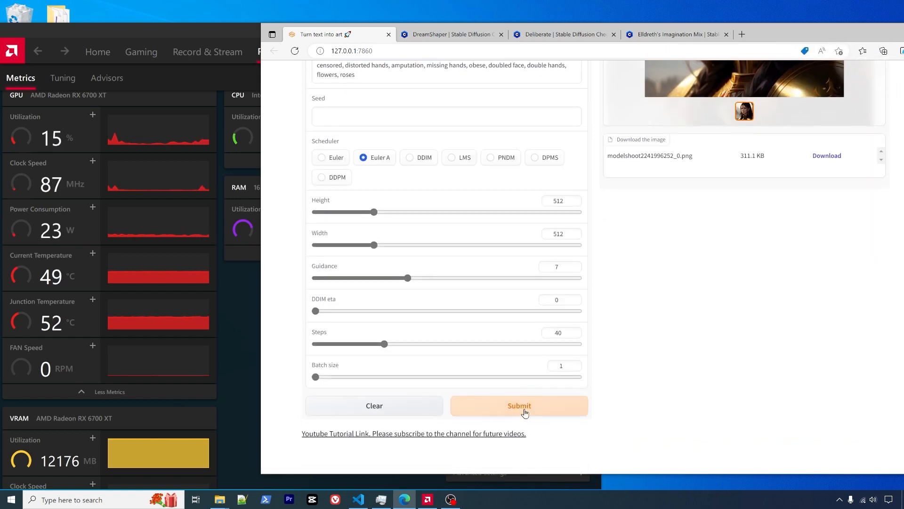
# - Submit the Deliberate generation, watch terminal progress, and view the Jane Eyre headphones portrait
pyautogui.click(519, 406)
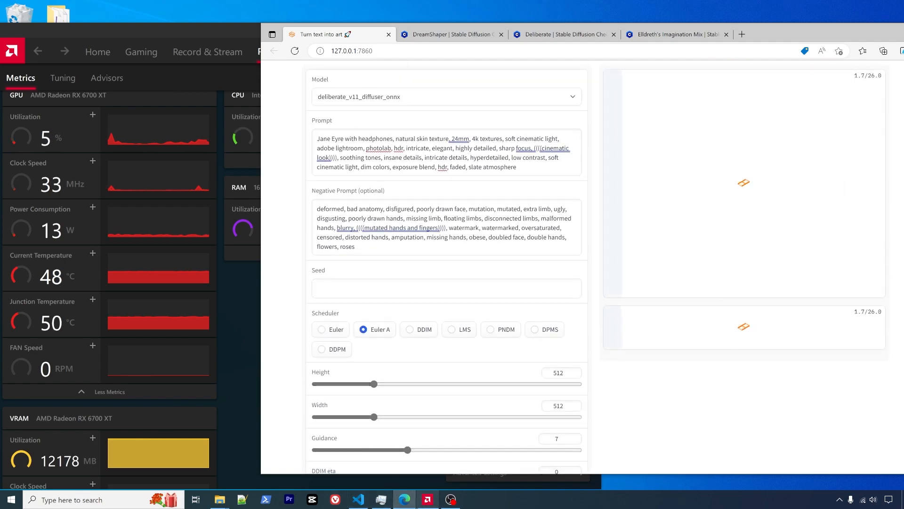
pyautogui.click(357, 498)
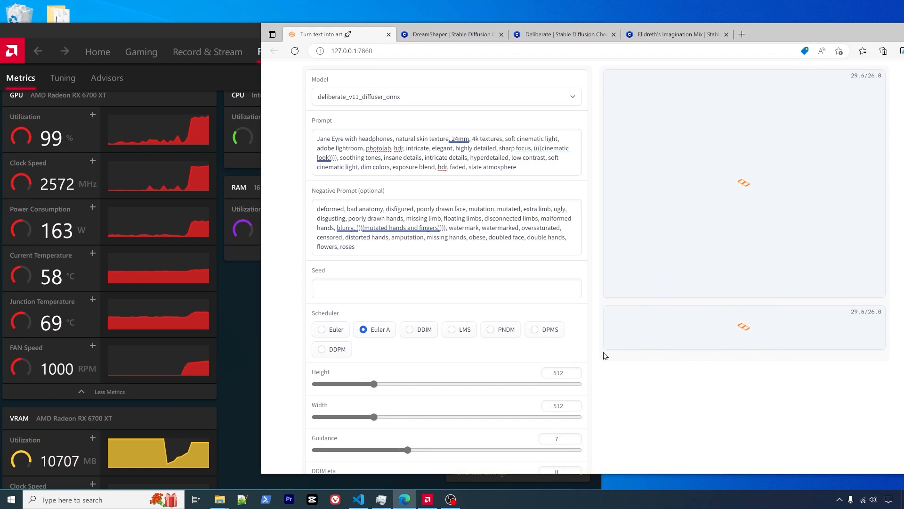
pyautogui.moveTo(606, 441)
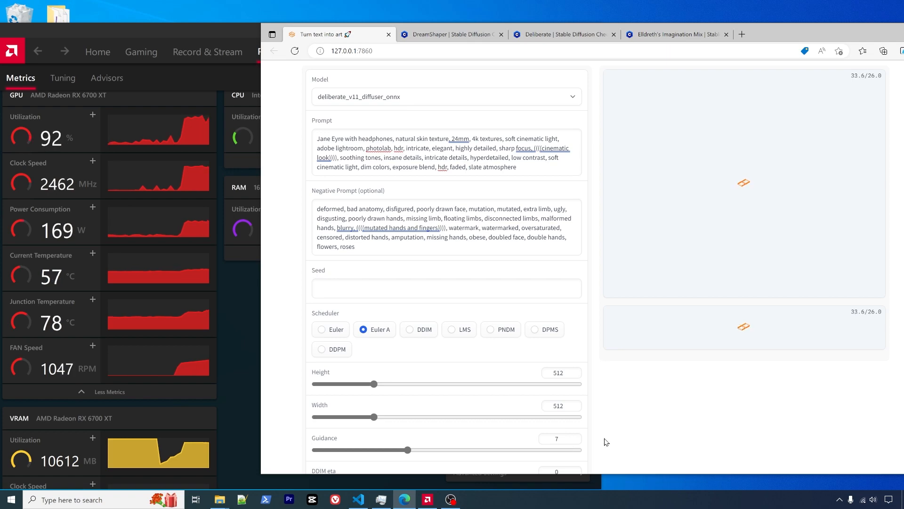
pyautogui.click(358, 499)
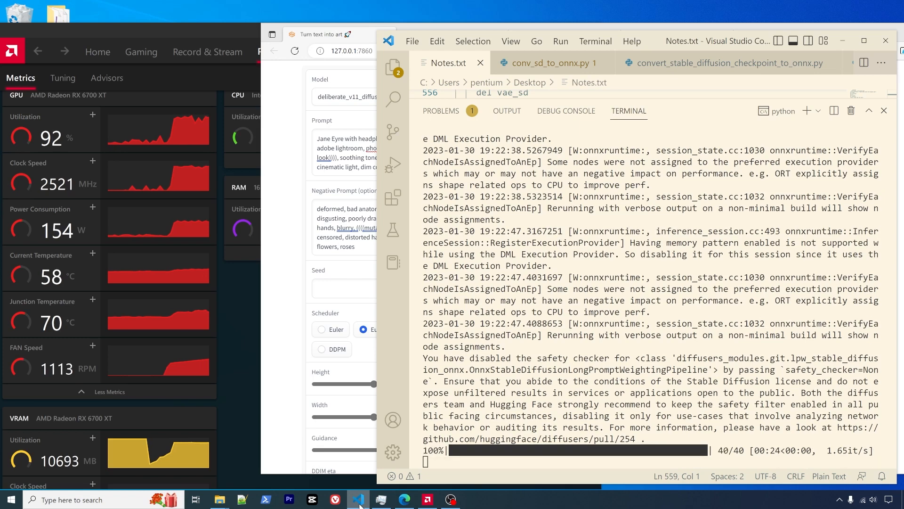
pyautogui.click(404, 499)
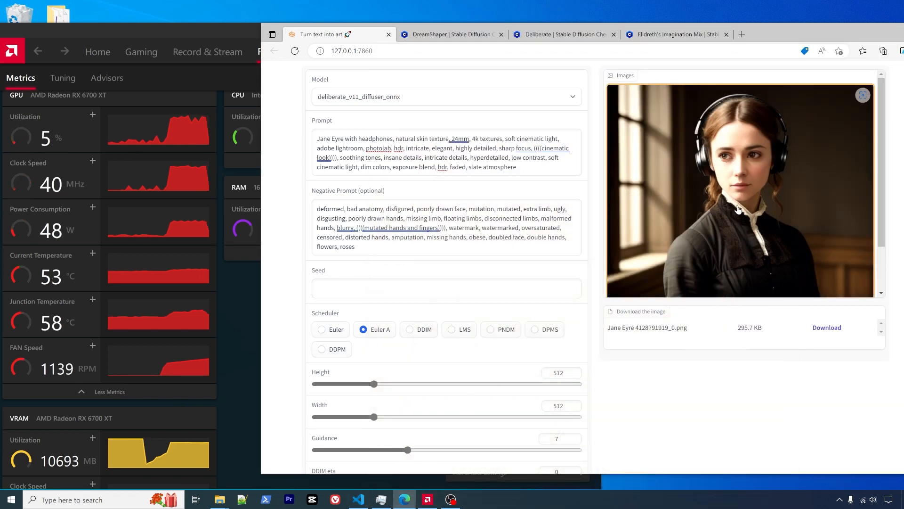
pyautogui.scroll(3)
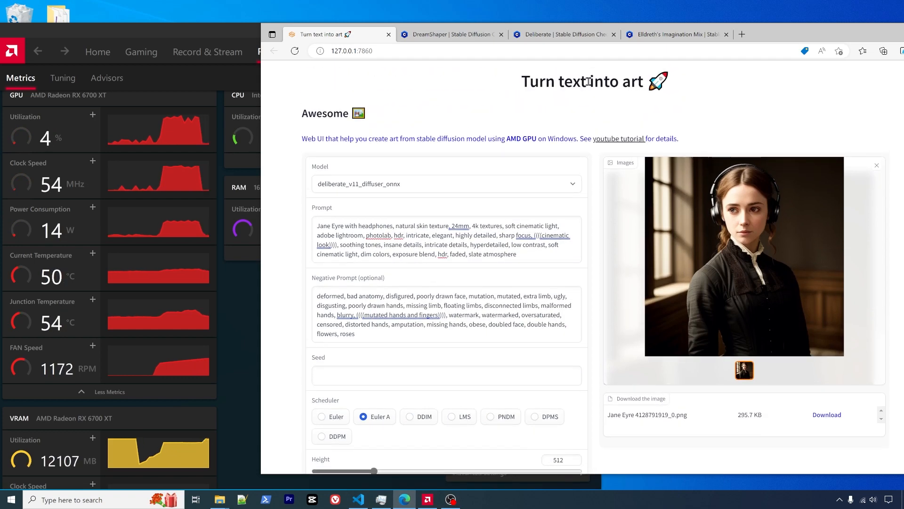
# - Compare the Jane Eyre portrait with Civitai's Deliberate headphones sample image
pyautogui.click(566, 35)
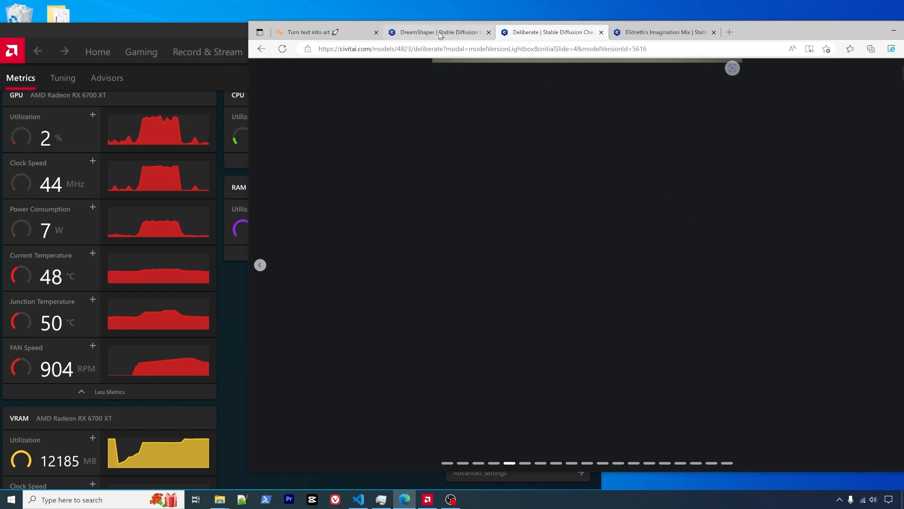
pyautogui.click(310, 32)
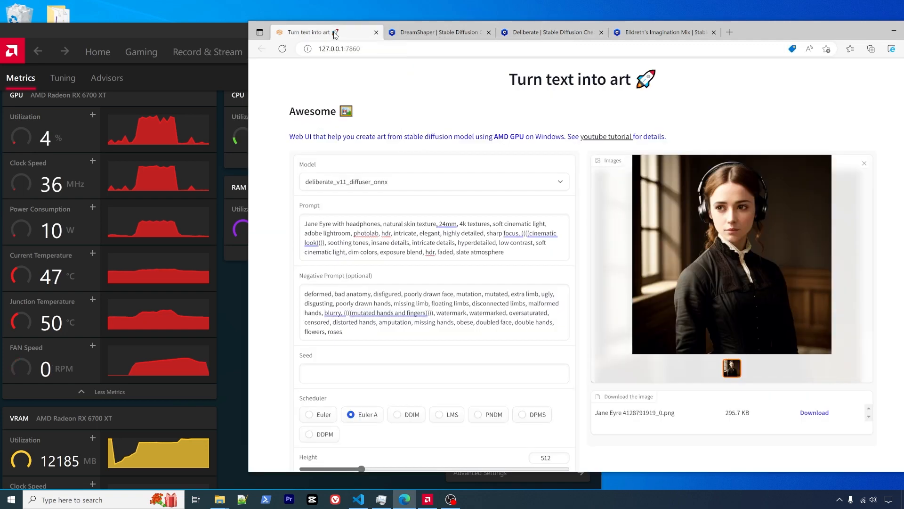
pyautogui.click(548, 32)
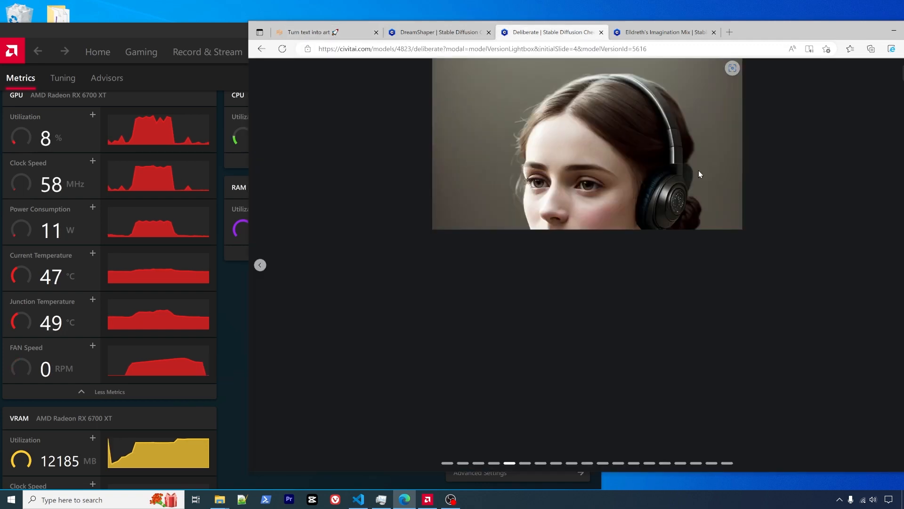
pyautogui.moveTo(603, 222)
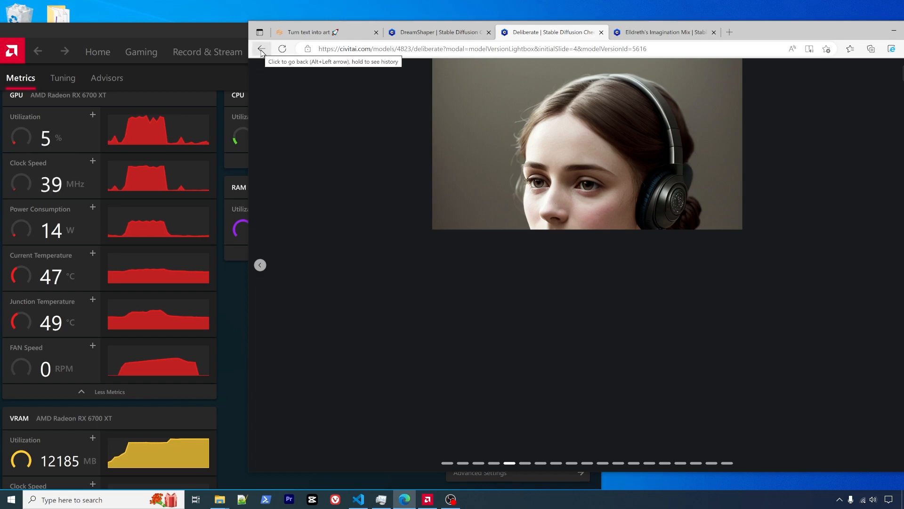
pyautogui.click(261, 49)
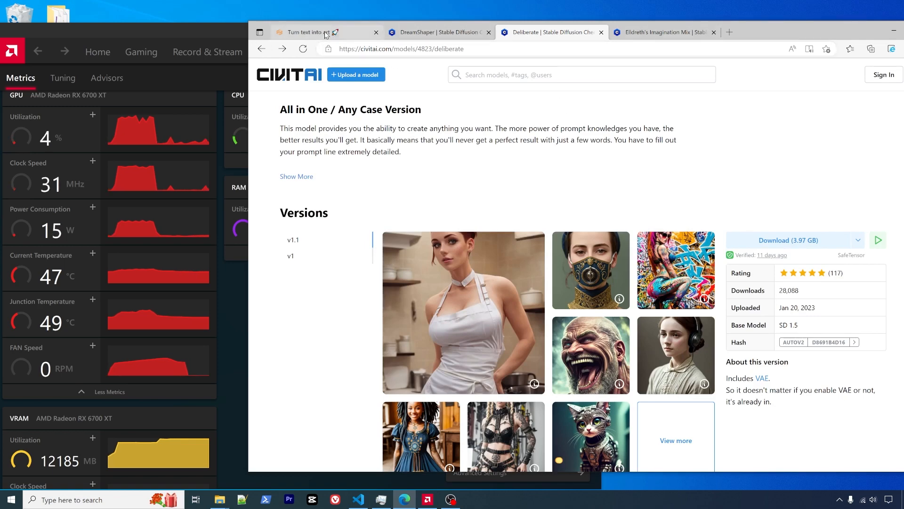
pyautogui.click(312, 32)
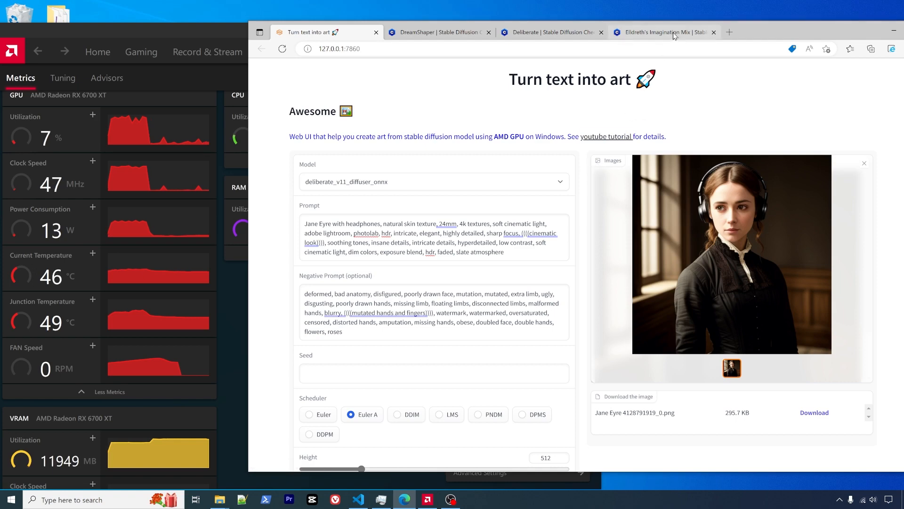
# - Select elldrethsimagination_v10_diffuser_onnx in the Model dropdown
pyautogui.click(663, 32)
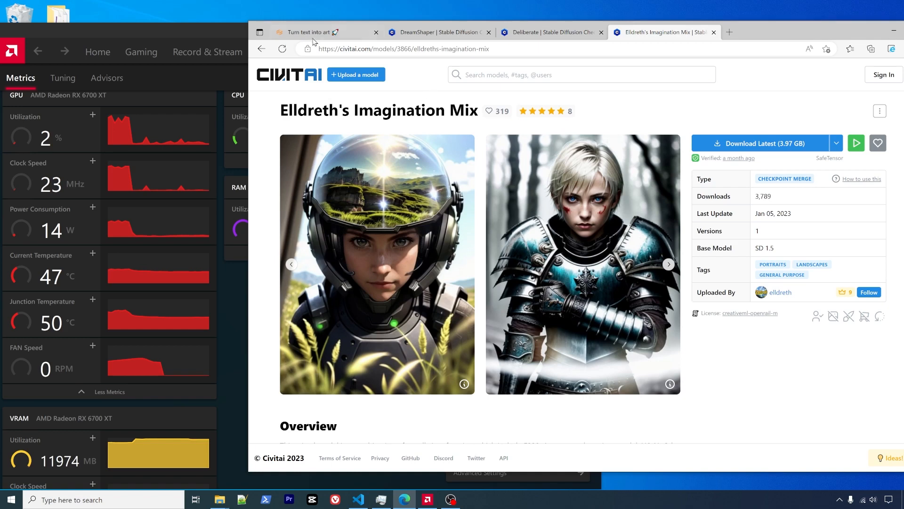
pyautogui.click(309, 32)
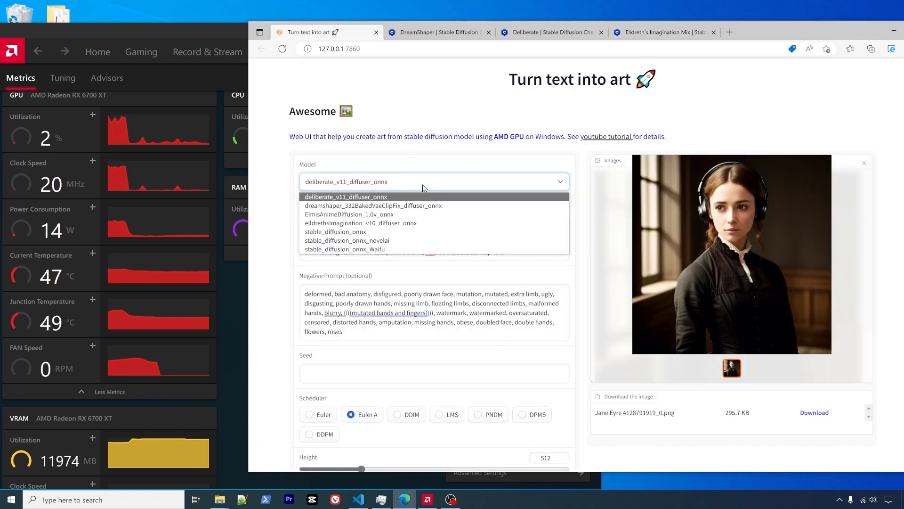
pyautogui.moveTo(365, 226)
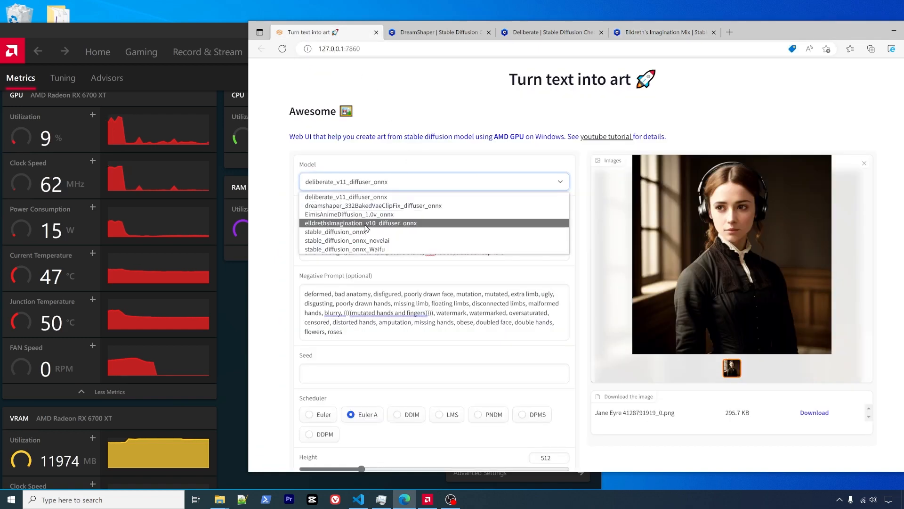
pyautogui.click(661, 32)
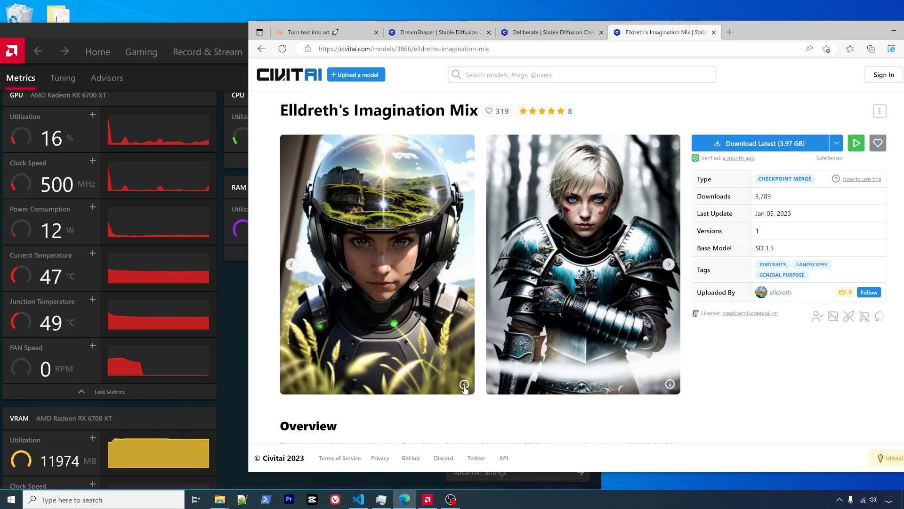
# - Paste the Elldreth sample's sci-fi soldier prompt and negative prompt into the form
pyautogui.click(464, 384)
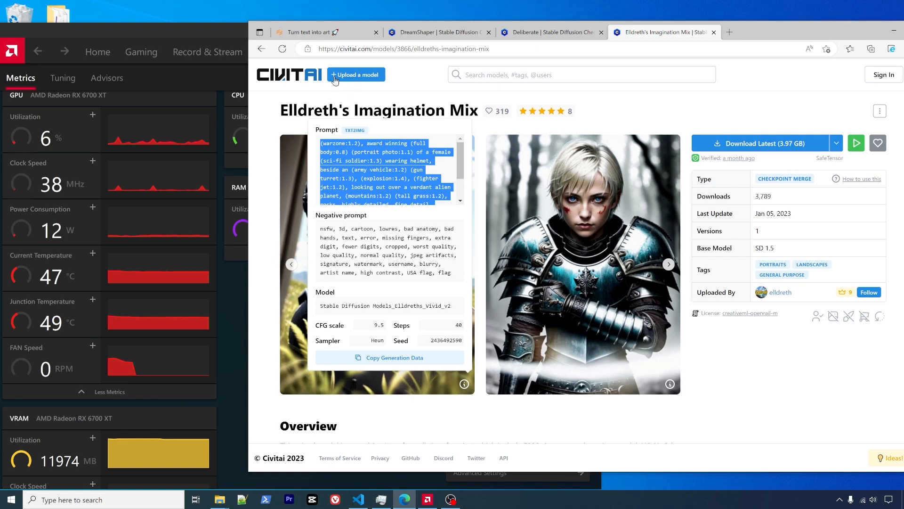
pyautogui.click(309, 32)
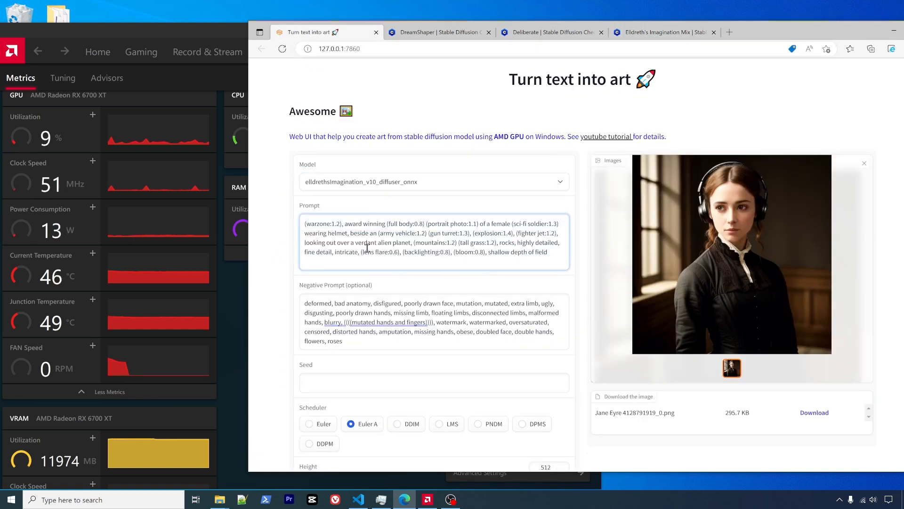
pyautogui.click(663, 32)
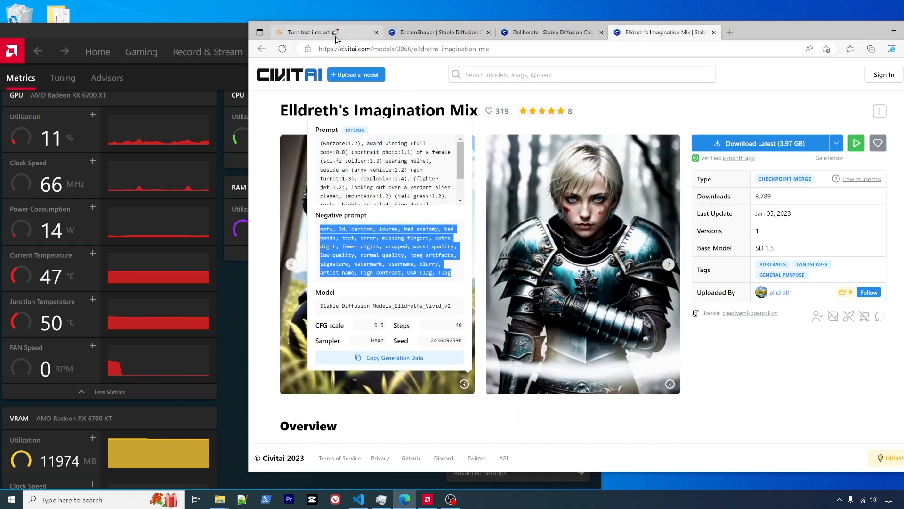
pyautogui.click(312, 32)
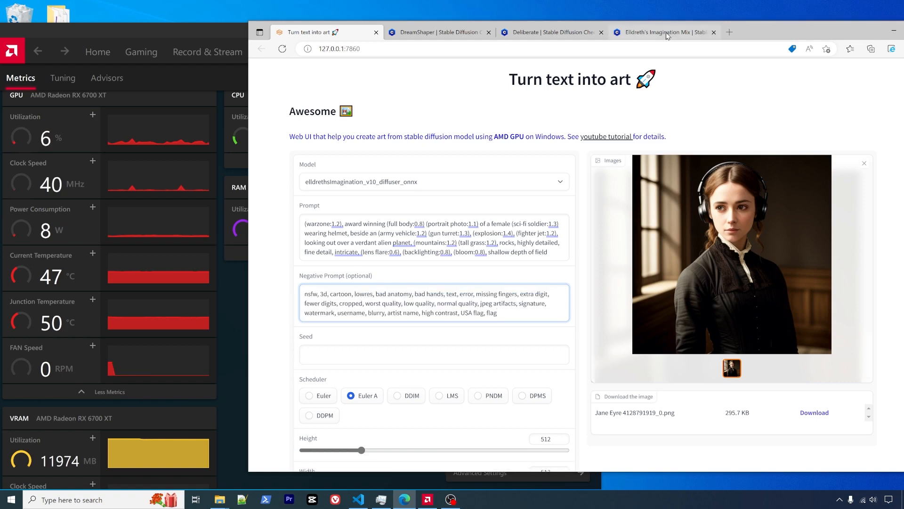
pyautogui.click(666, 32)
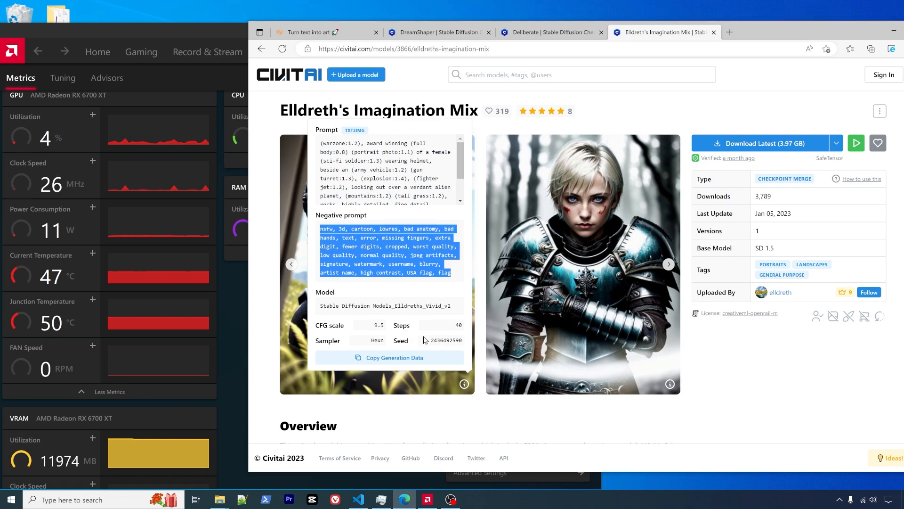
pyautogui.click(320, 32)
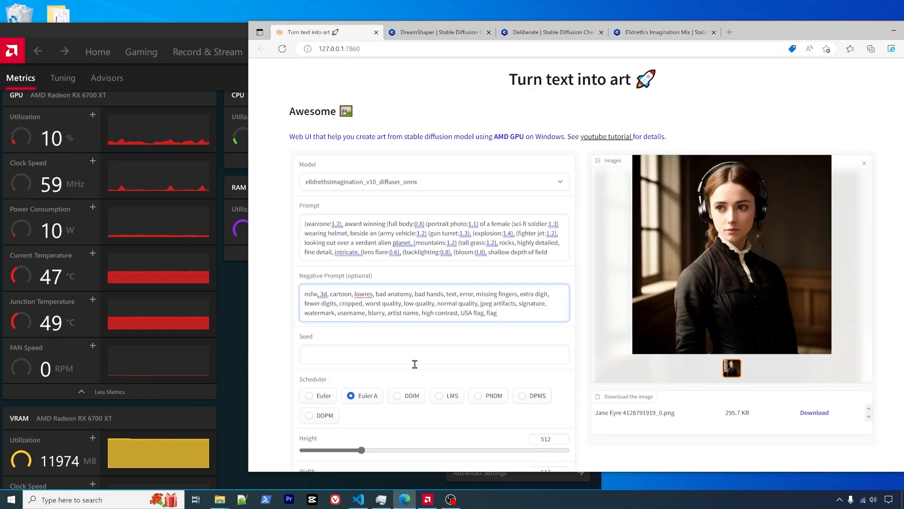
pyautogui.scroll(-3)
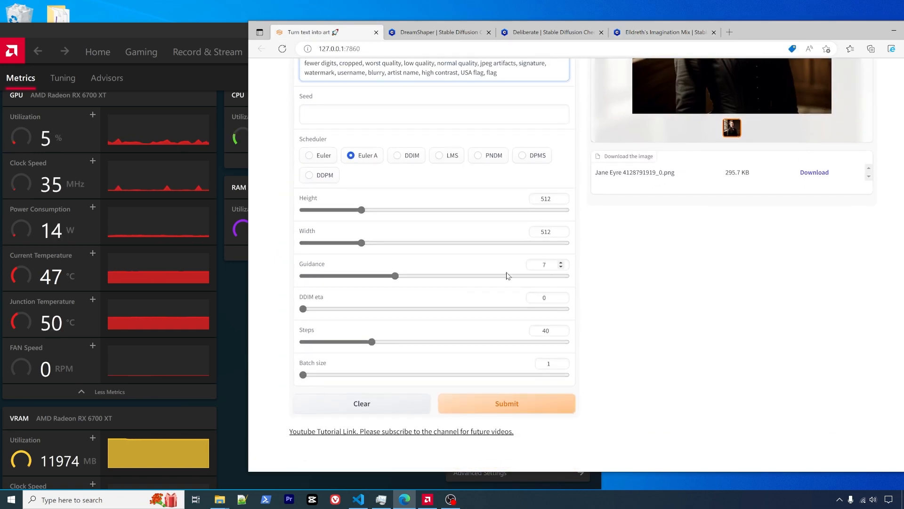
# - Raise guidance to 9.5 and submit the Elldreth's Imagination generation
pyautogui.moveTo(396, 275); pyautogui.dragTo(427, 276)
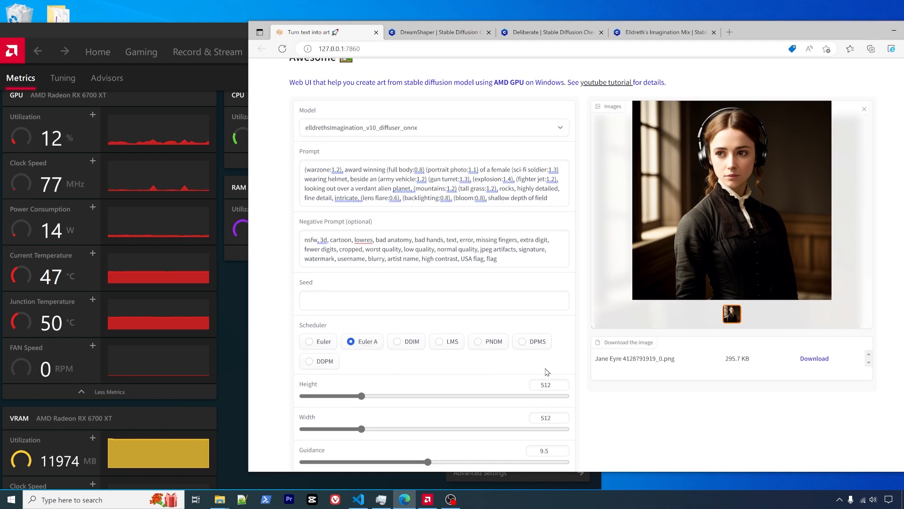
pyautogui.scroll(-3)
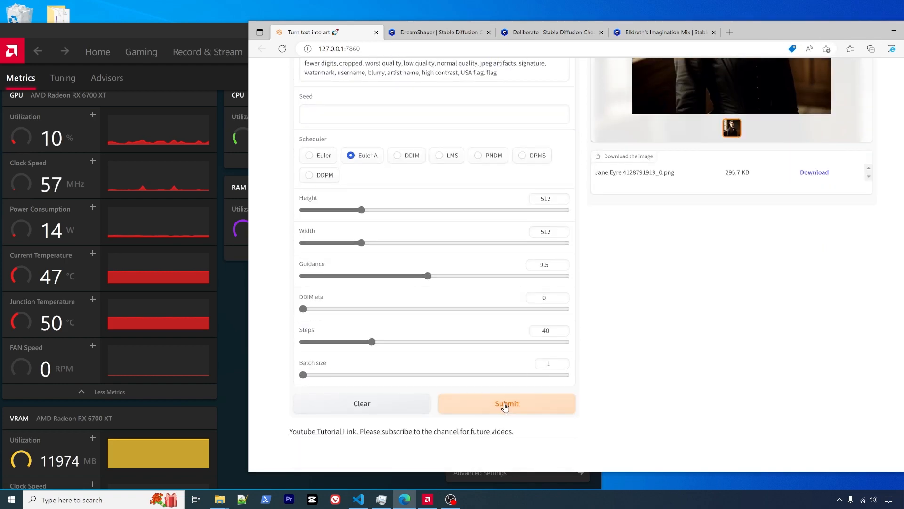
pyautogui.click(507, 404)
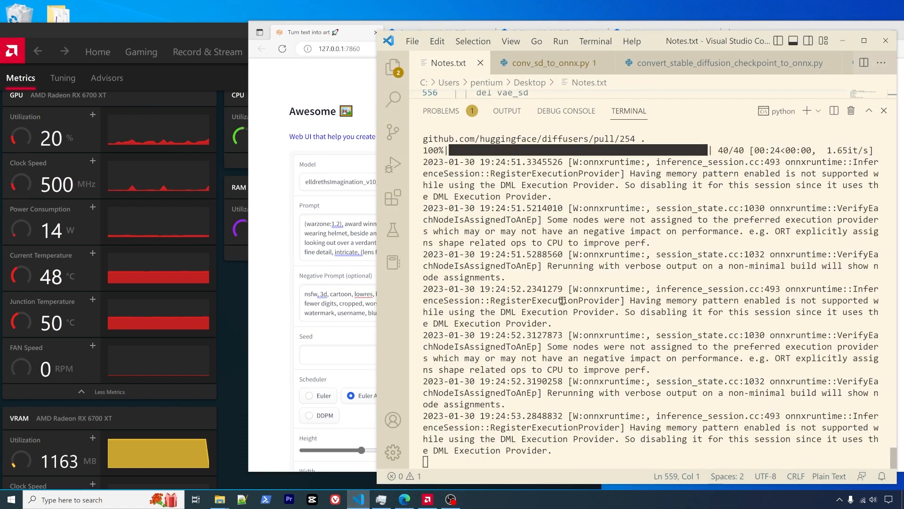
pyautogui.scroll(-3)
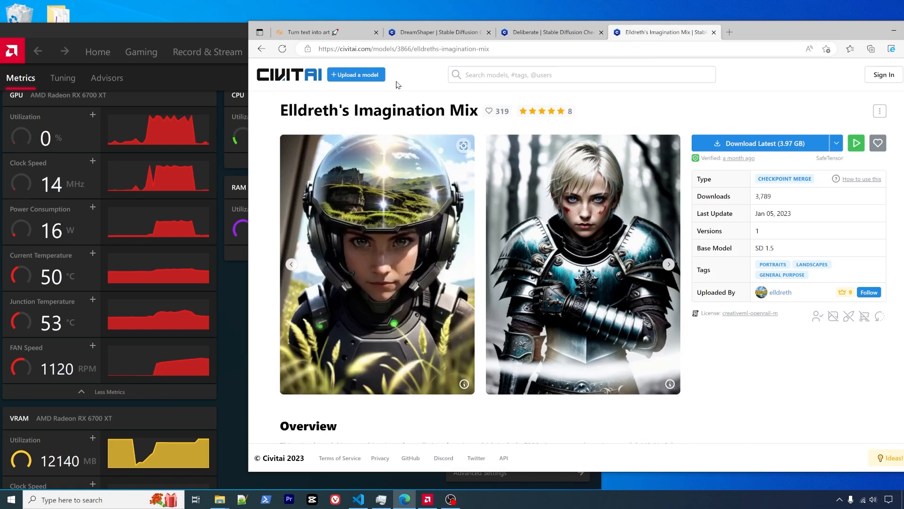
pyautogui.click(311, 32)
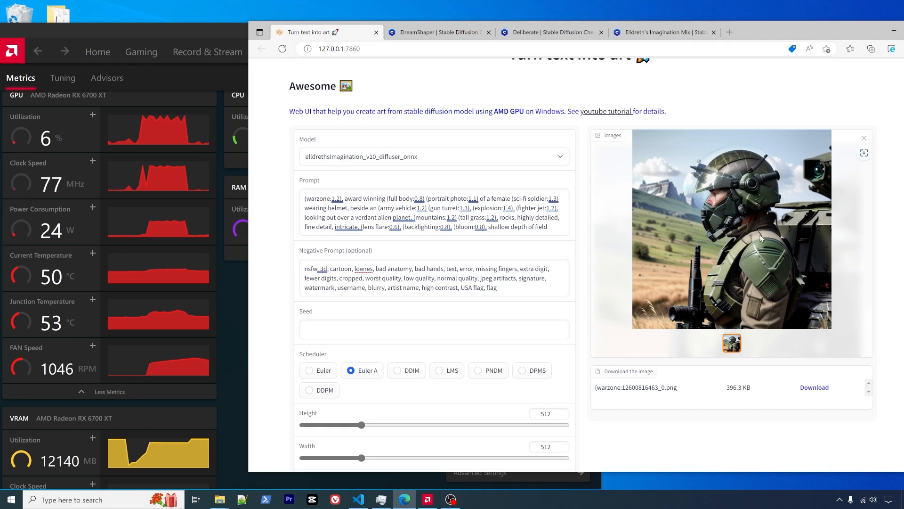
pyautogui.moveTo(613, 100)
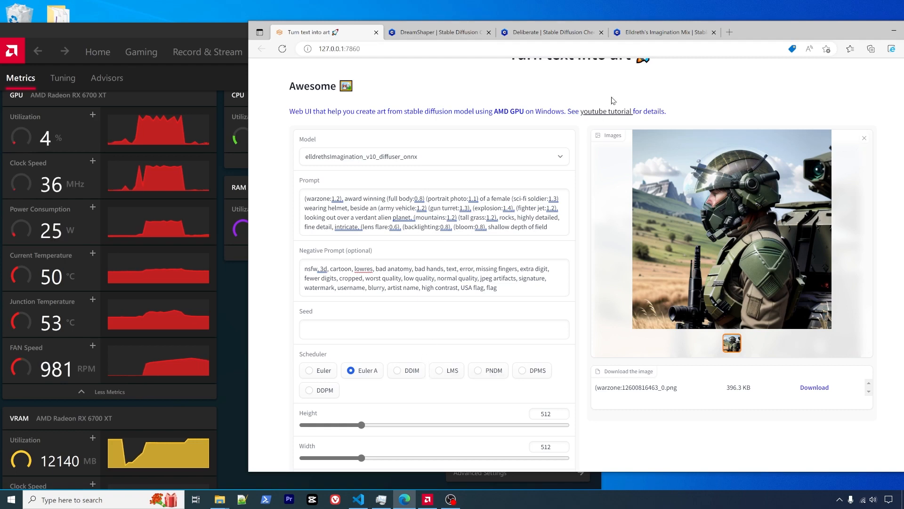
pyautogui.click(656, 32)
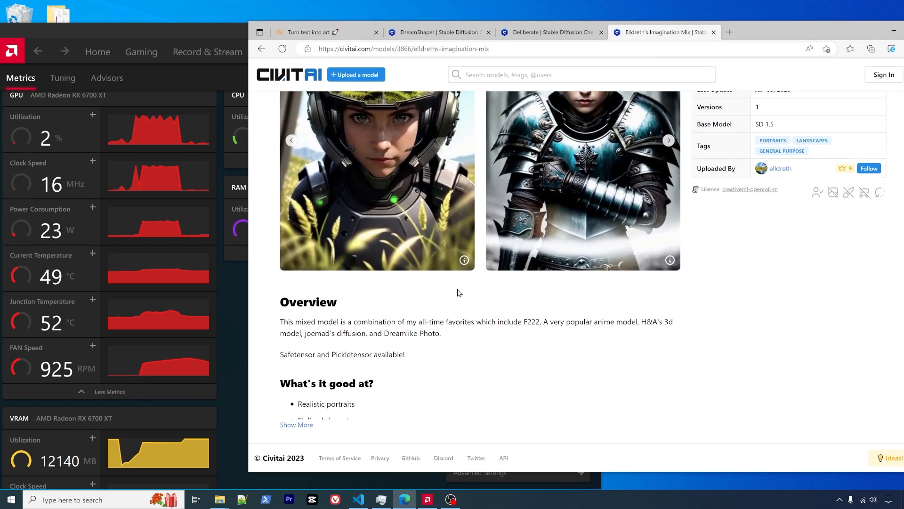
pyautogui.click(463, 260)
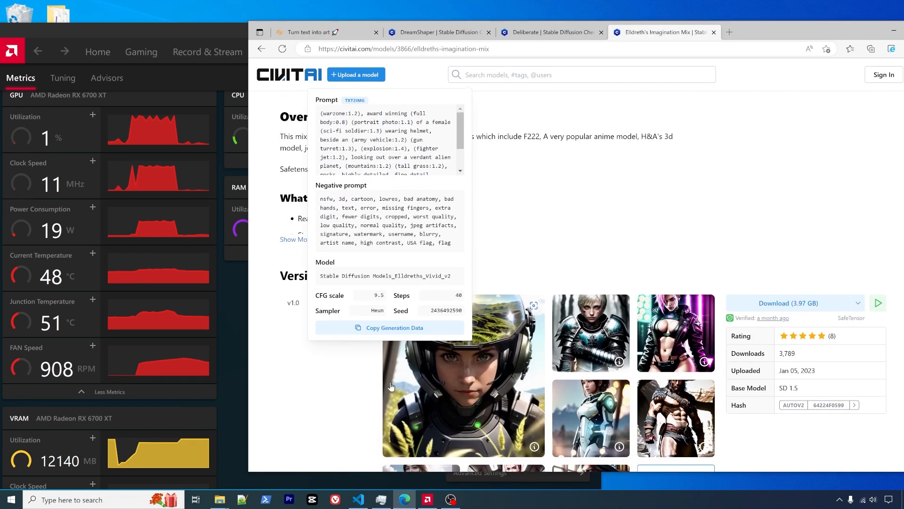
pyautogui.doubleClick(447, 310)
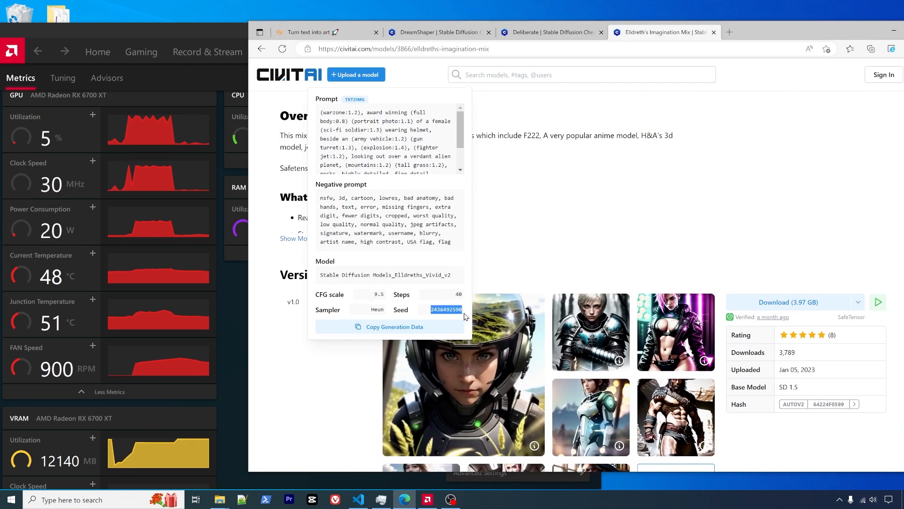
pyautogui.click(311, 32)
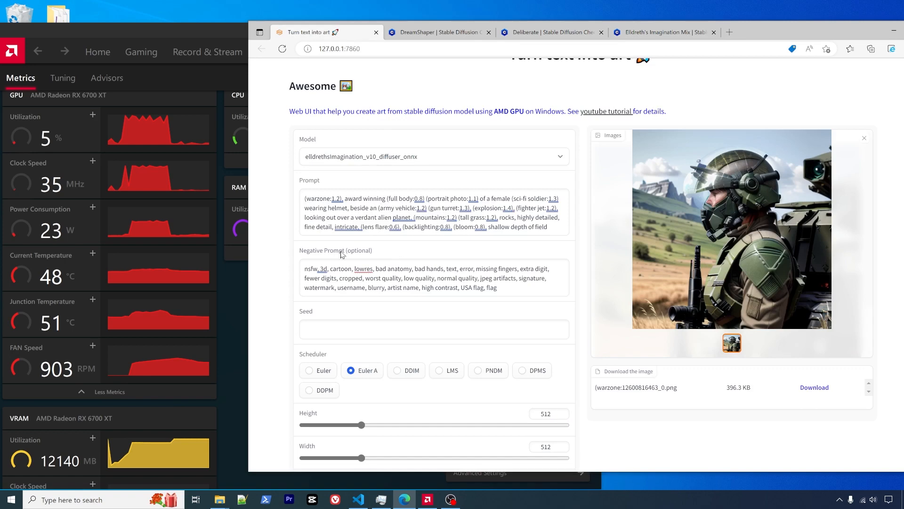
pyautogui.write('2436492590')
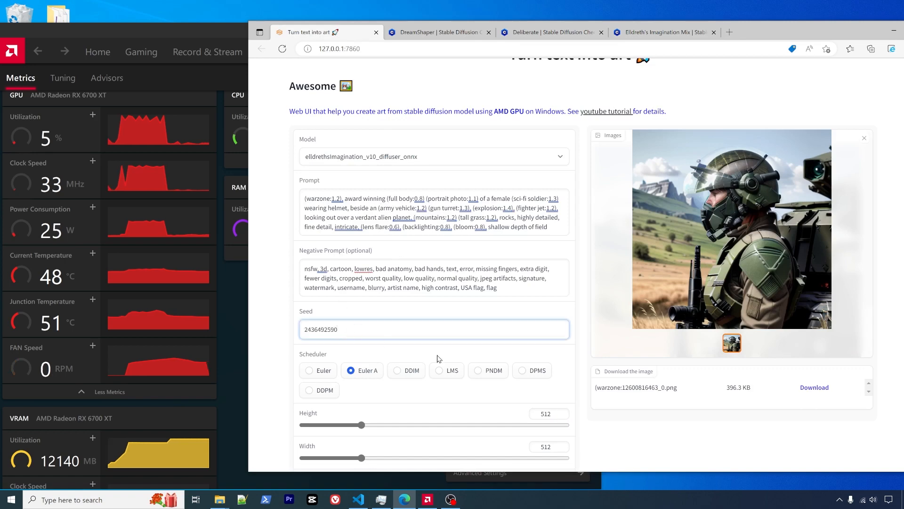
pyautogui.scroll(-3)
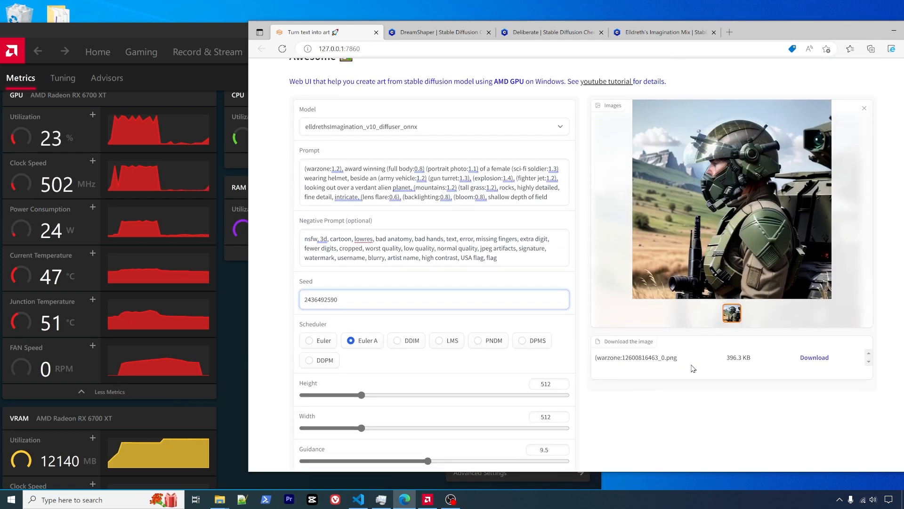
pyautogui.scroll(-3)
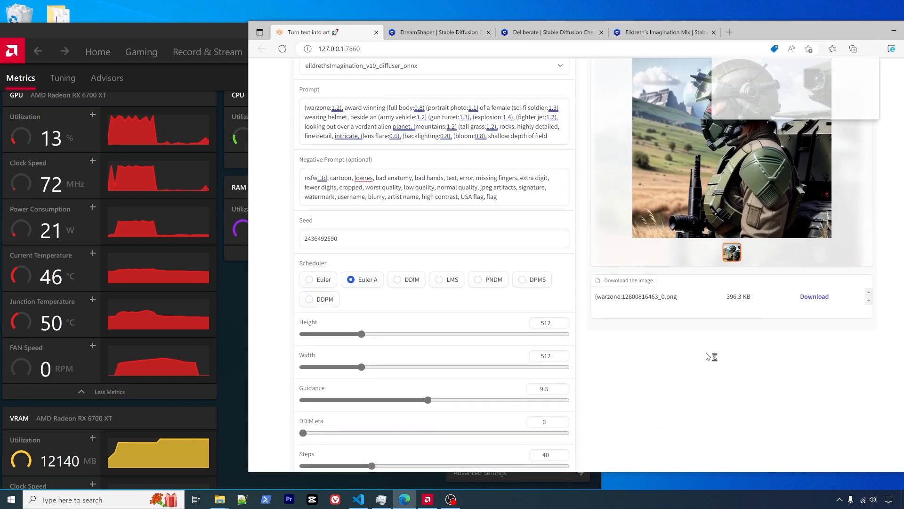
pyautogui.scroll(-3)
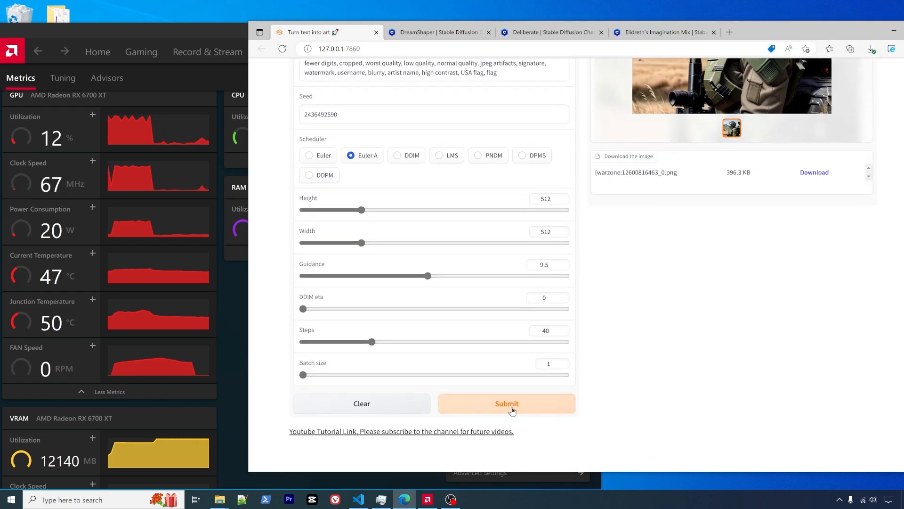
pyautogui.click(507, 403)
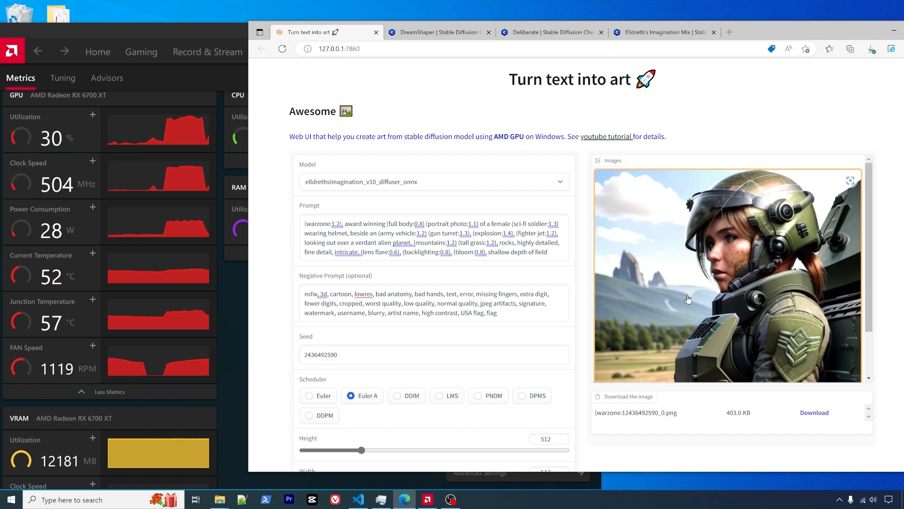
pyautogui.moveTo(674, 320)
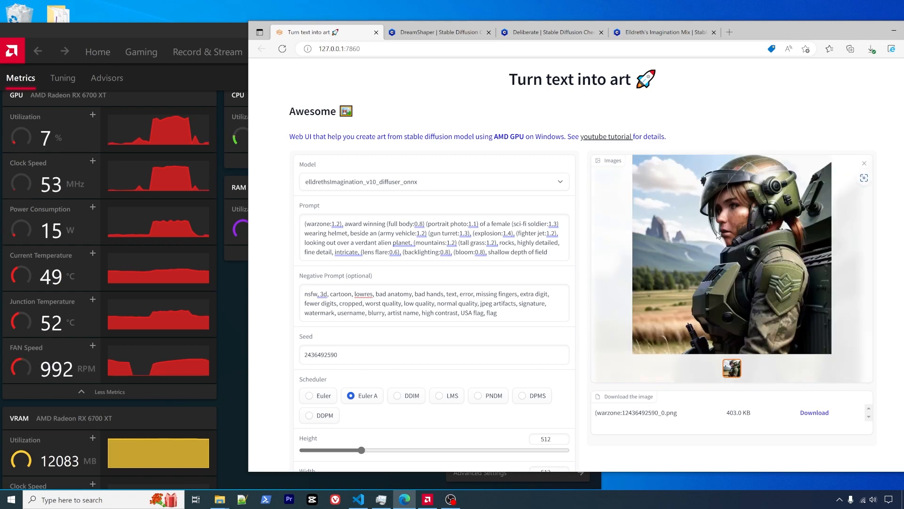
# - Regenerate the soldier portrait with 50 steps and the seed cleared
pyautogui.scroll(-3)
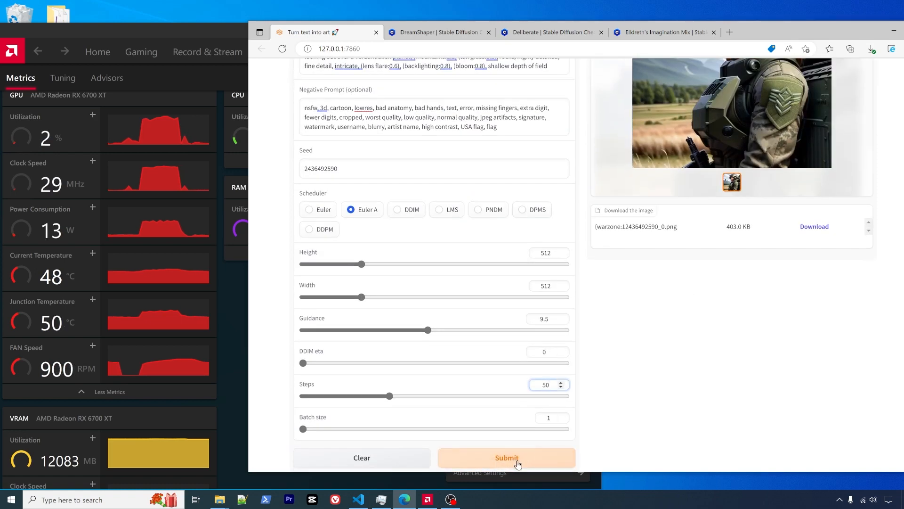
pyautogui.click(507, 458)
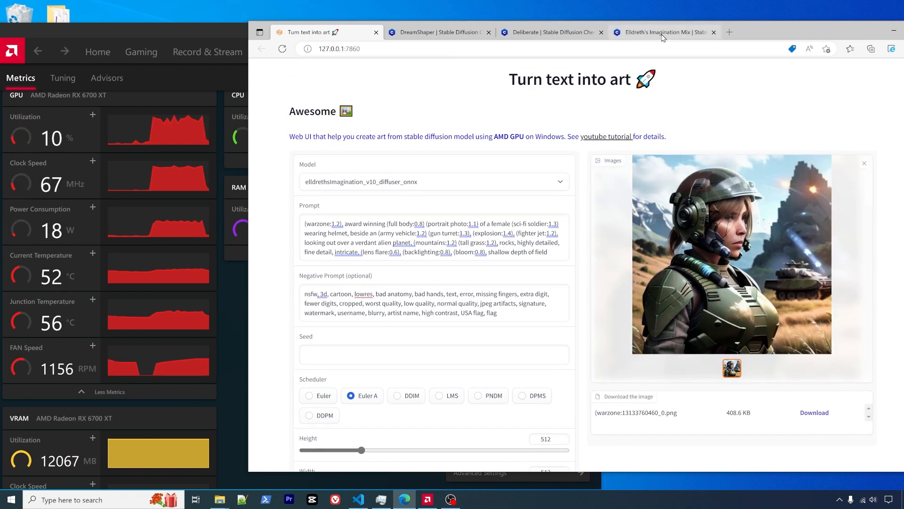
pyautogui.click(662, 32)
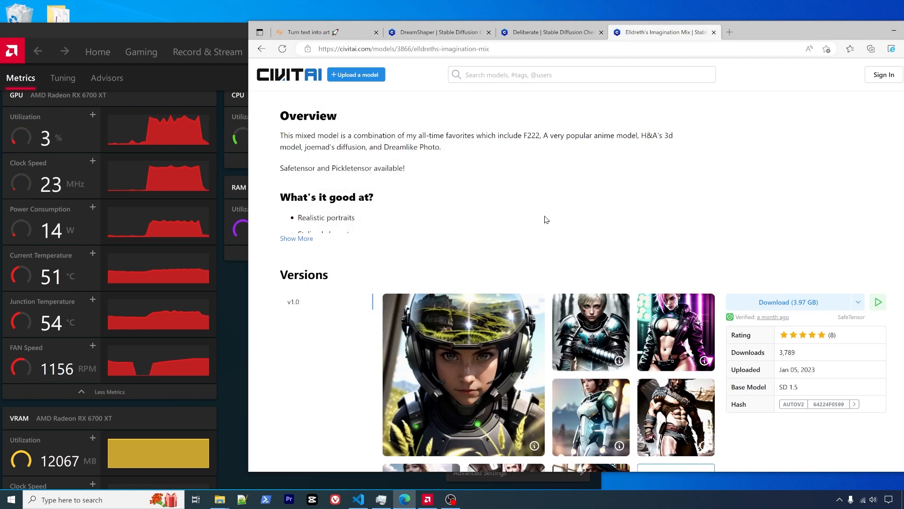
pyautogui.click(311, 32)
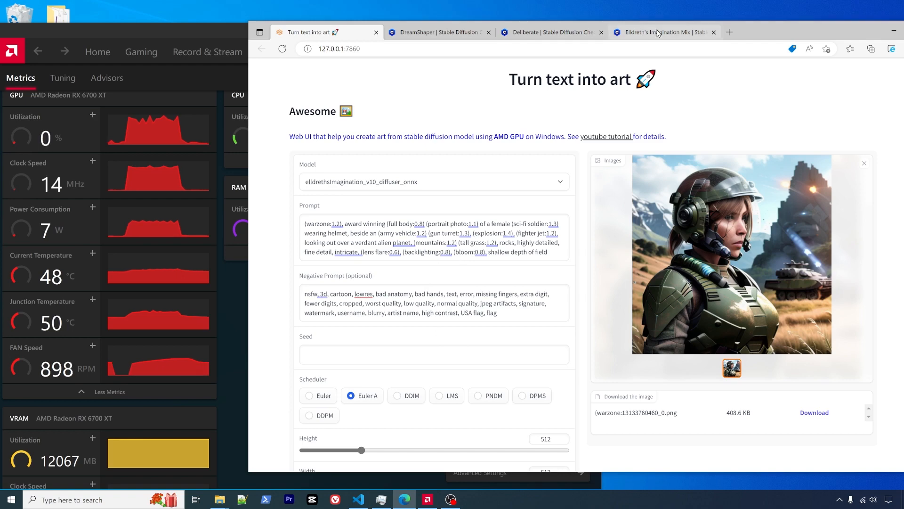
pyautogui.click(666, 32)
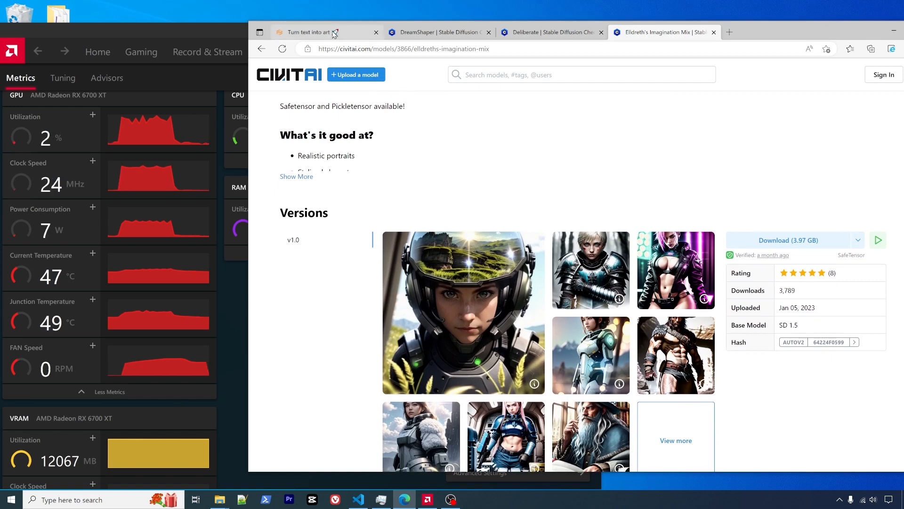
pyautogui.click(309, 32)
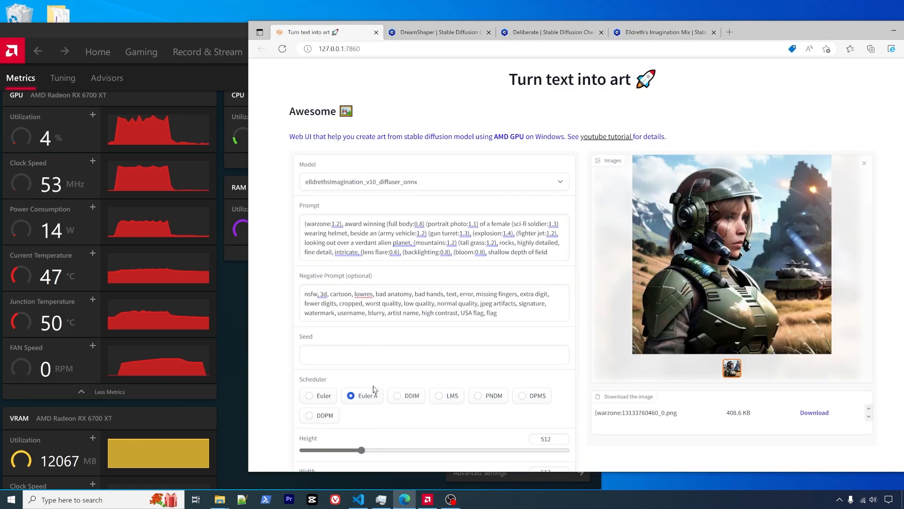
pyautogui.moveTo(676, 272)
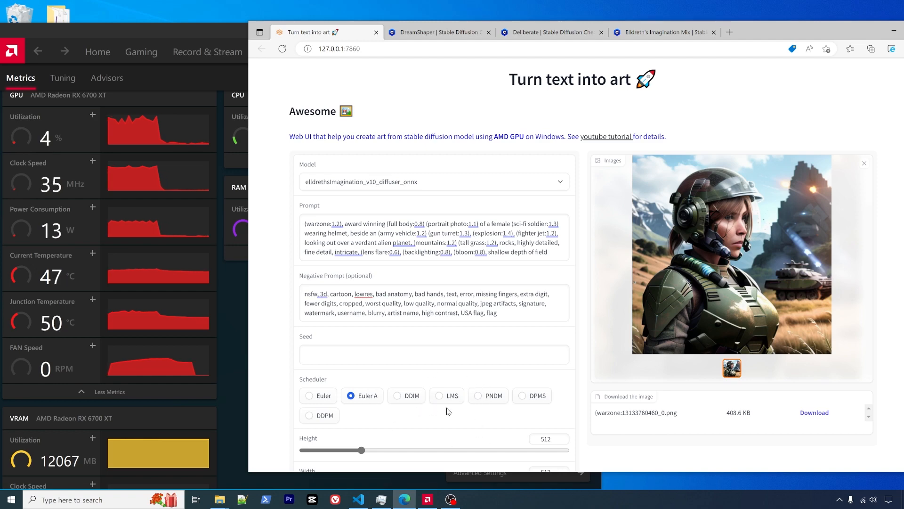
pyautogui.scroll(-3)
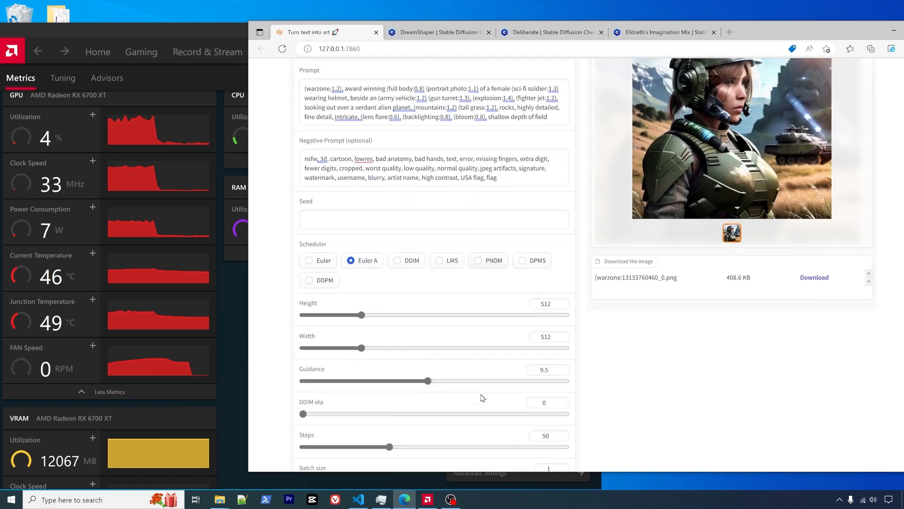
pyautogui.scroll(-3)
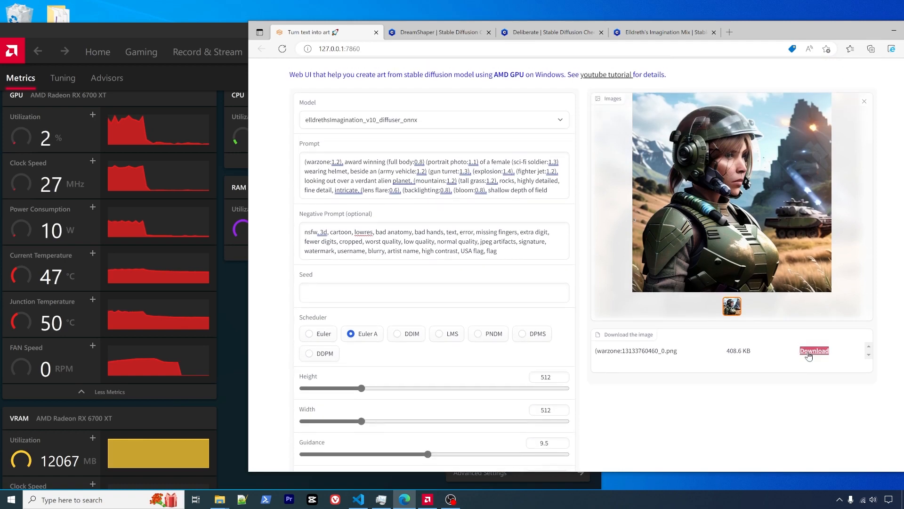
pyautogui.click(814, 350)
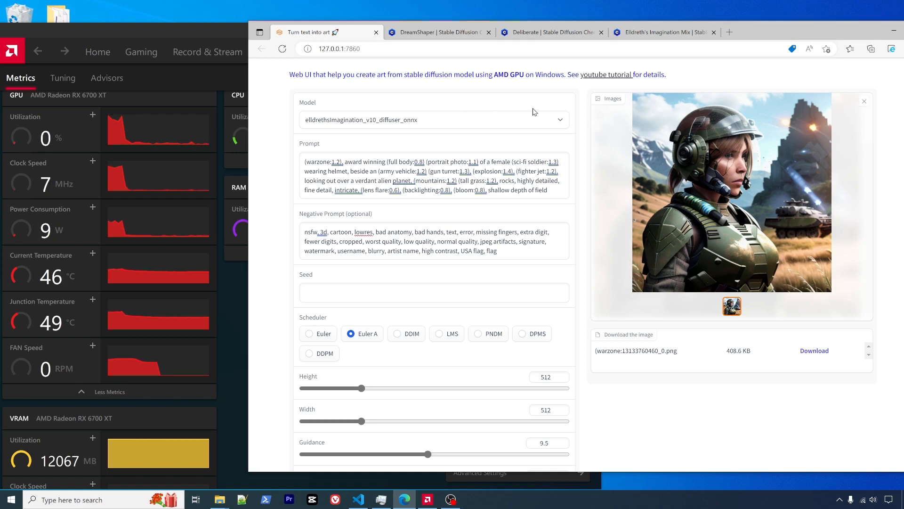
pyautogui.click(548, 32)
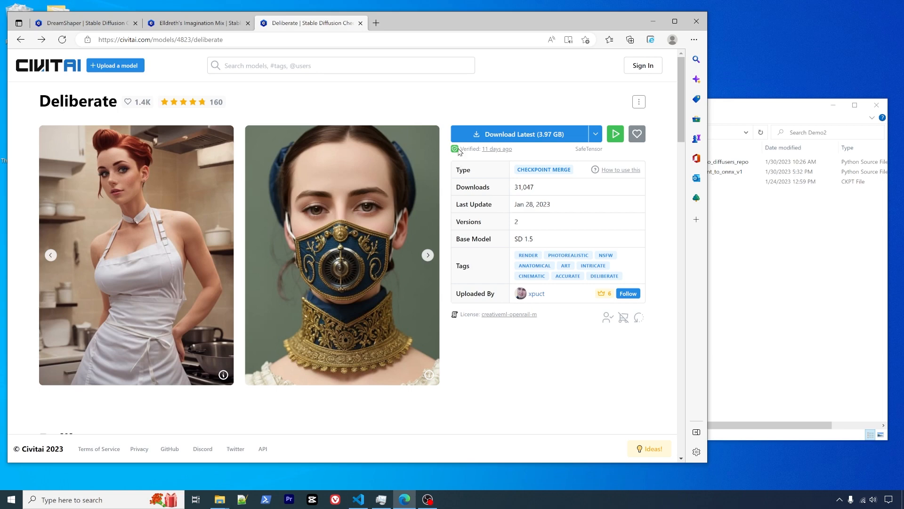
pyautogui.moveTo(428, 103)
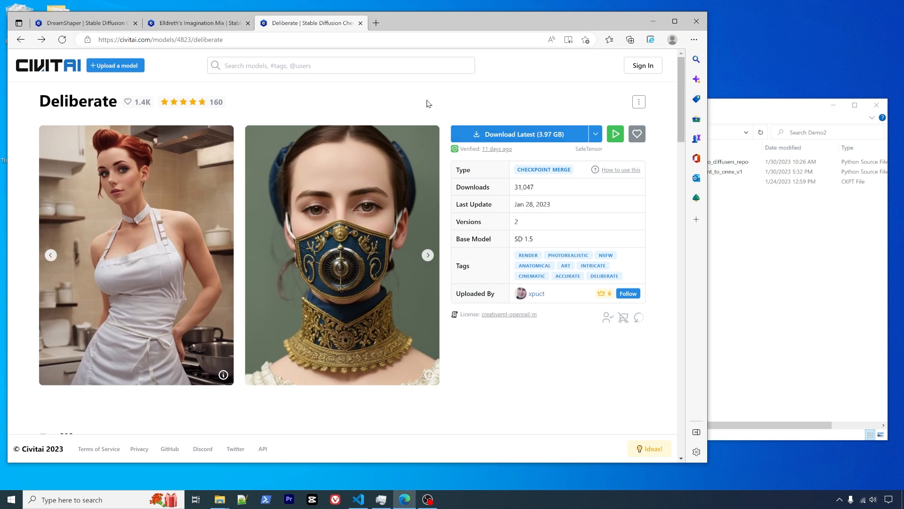
pyautogui.moveTo(431, 98)
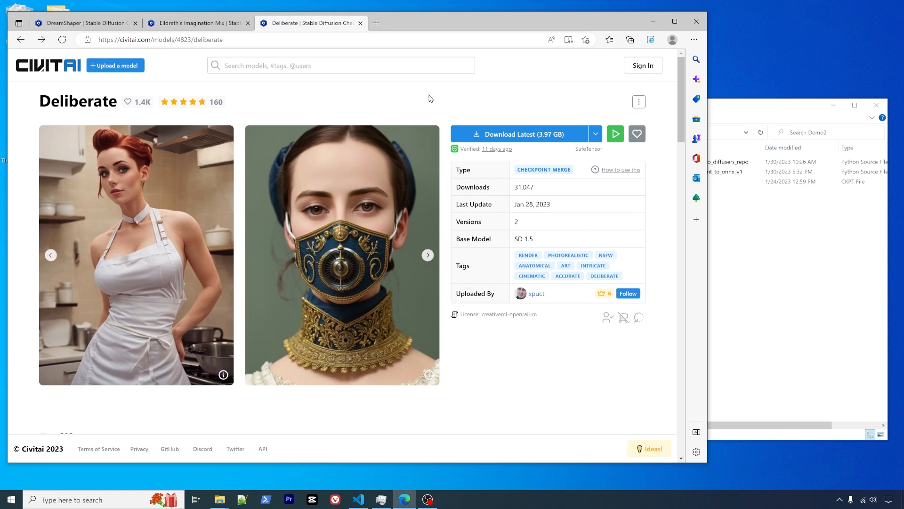
pyautogui.moveTo(152, 66)
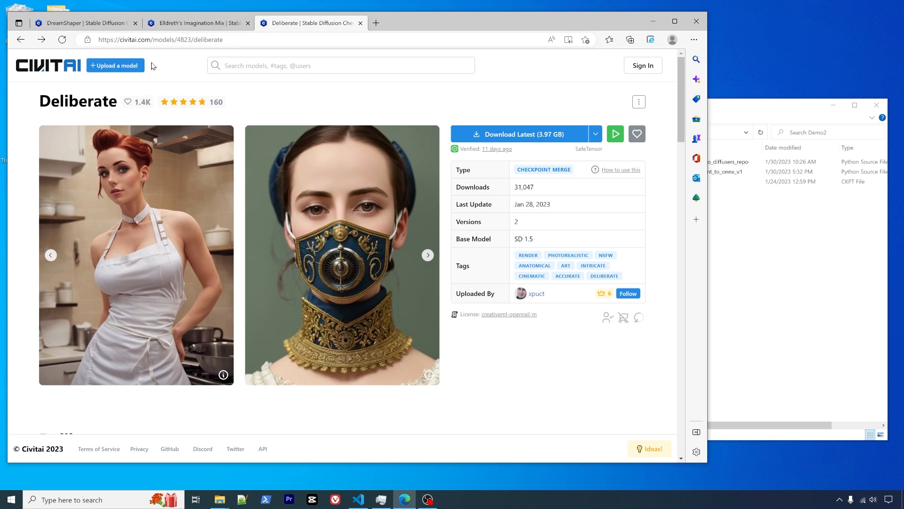
# - Open the Civitai Deliberate tab showing its 3.97 GB SD 1.5 checkpoint details
pyautogui.click(159, 40)
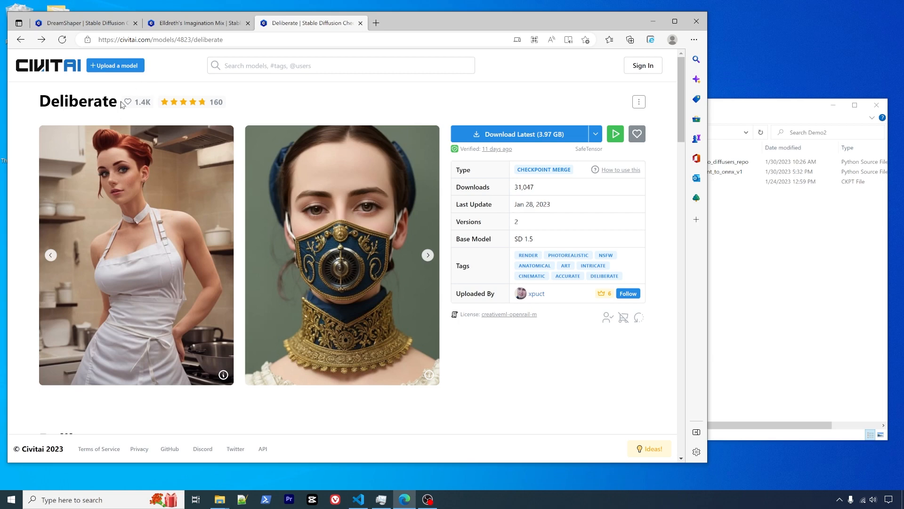
pyautogui.moveTo(162, 112)
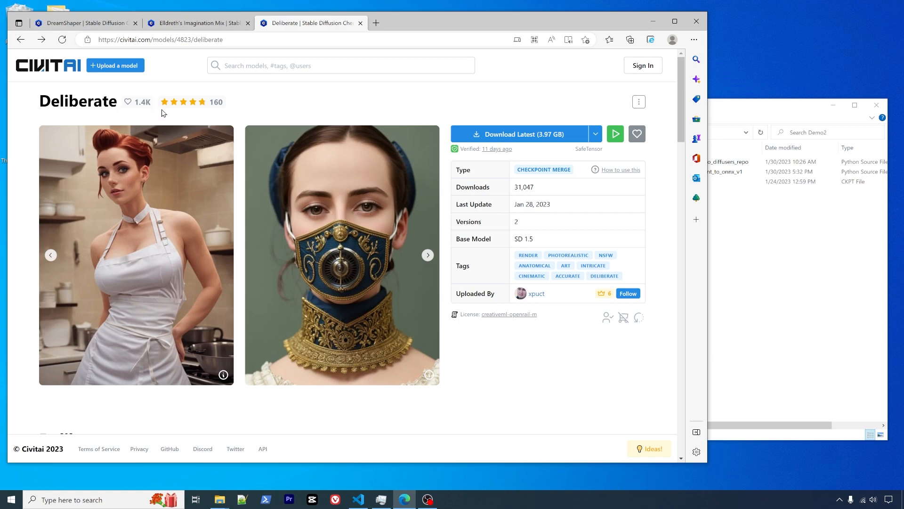
pyautogui.moveTo(286, 137)
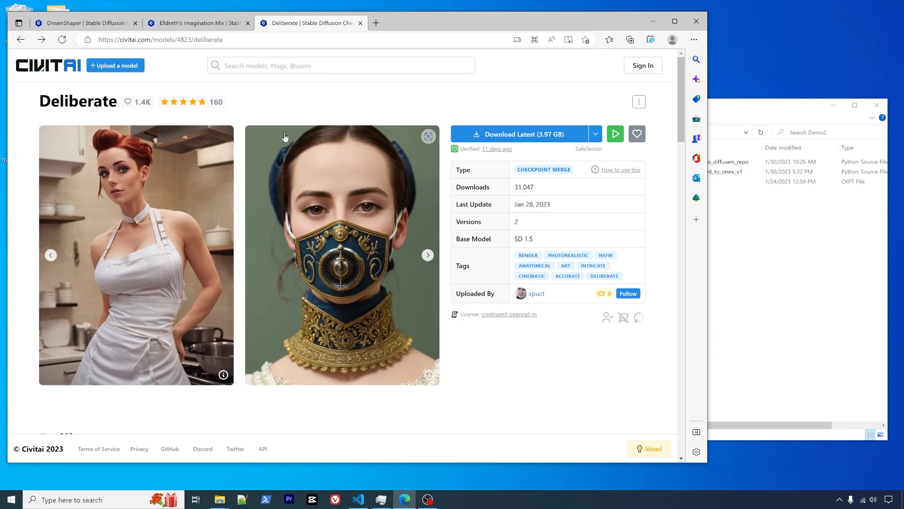
pyautogui.moveTo(317, 138)
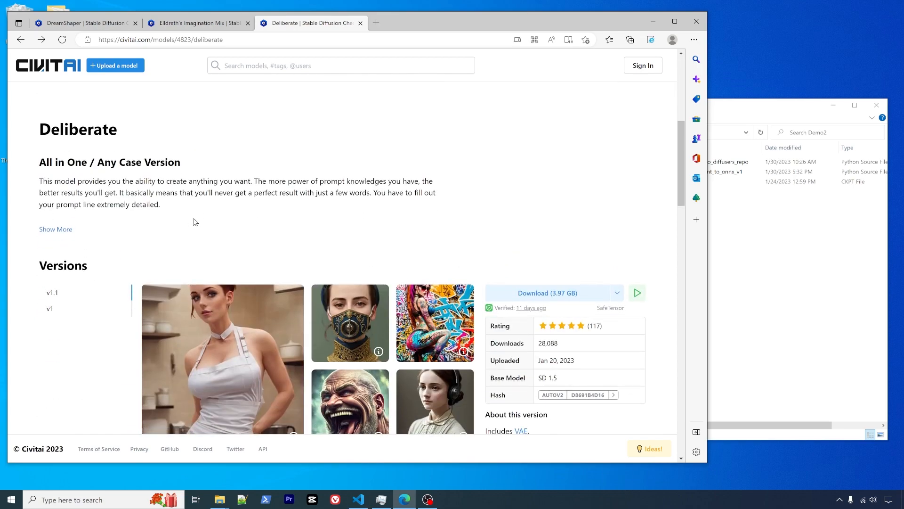
pyautogui.scroll(-3)
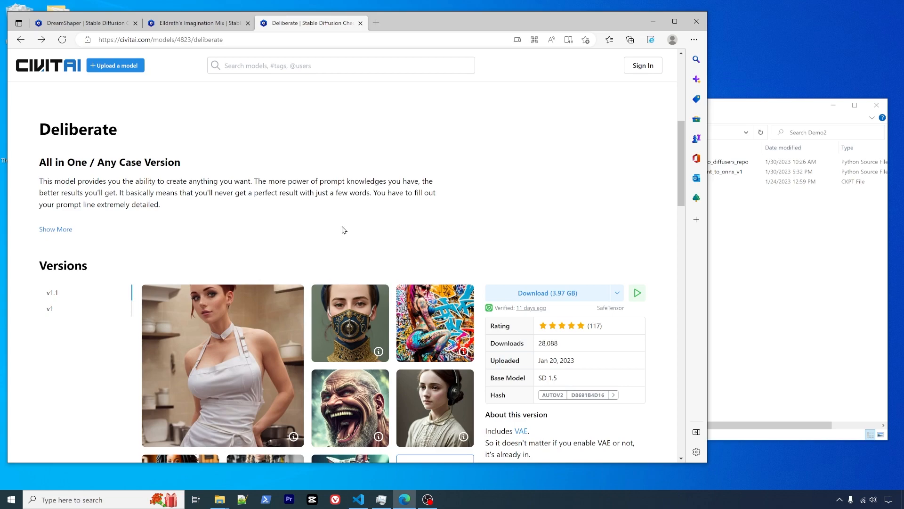
pyautogui.scroll(-3)
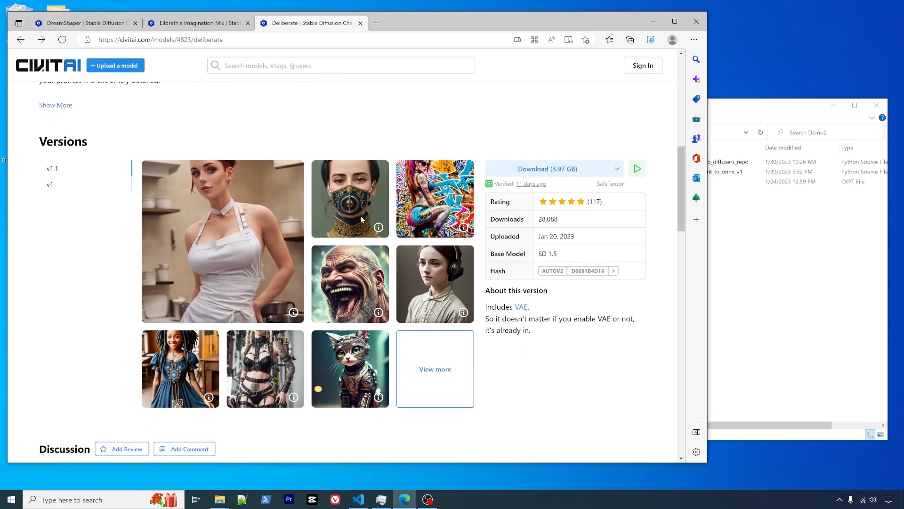
pyautogui.scroll(-3)
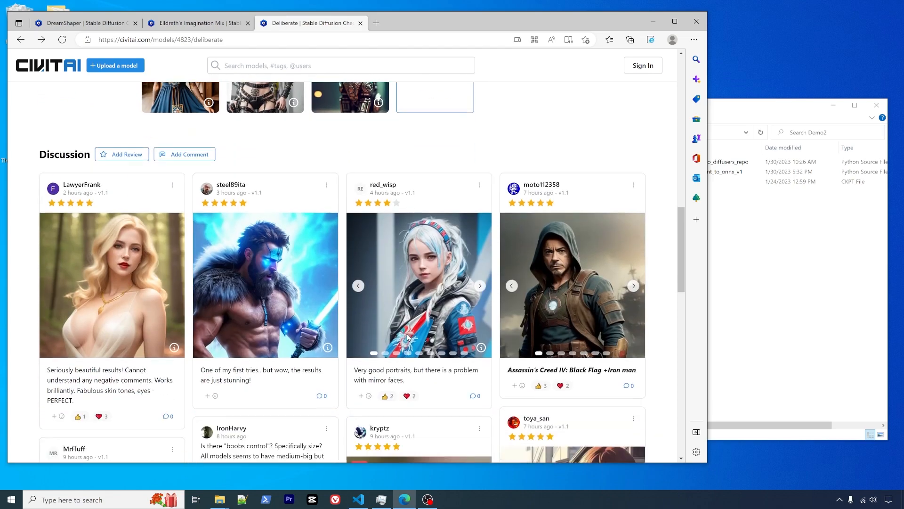
pyautogui.scroll(-3)
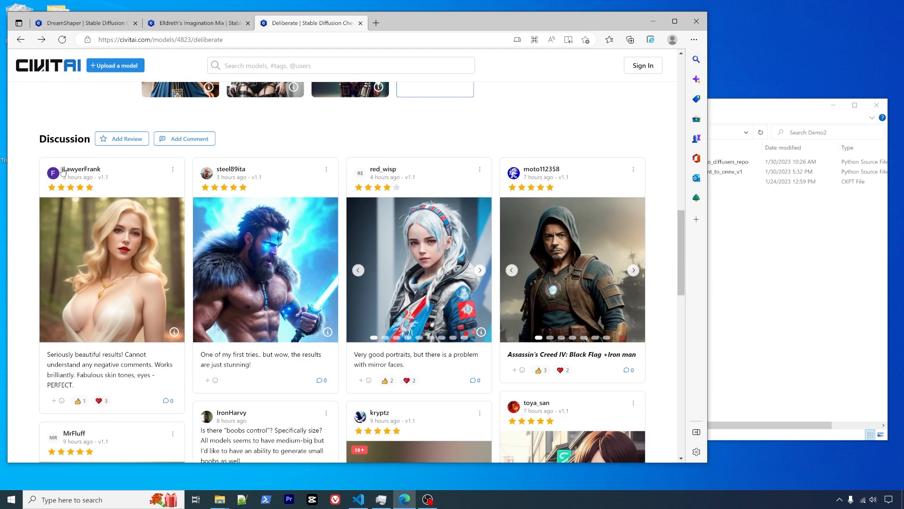
pyautogui.scroll(3)
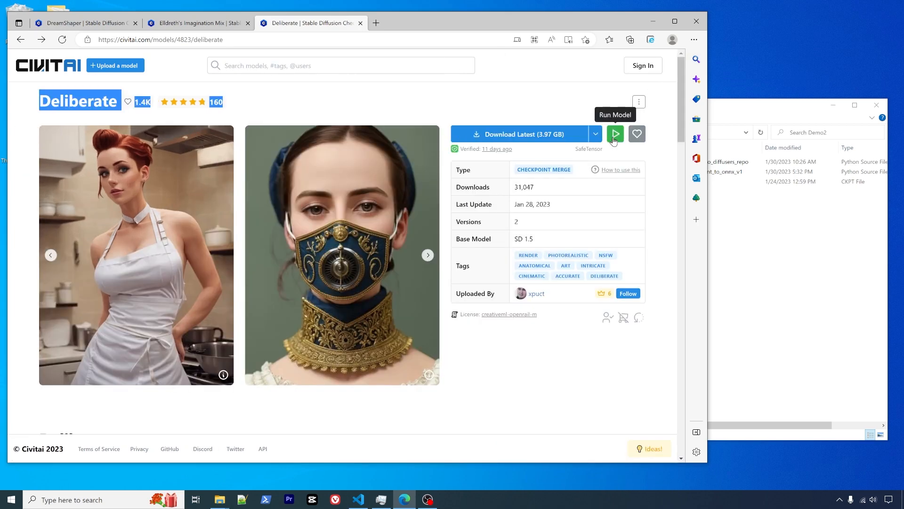
# - Expand Deliberate's download options to list the 3.97 GB PickleTensor and SafeTensor files
pyautogui.click(595, 135)
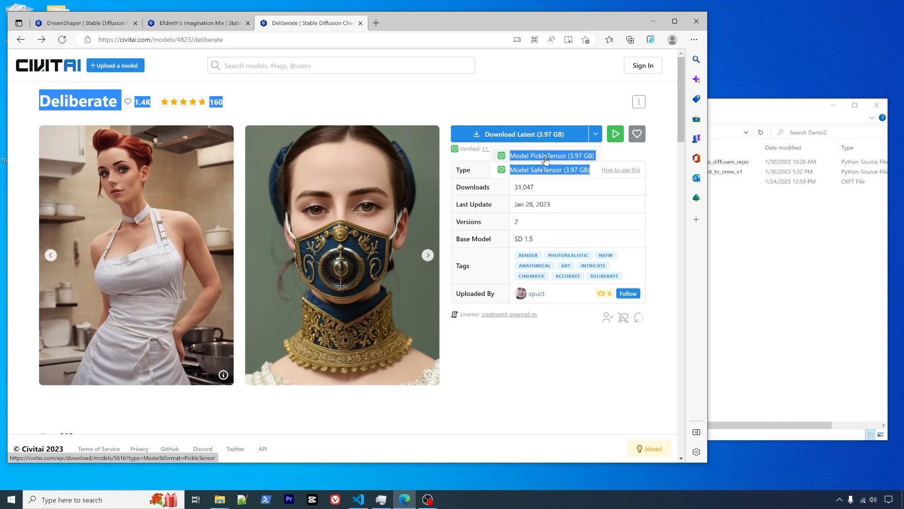
pyautogui.moveTo(559, 172)
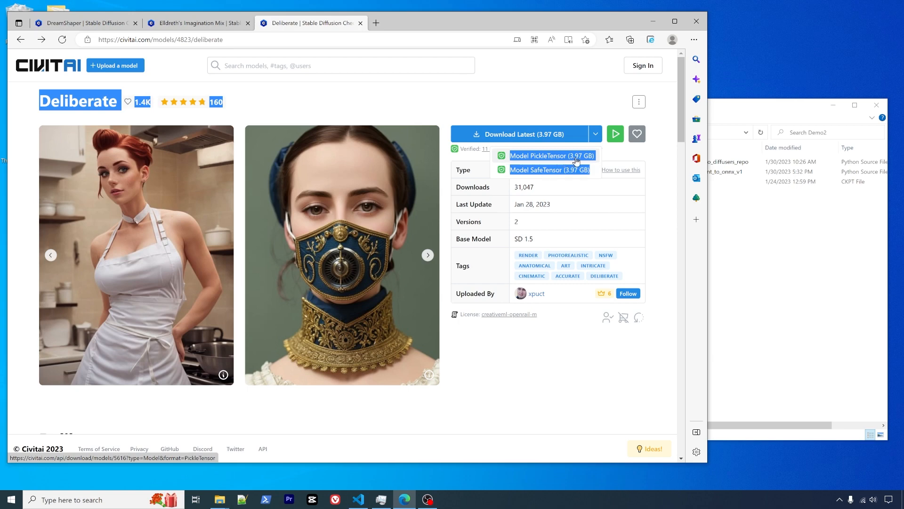
pyautogui.moveTo(578, 157)
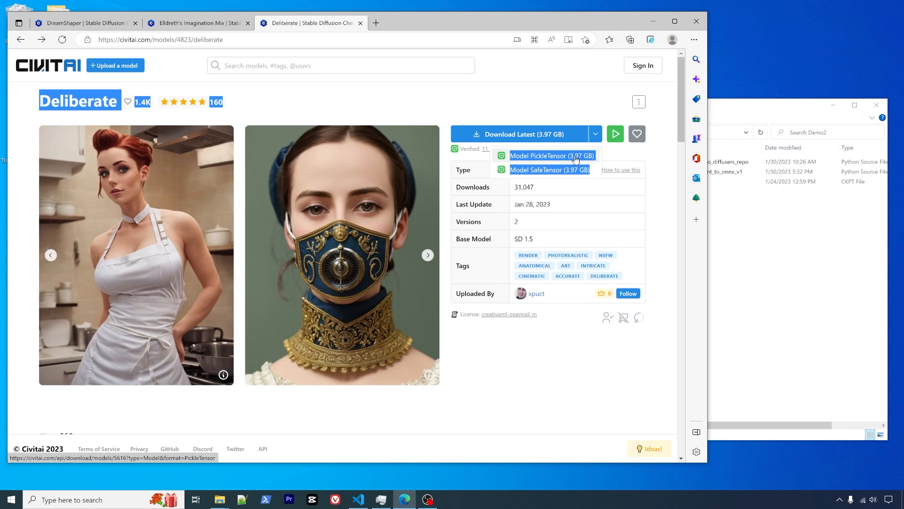
pyautogui.moveTo(545, 164)
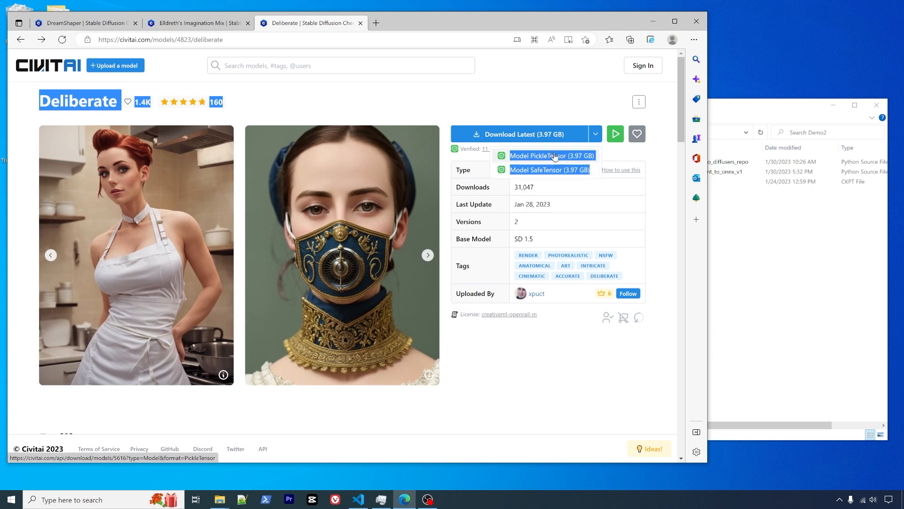
pyautogui.moveTo(578, 160)
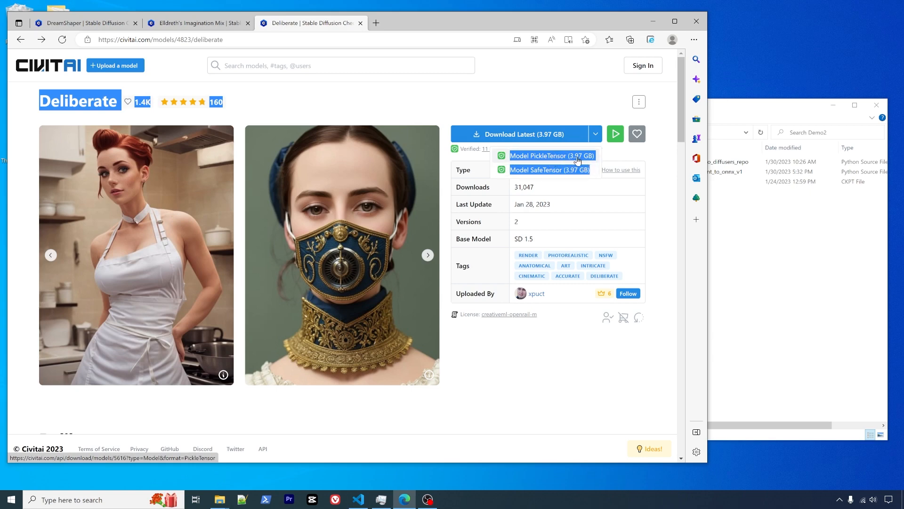
pyautogui.moveTo(613, 157)
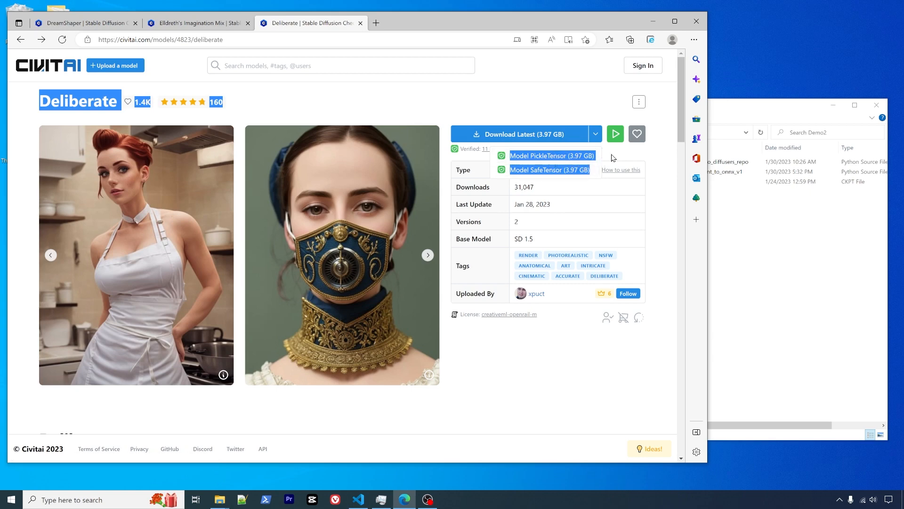
pyautogui.moveTo(622, 155)
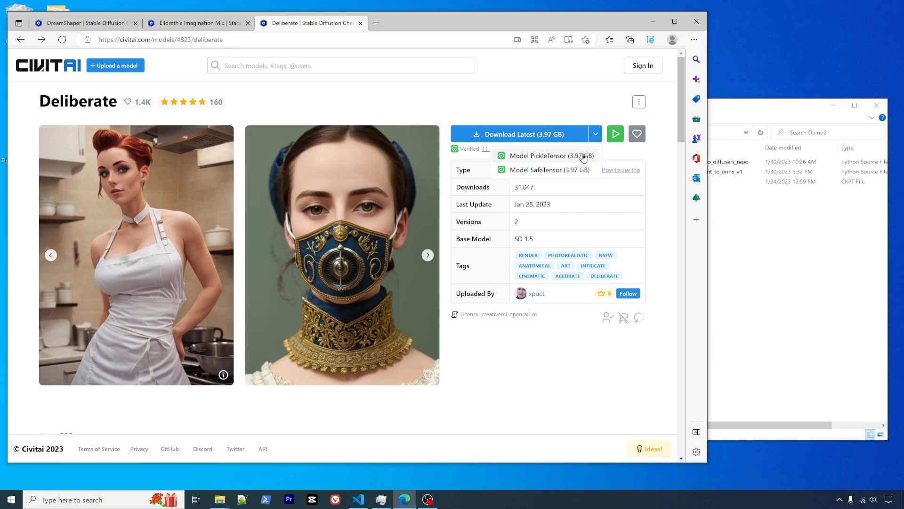
pyautogui.moveTo(574, 162)
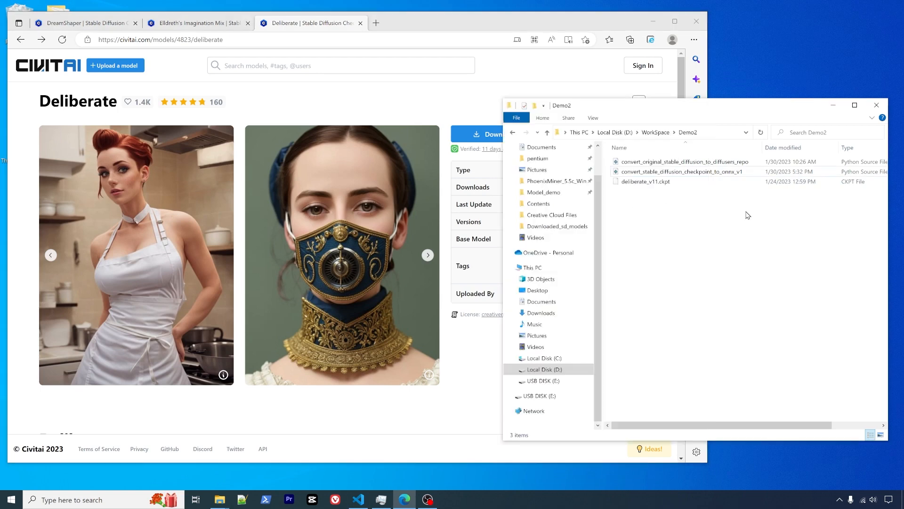
# - Minimize the Civitai browser and move the Demo2 folder window toward the desktop centre
pyautogui.click(645, 181)
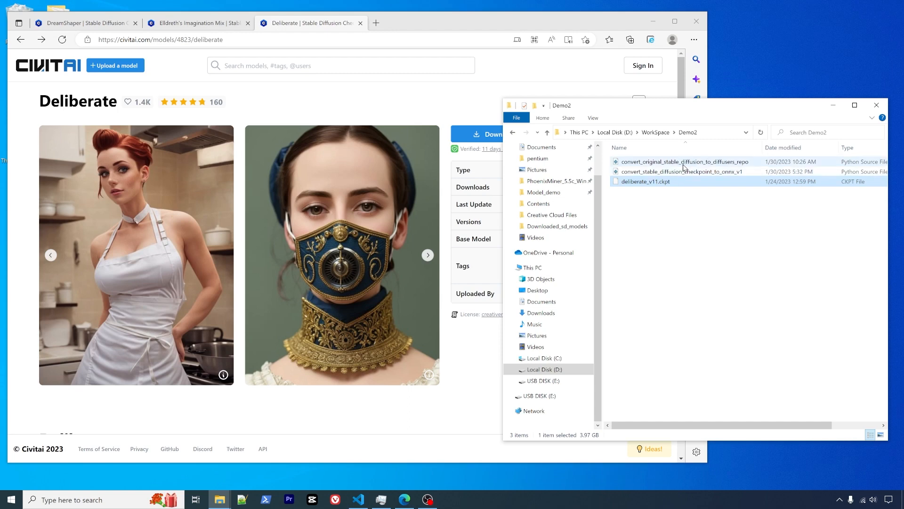
pyautogui.moveTo(699, 174)
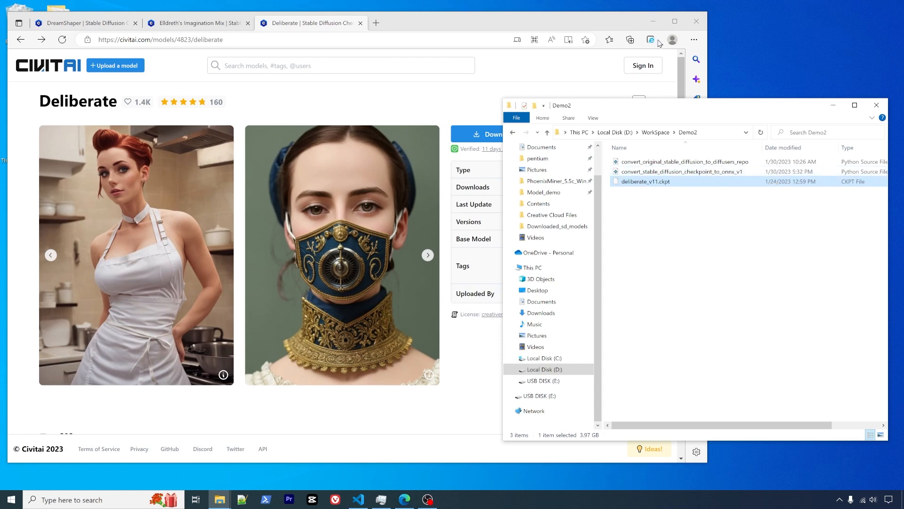
pyautogui.moveTo(653, 21)
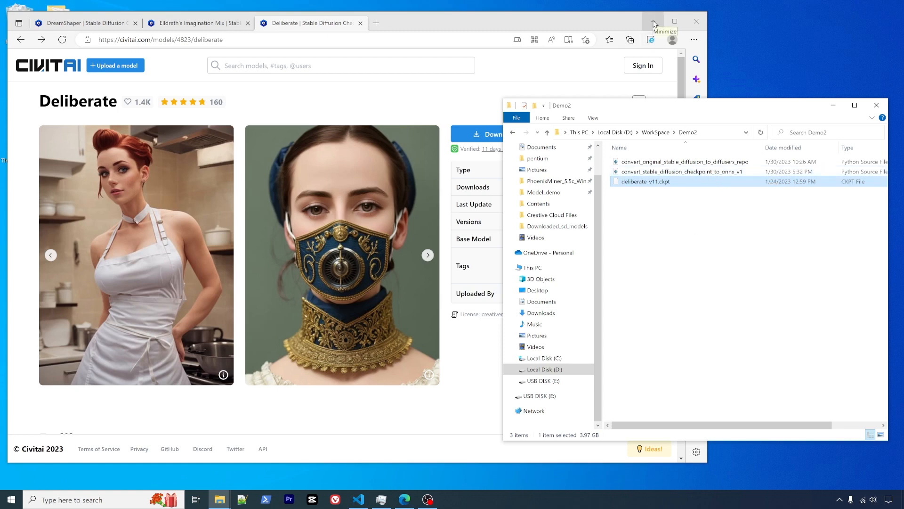
pyautogui.click(650, 21)
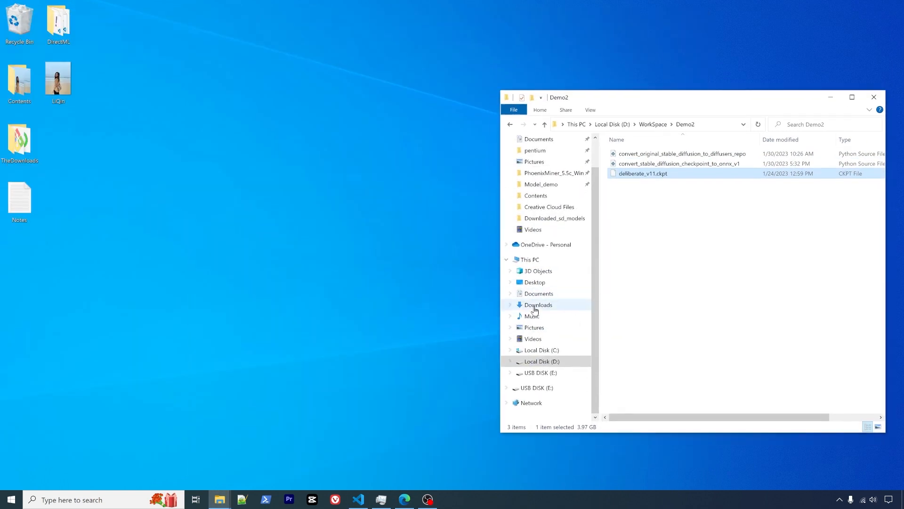
pyautogui.moveTo(660, 268)
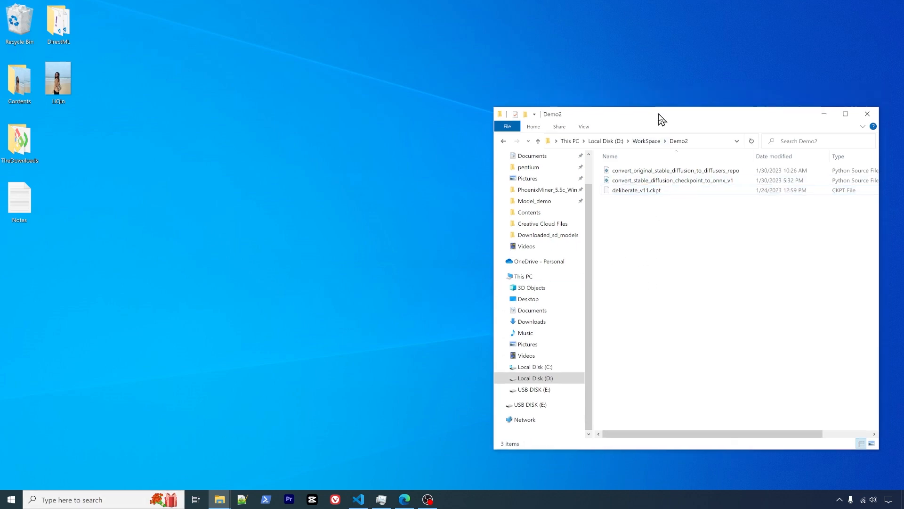
pyautogui.moveTo(662, 114); pyautogui.dragTo(605, 95)
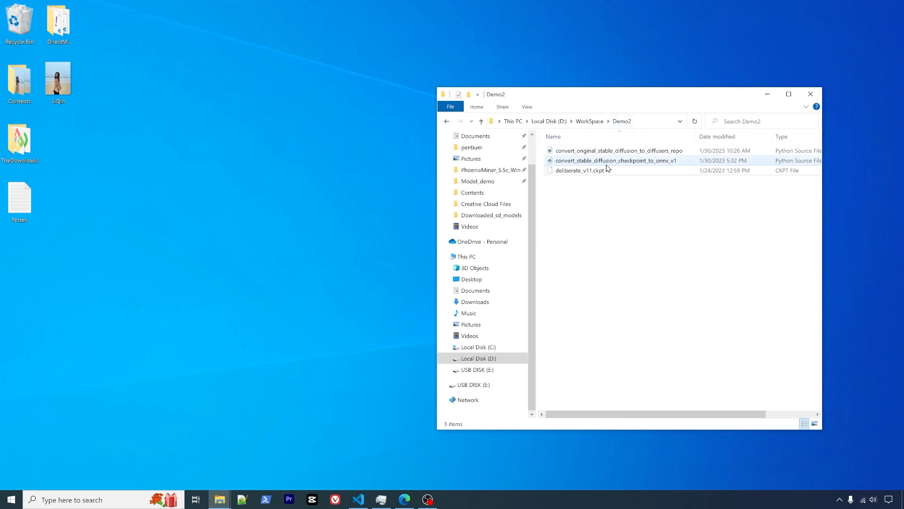
pyautogui.click(582, 170)
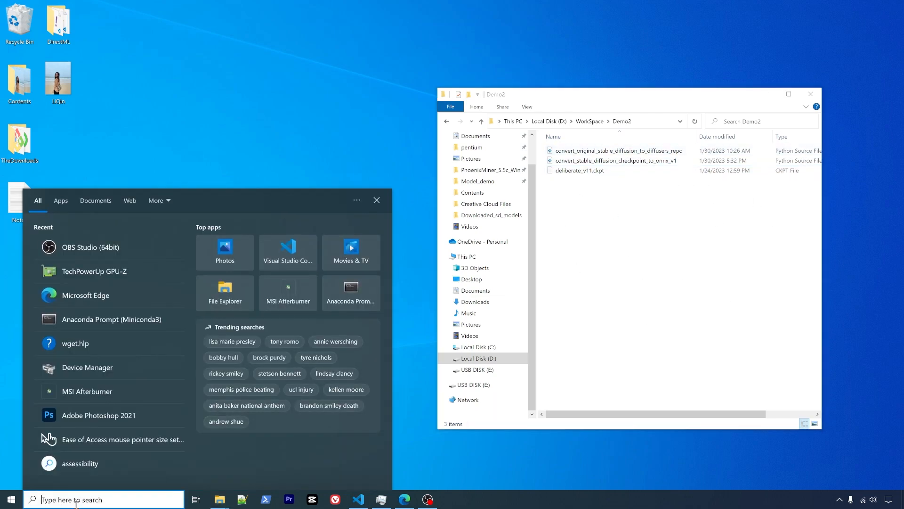
# - Open Anaconda Prompt, activate sd39, and change directory to D:\WorkSpace\Demo2
pyautogui.write('min')
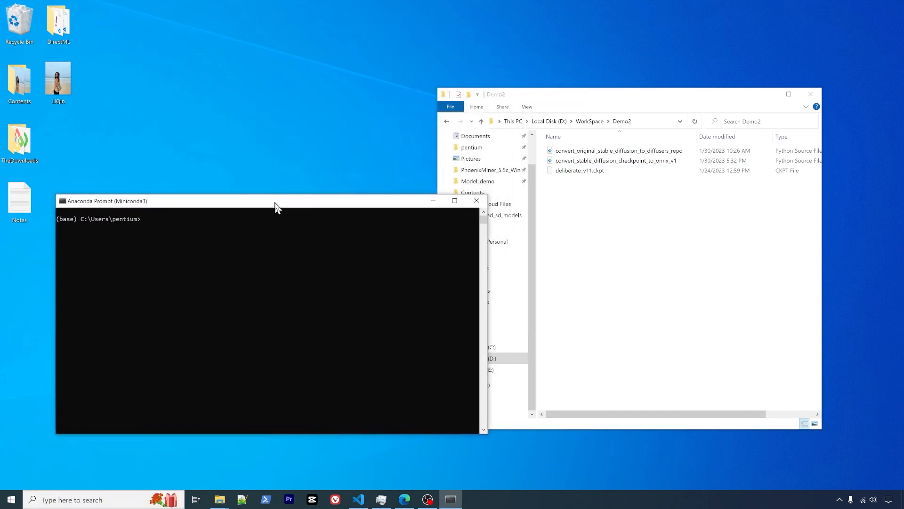
pyautogui.moveTo(275, 206); pyautogui.dragTo(332, 206)
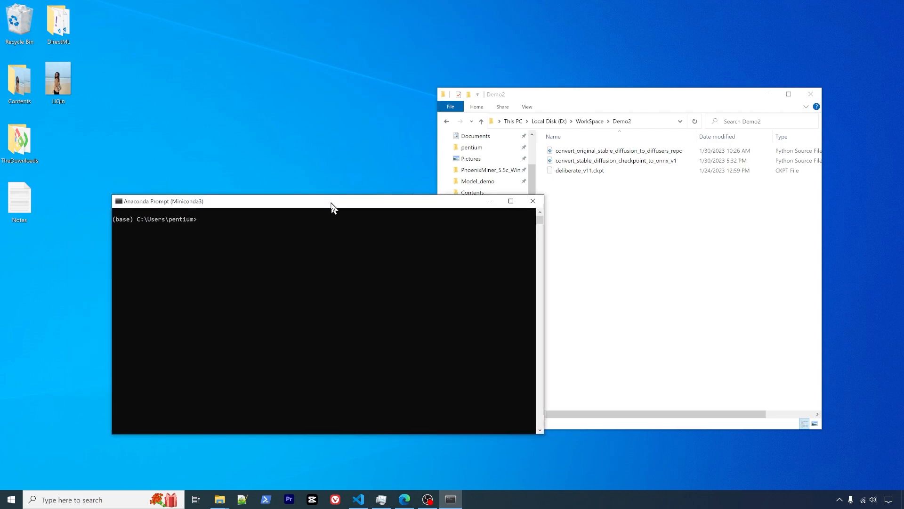
pyautogui.moveTo(242, 266)
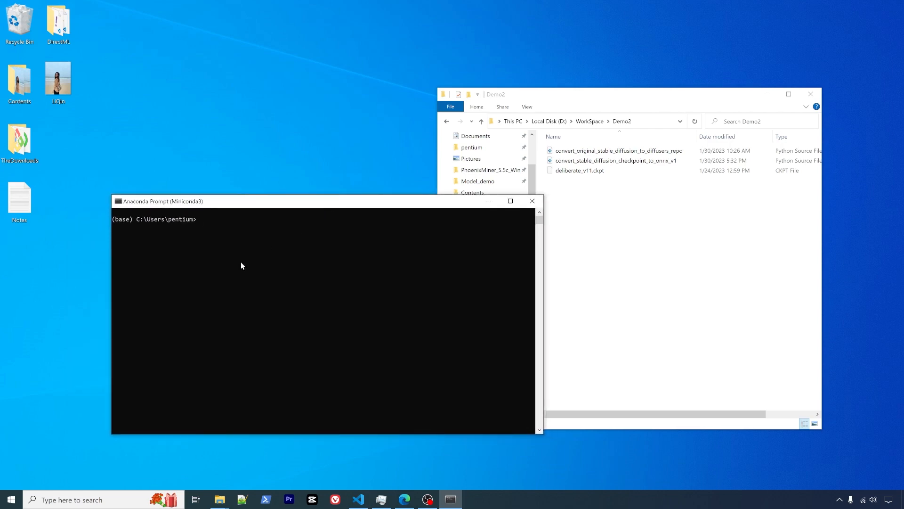
pyautogui.write('co')
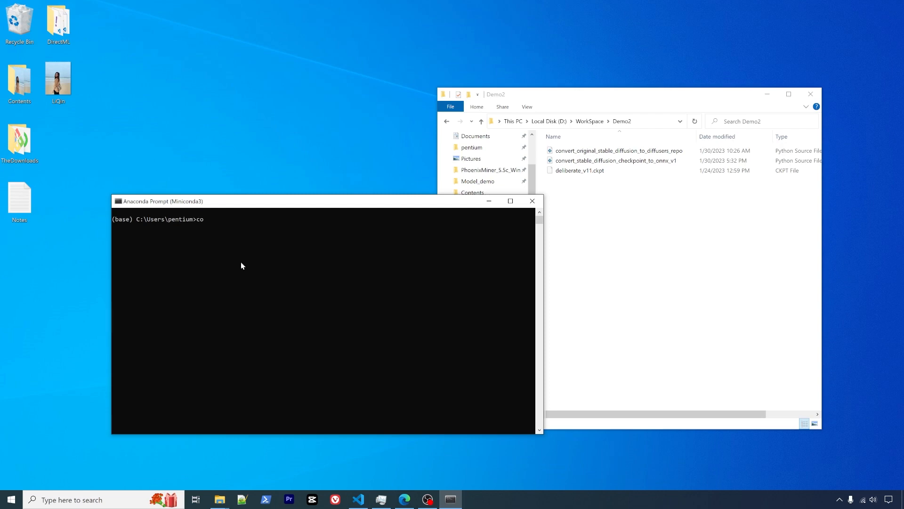
pyautogui.write('nda')
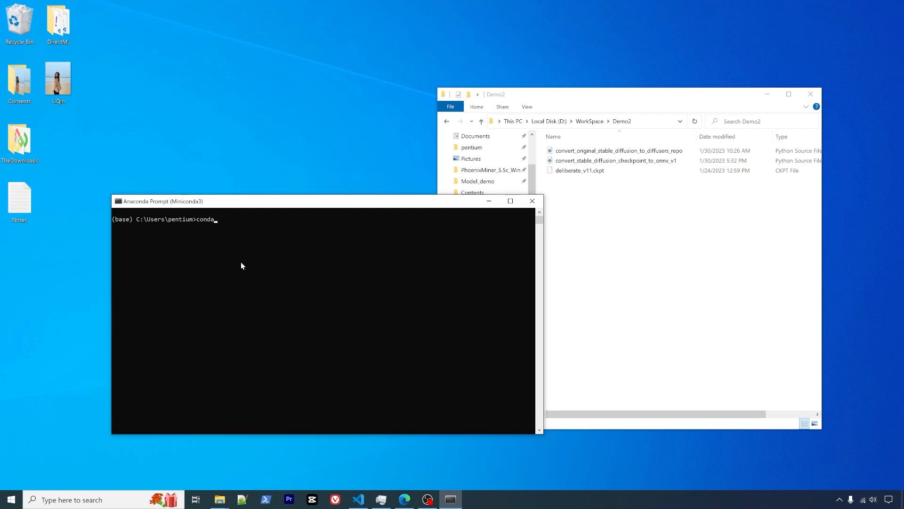
pyautogui.write('activate')
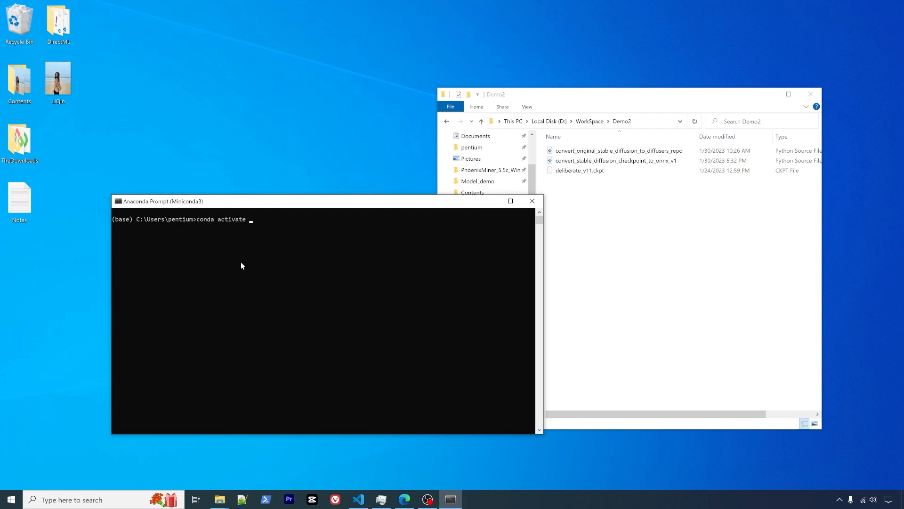
pyautogui.write('sd39')
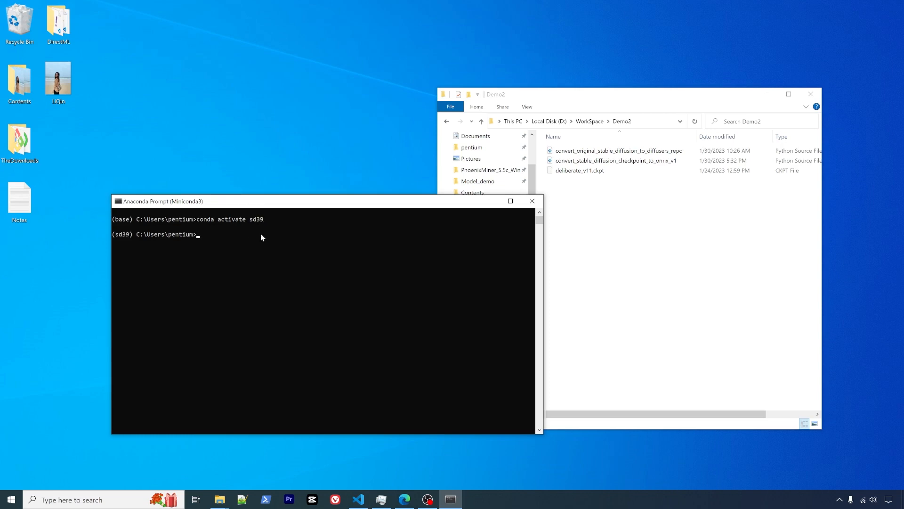
pyautogui.moveTo(244, 293)
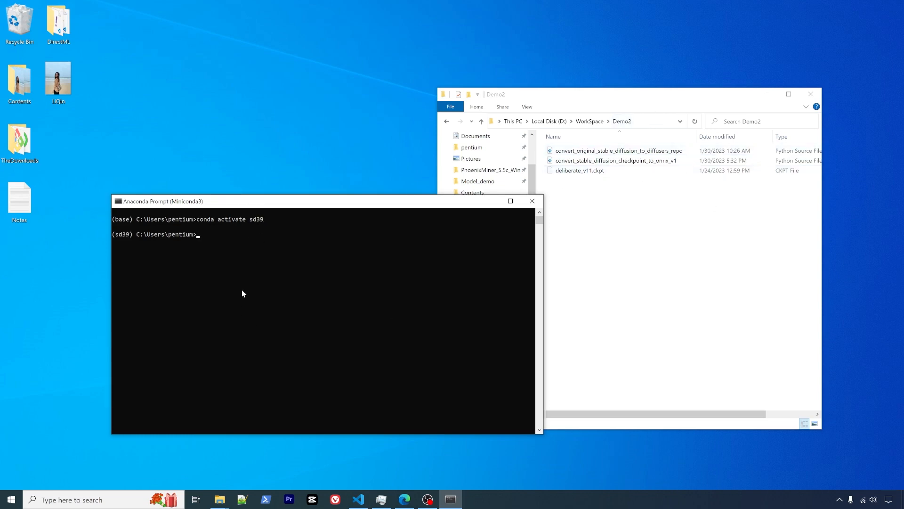
pyautogui.write('cd /d')
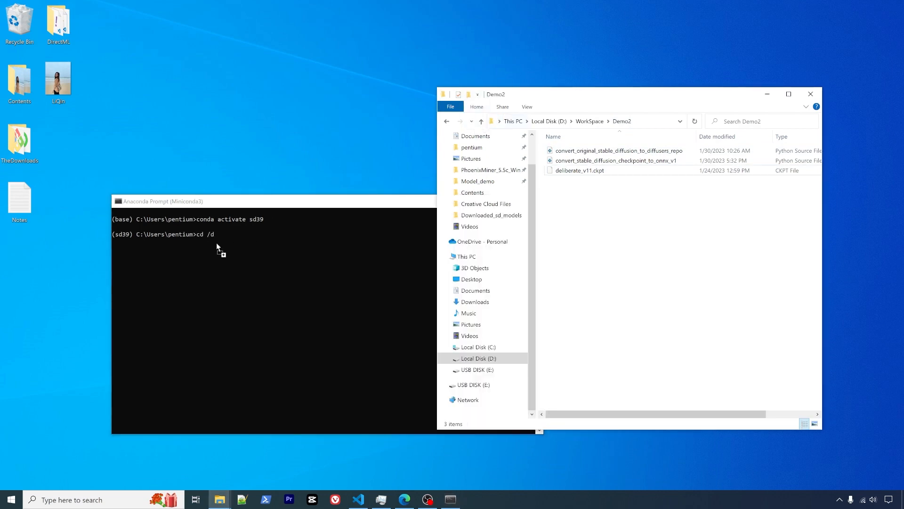
pyautogui.write('D:\\WorkSpace\\Demo2')
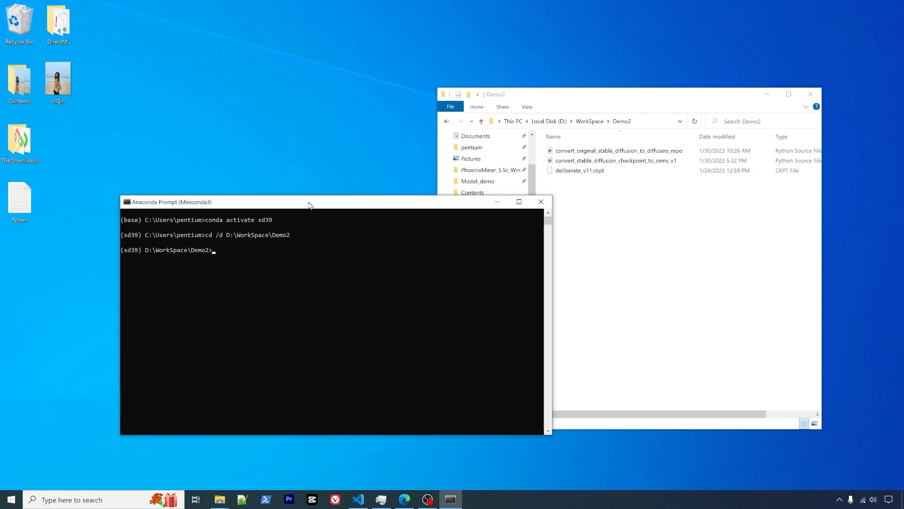
pyautogui.moveTo(271, 295)
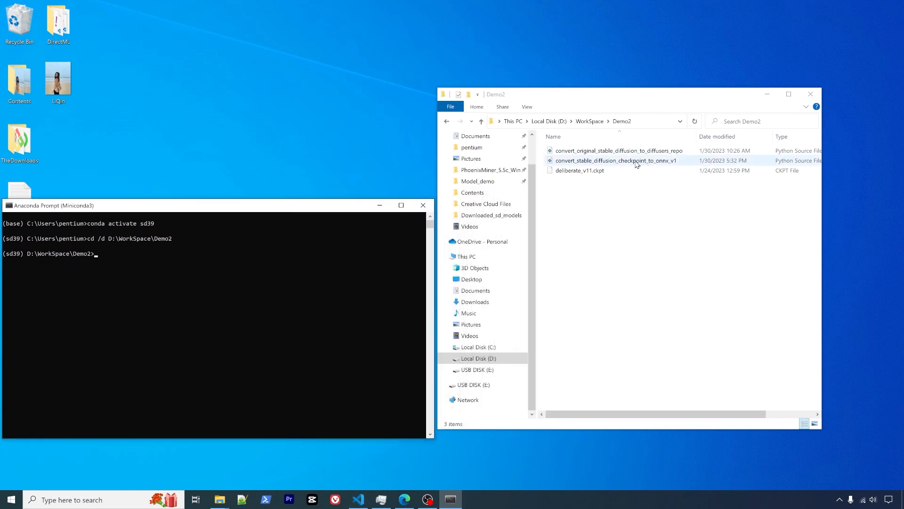
pyautogui.click(580, 170)
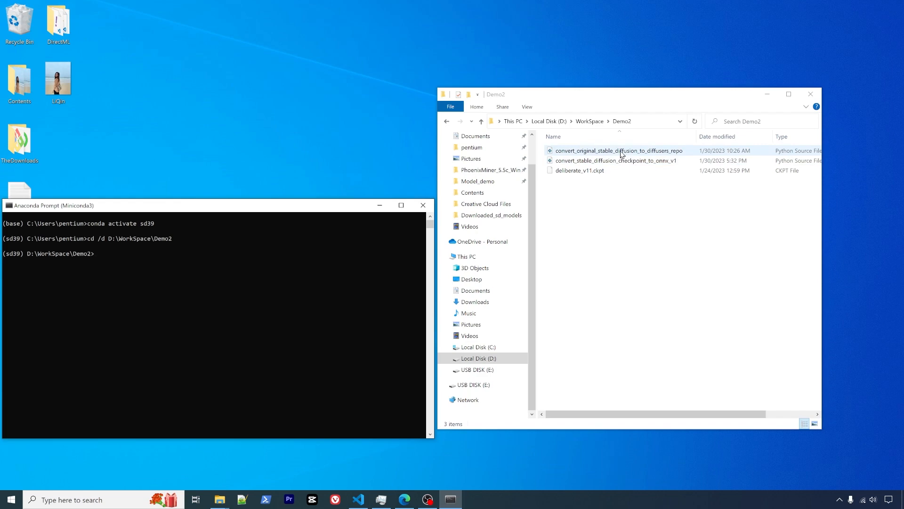
pyautogui.click(614, 151)
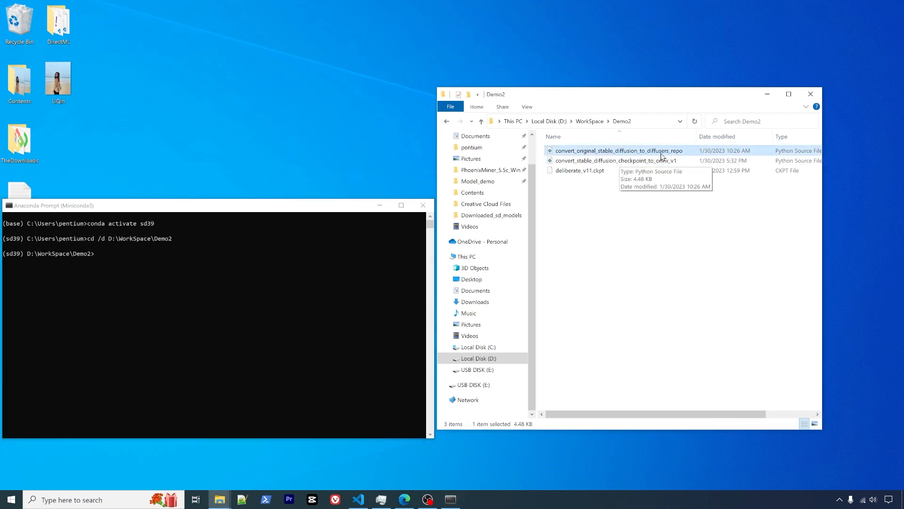
pyautogui.moveTo(617, 174)
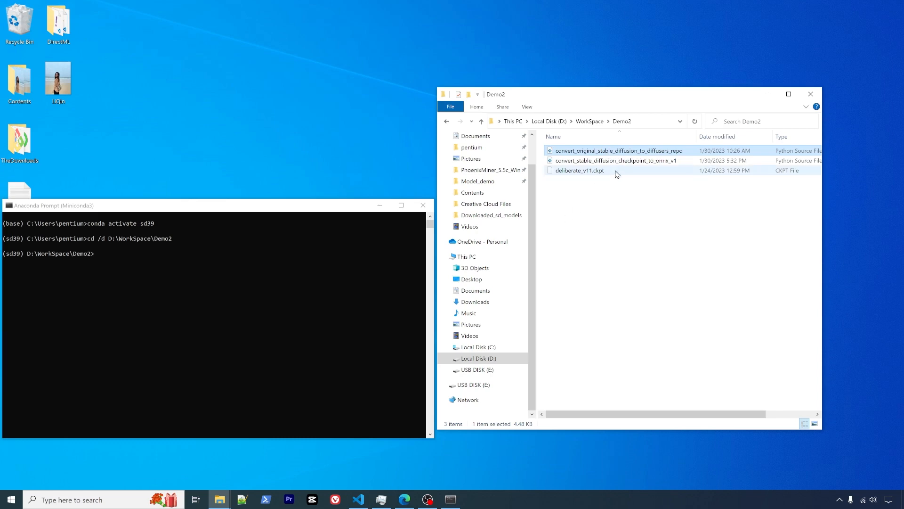
pyautogui.click(615, 160)
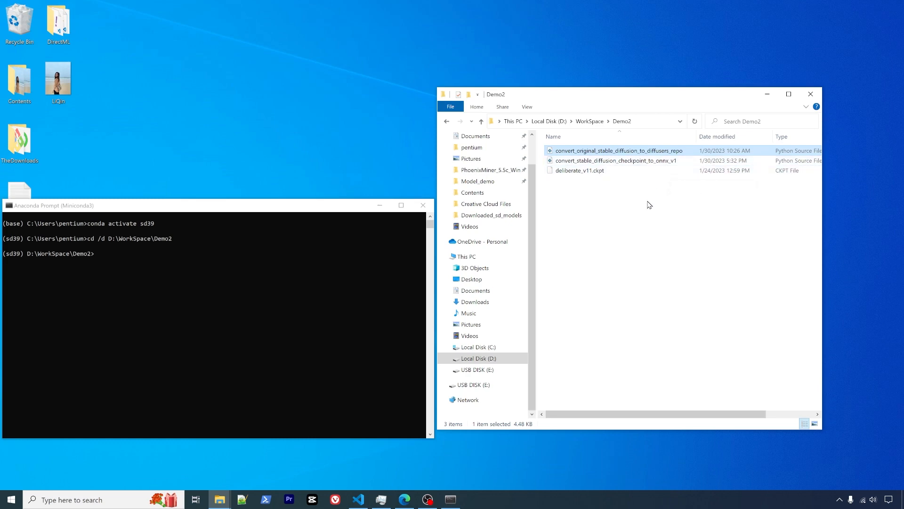
pyautogui.moveTo(442, 455)
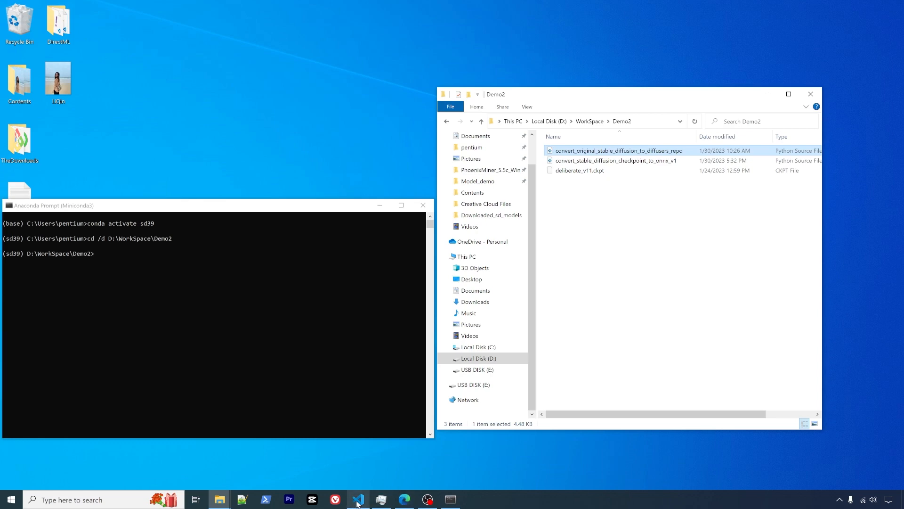
# - Show the VS Code note with both deliberate_v11 conversion commands and move the editor lower
pyautogui.click(358, 499)
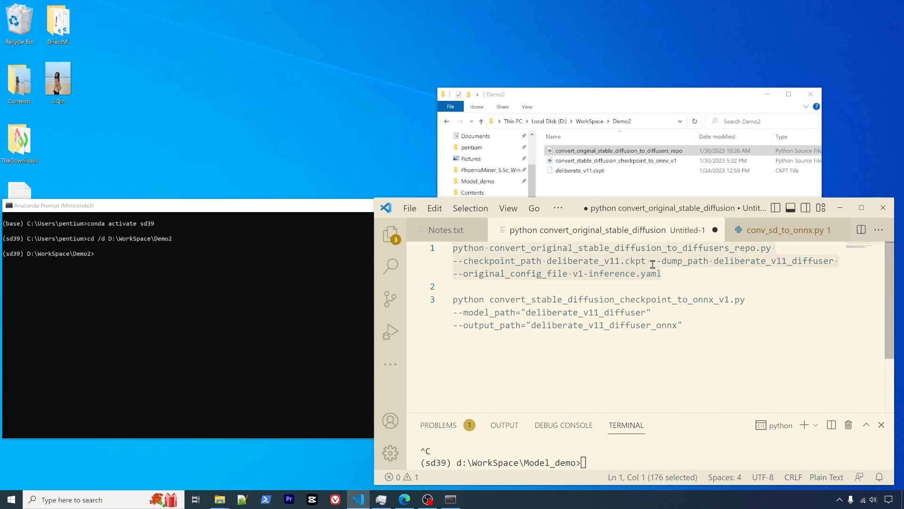
pyautogui.click(661, 274)
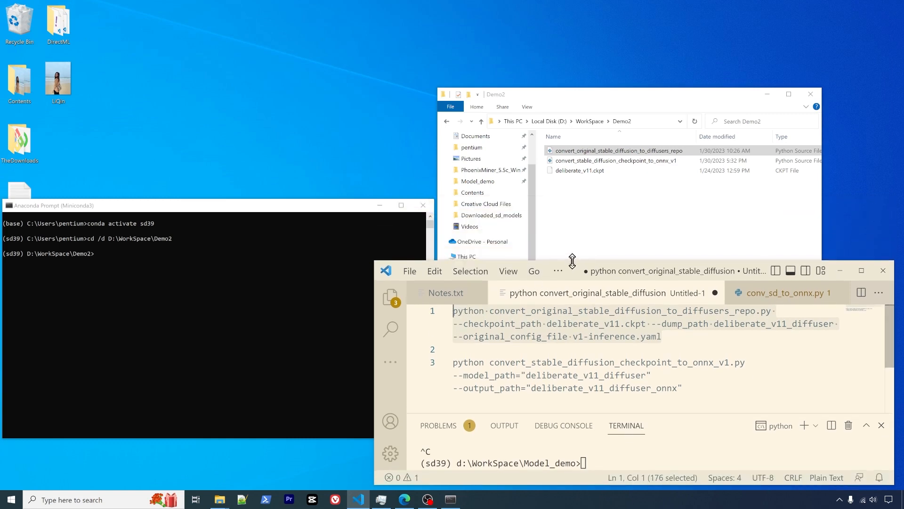
pyautogui.moveTo(571, 206)
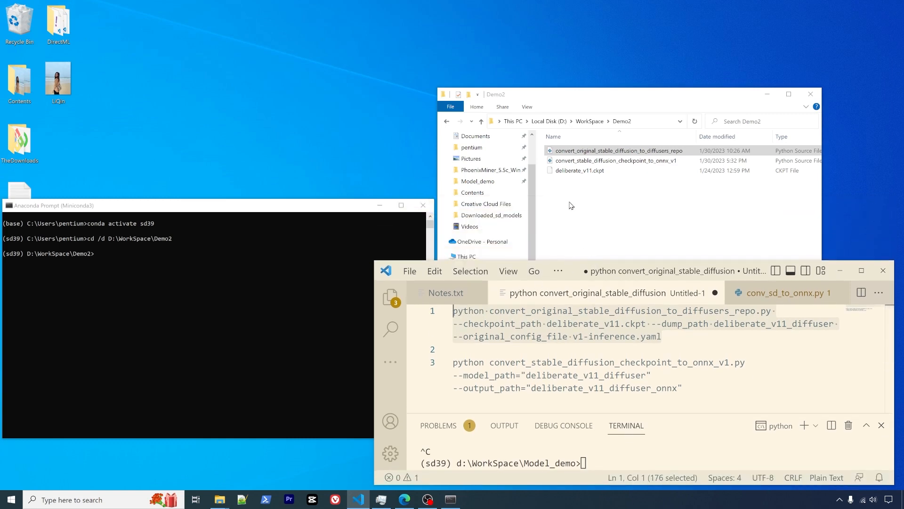
pyautogui.moveTo(614, 336)
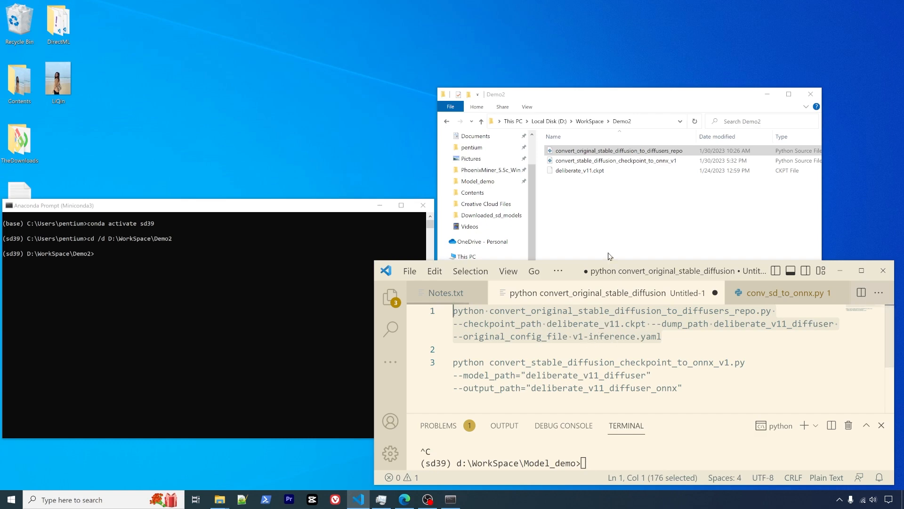
pyautogui.moveTo(602, 197)
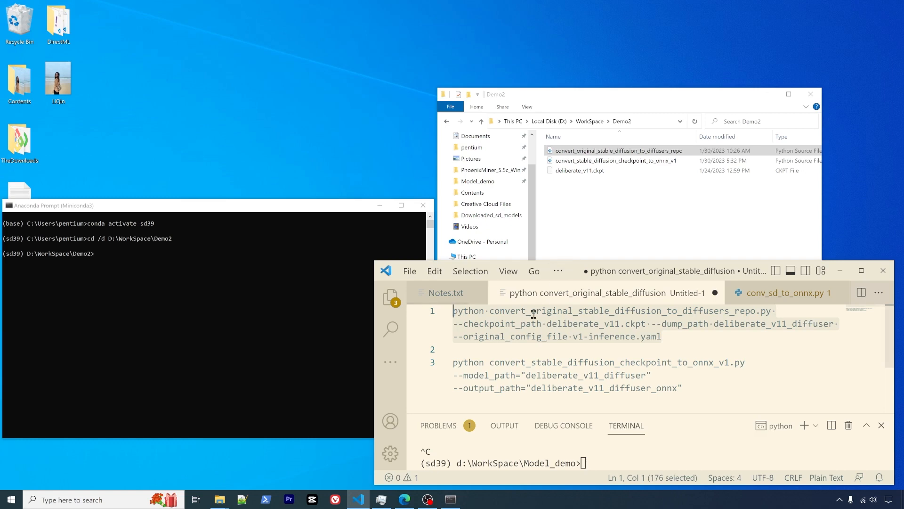
pyautogui.moveTo(319, 109)
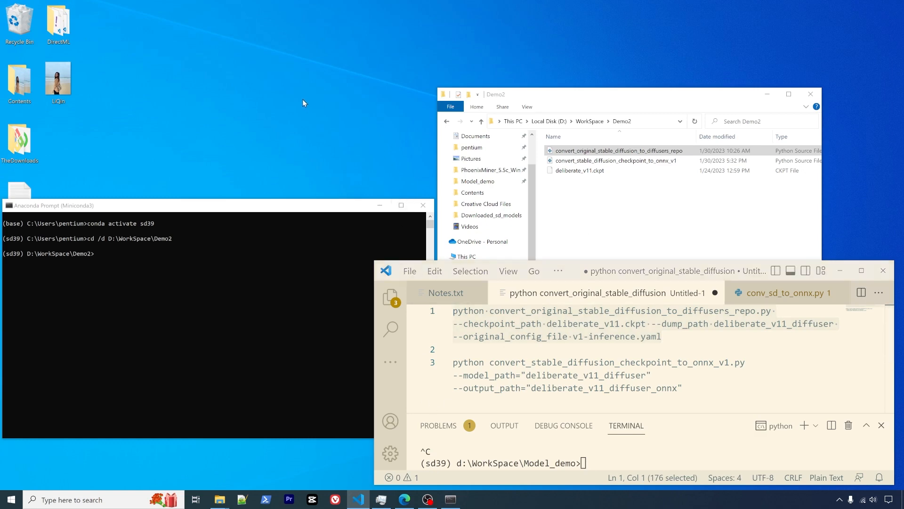
# - Open a second Demo2 folder window listing the checkpoint, yaml config and two scripts
pyautogui.click(220, 499)
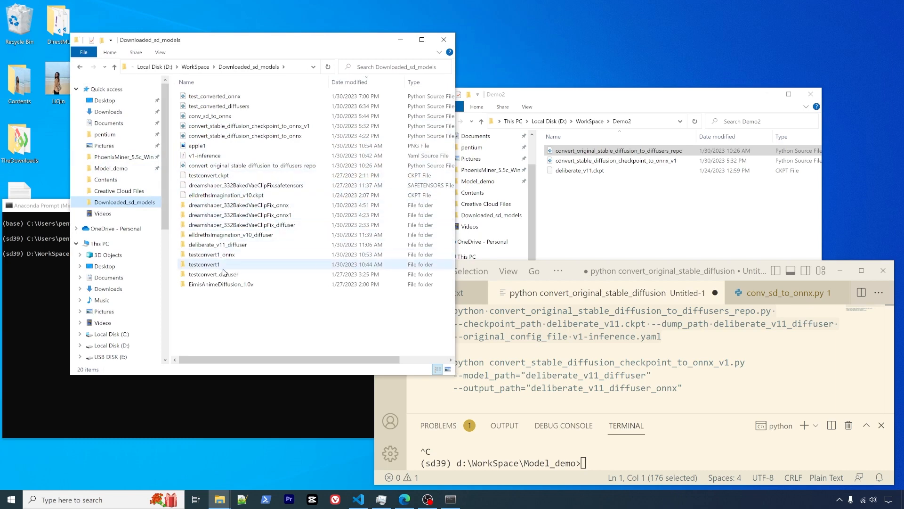
pyautogui.click(204, 155)
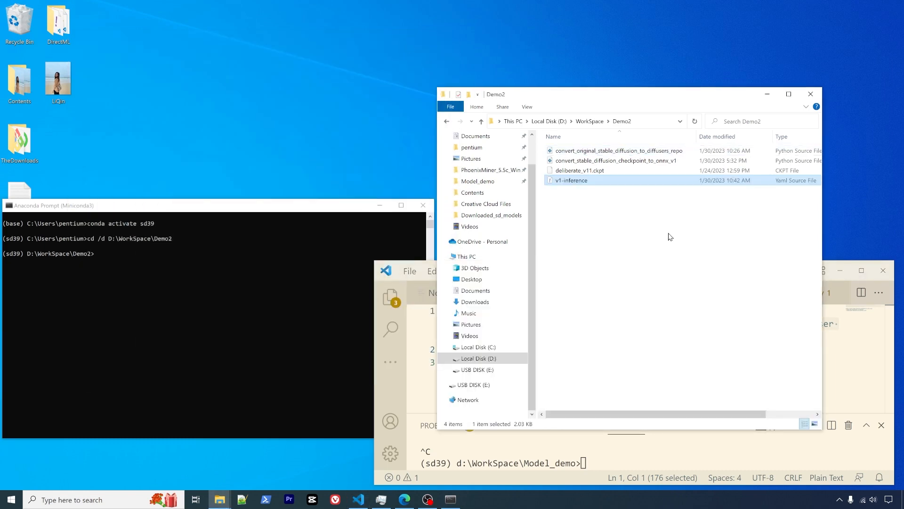
pyautogui.moveTo(642, 231)
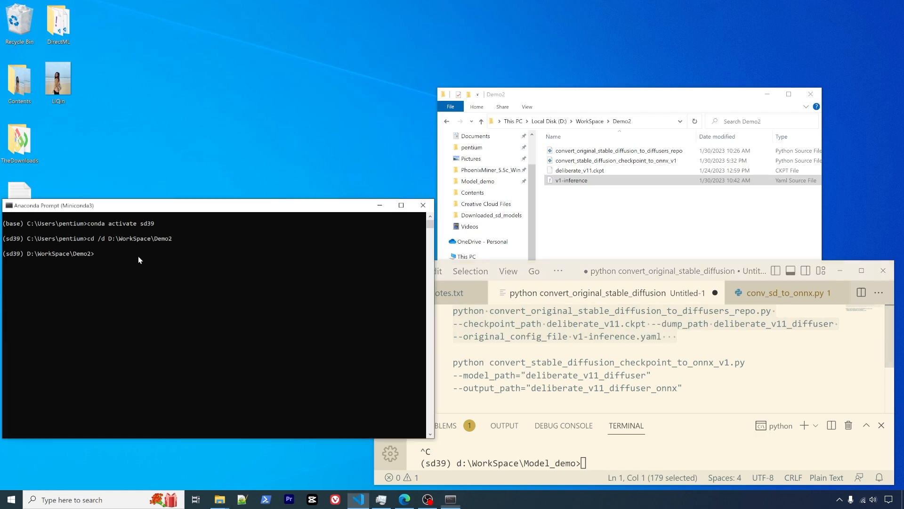
# - Run the diffusers conversion command for deliberate_v11.ckpt, then interrupt it with Ctrl+C
pyautogui.write('python convert_original_stable_diffusion_to_diffusers_repo.py --checkpoint_path deliberate_v11.ckpt --dump_path deliberate_v11_diffuser --original_config_file v1-inference.yaml')
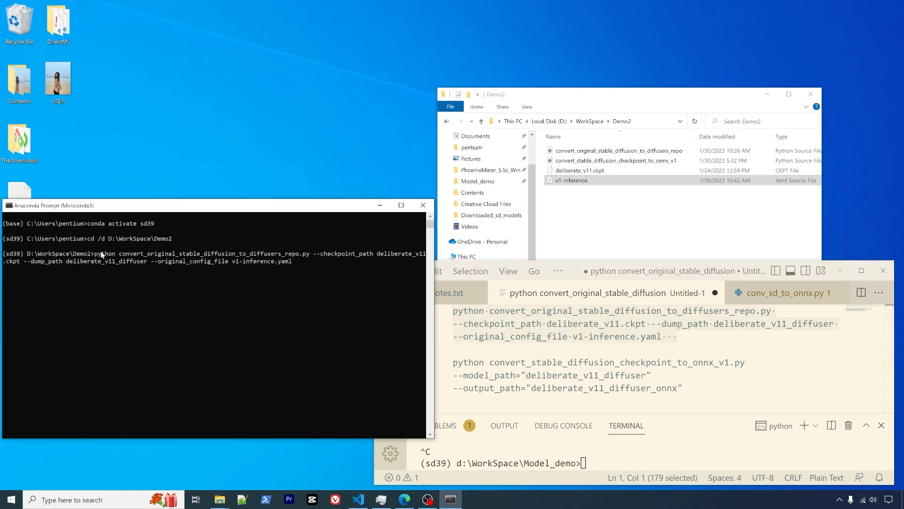
pyautogui.moveTo(177, 253)
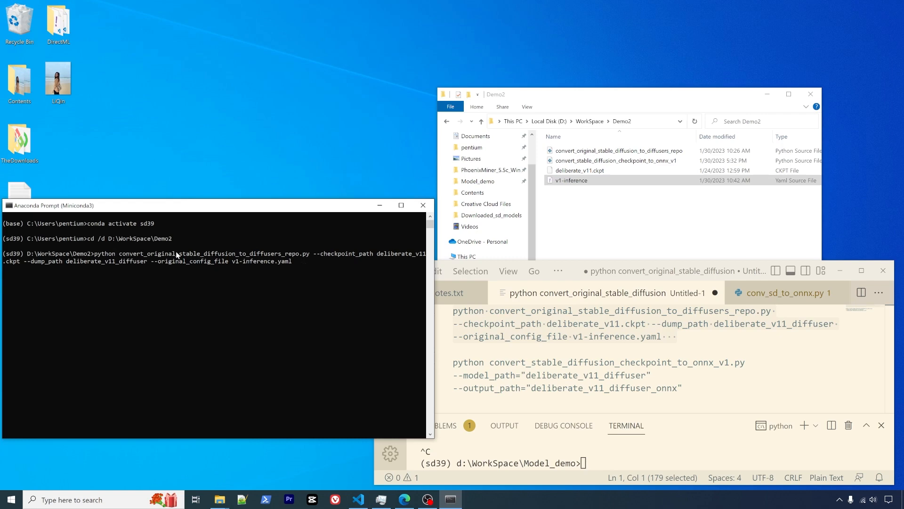
pyautogui.moveTo(177, 258)
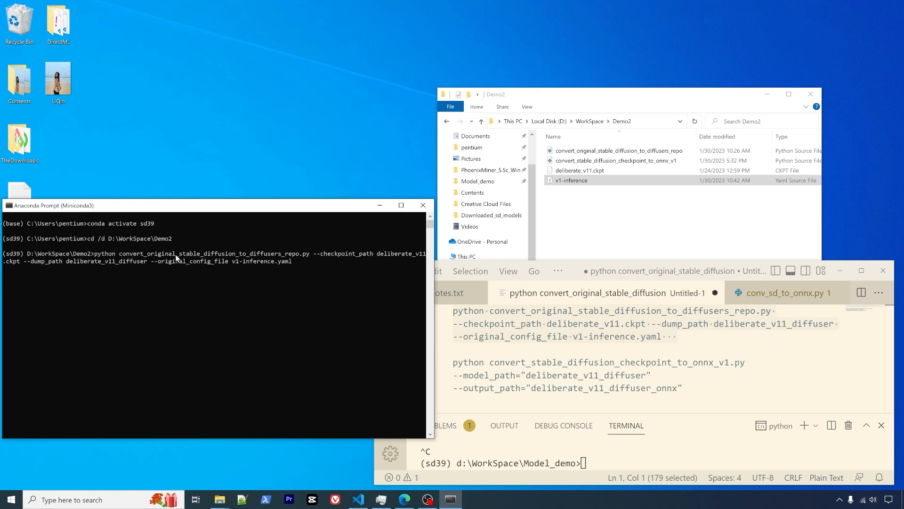
pyautogui.moveTo(310, 261)
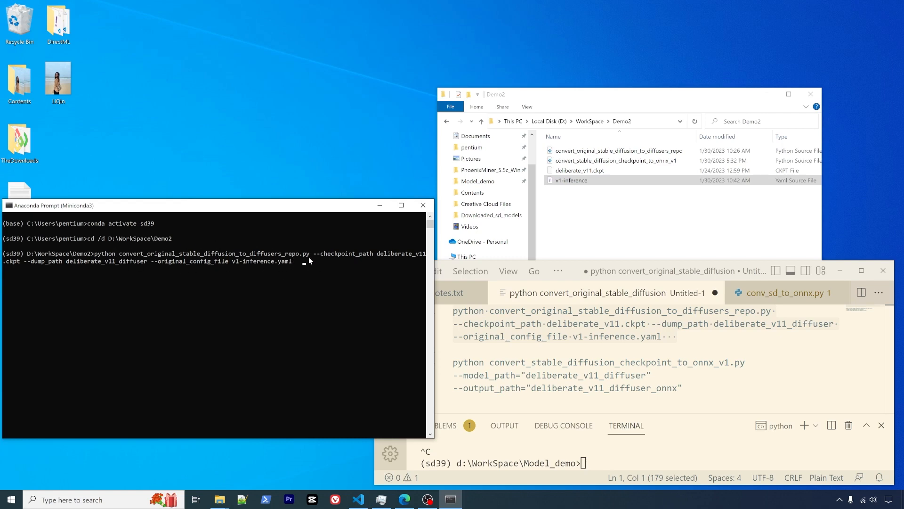
pyautogui.moveTo(332, 253)
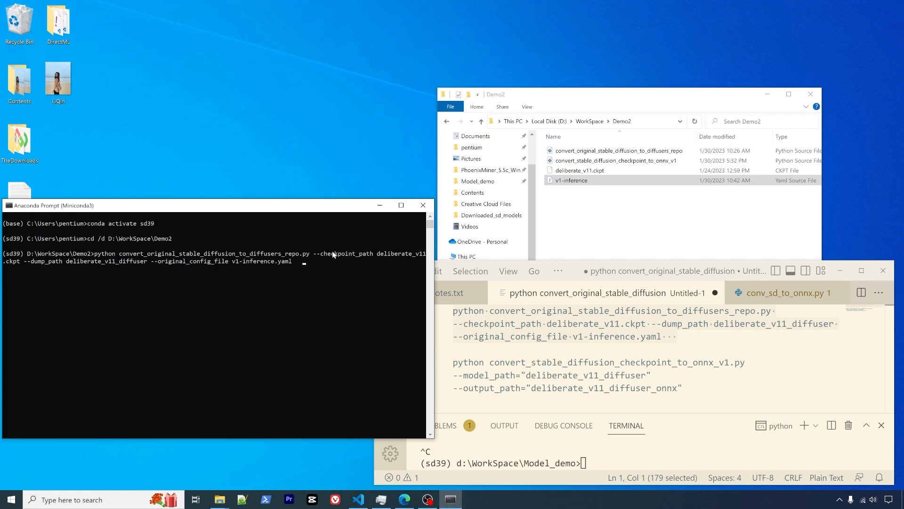
pyautogui.moveTo(344, 258)
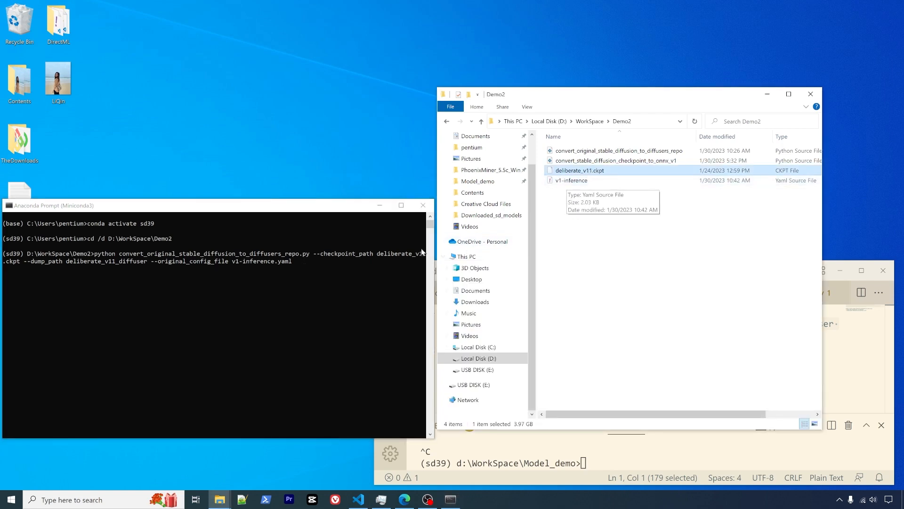
pyautogui.moveTo(377, 257)
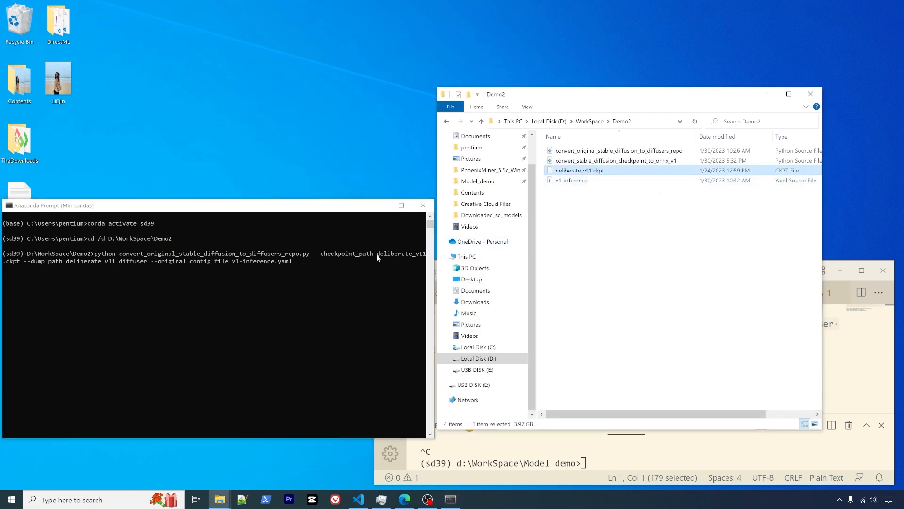
pyautogui.moveTo(400, 260)
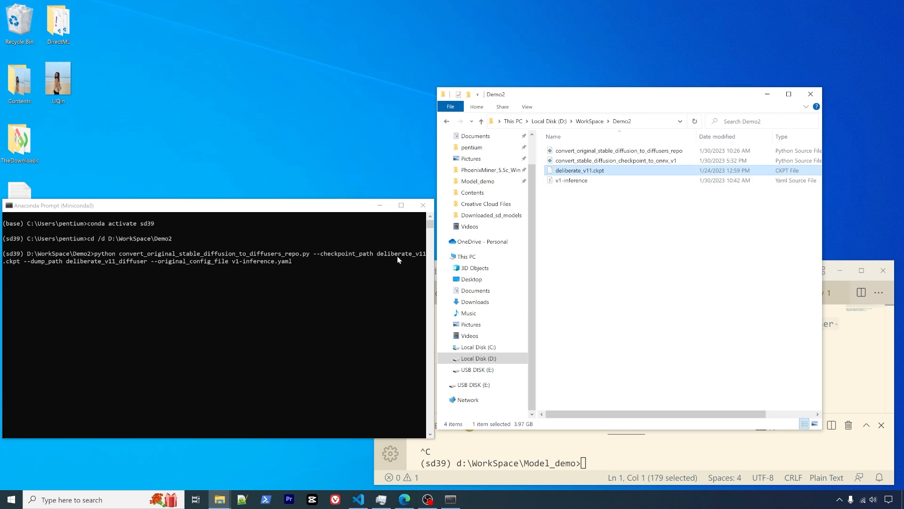
pyautogui.moveTo(41, 264)
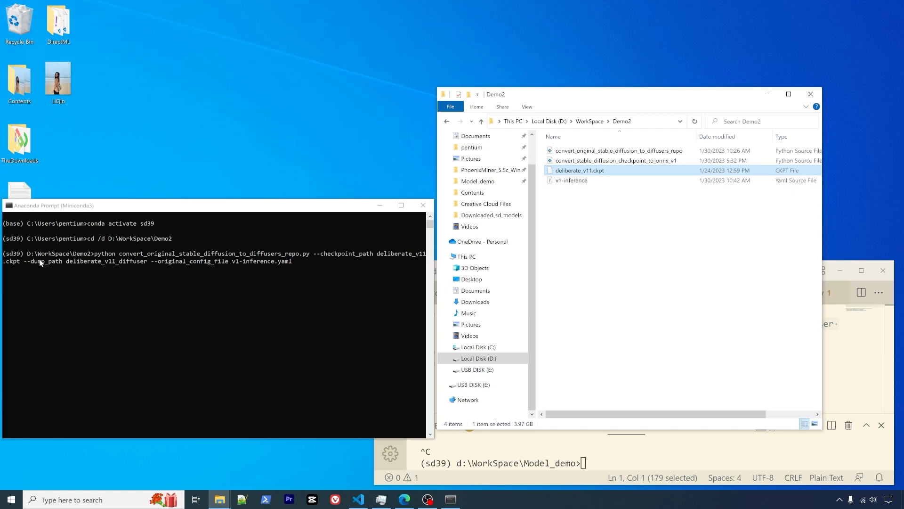
pyautogui.moveTo(67, 264)
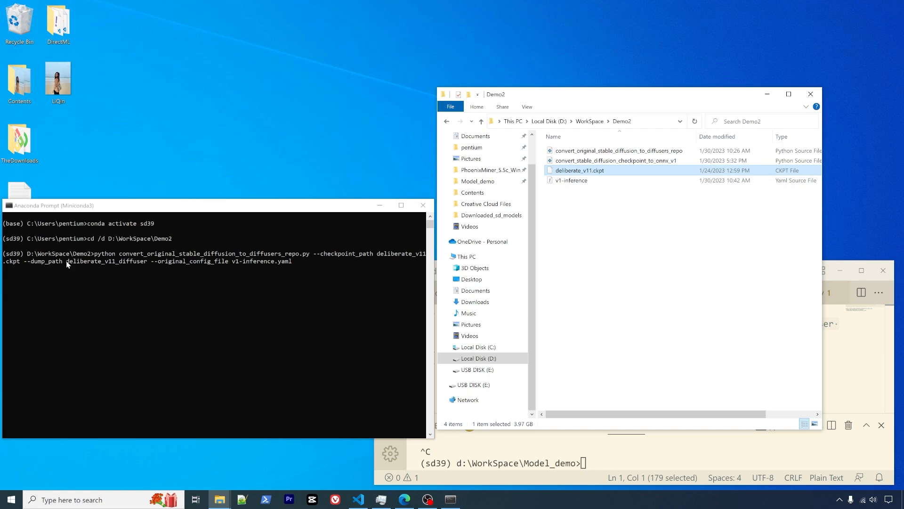
pyautogui.moveTo(95, 265)
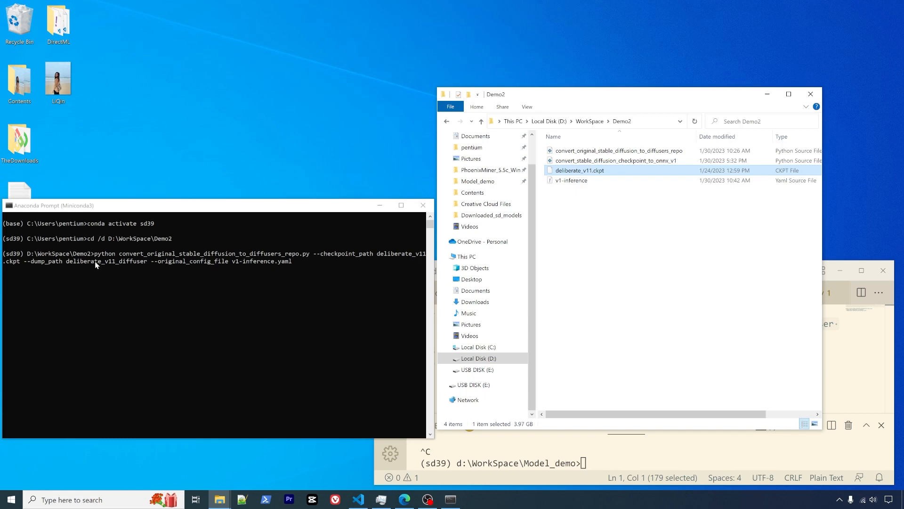
pyautogui.moveTo(130, 265)
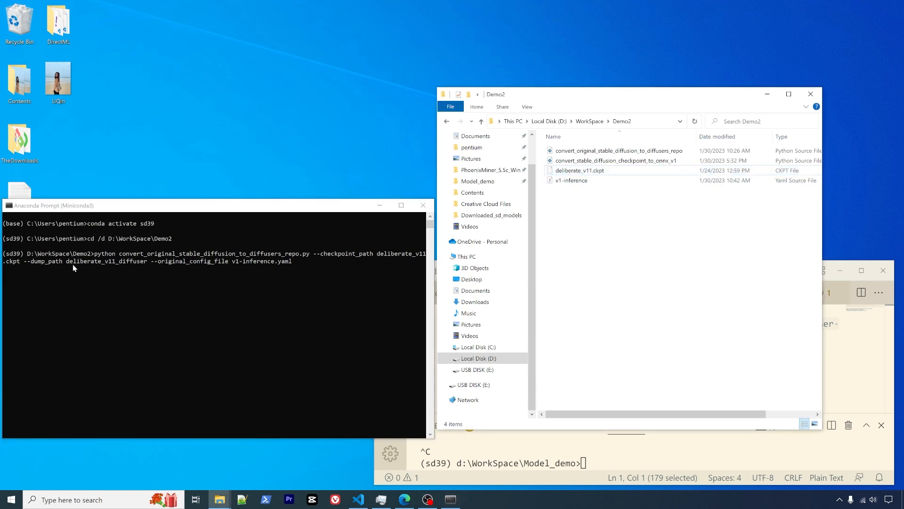
pyautogui.moveTo(121, 266)
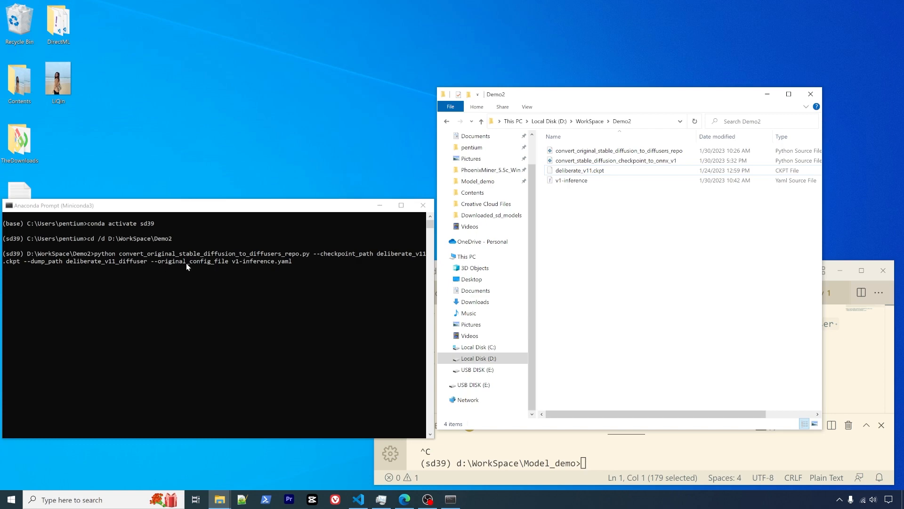
pyautogui.moveTo(165, 264)
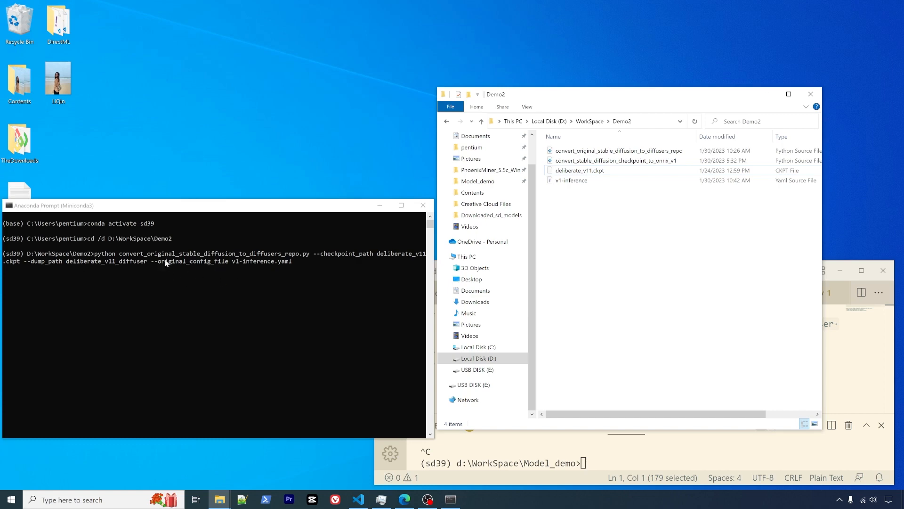
pyautogui.moveTo(273, 267)
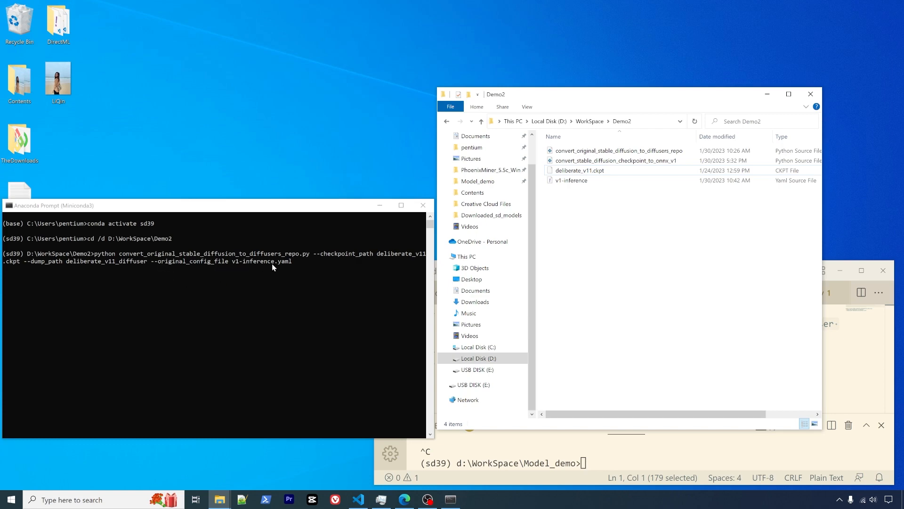
pyautogui.moveTo(285, 267)
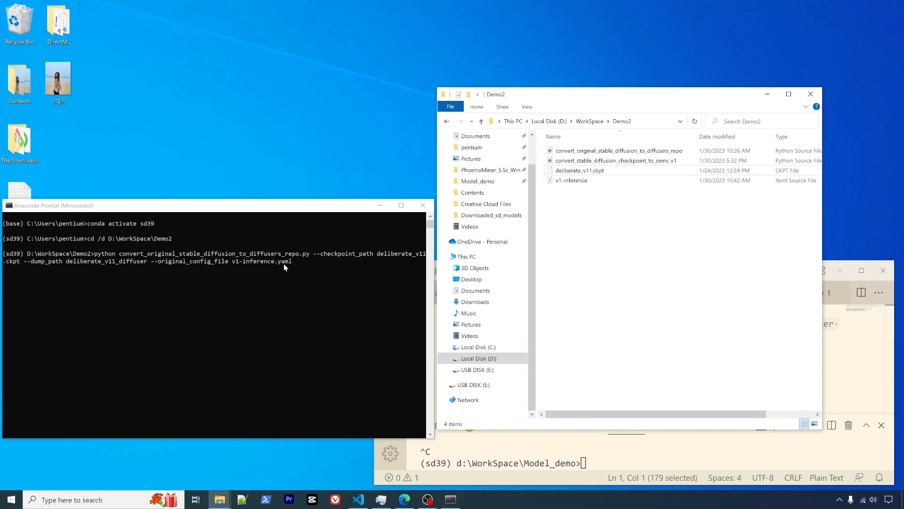
pyautogui.moveTo(278, 275)
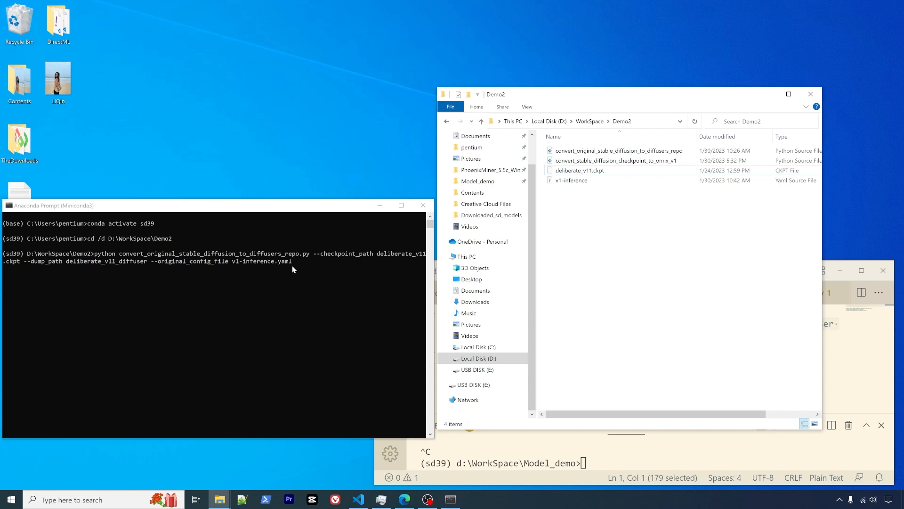
pyautogui.click(580, 170)
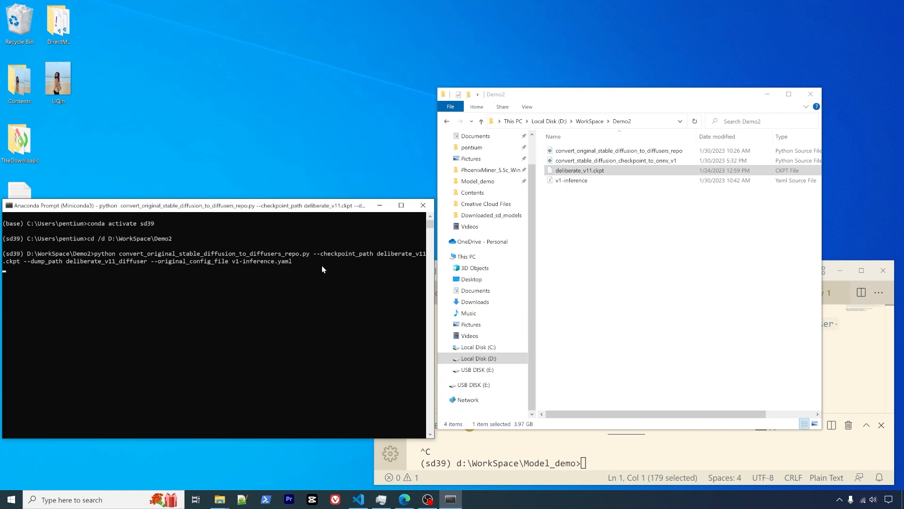
pyautogui.moveTo(317, 270)
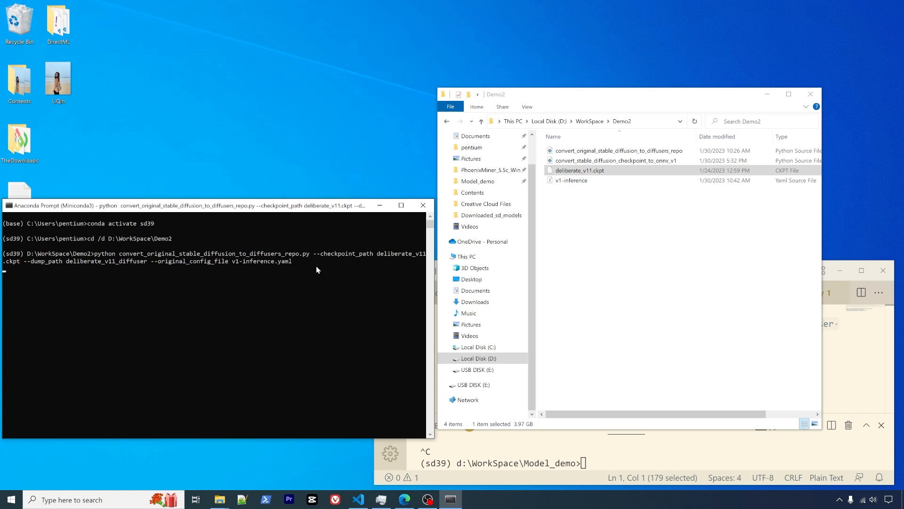
pyautogui.press('ctrl+c')
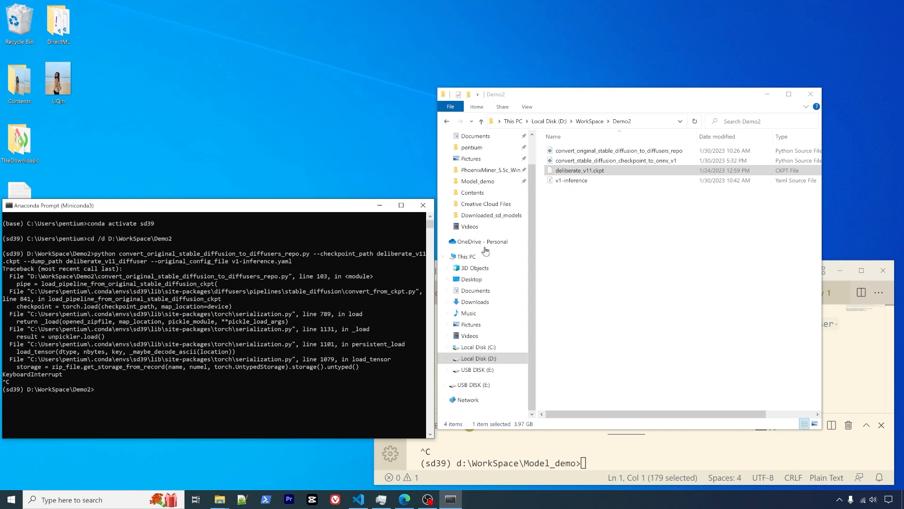
pyautogui.moveTo(655, 234)
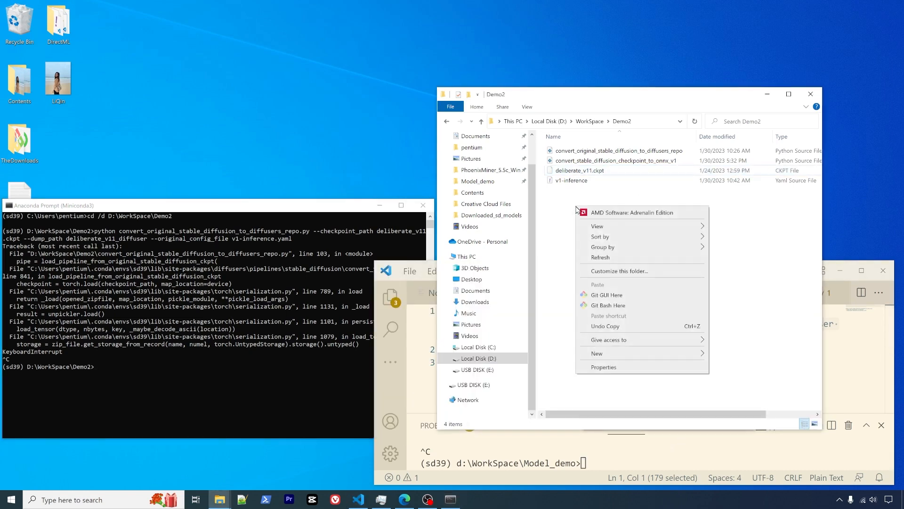
# - Create a new folder named deliberate_v11_diffuser in Demo2
pyautogui.click(568, 210)
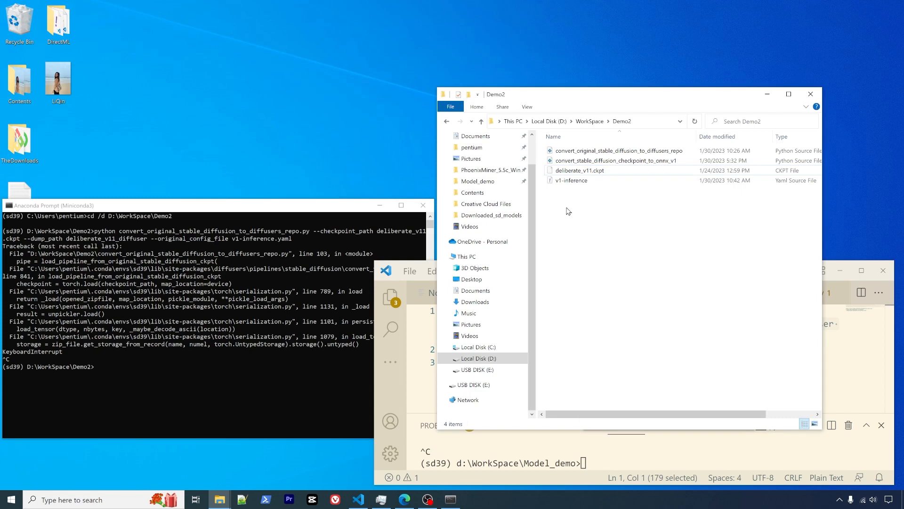
pyautogui.rightClick(568, 211)
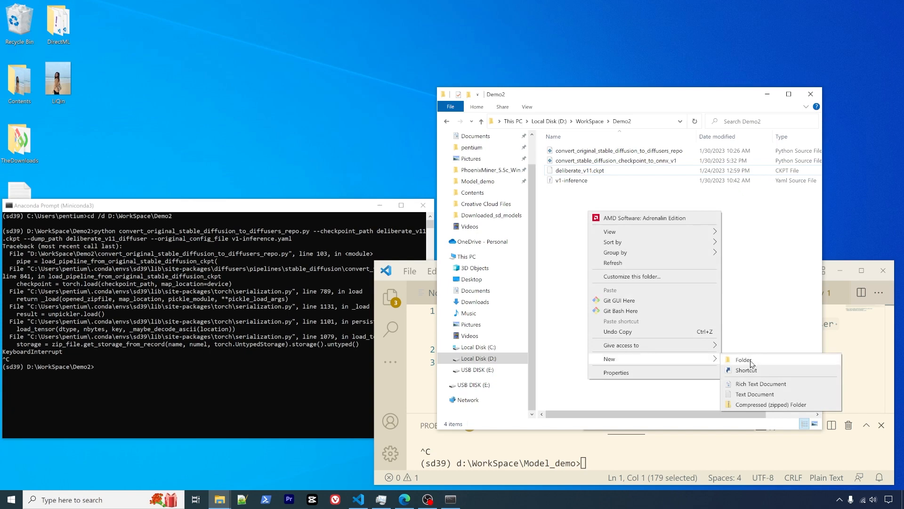
pyautogui.click(744, 360)
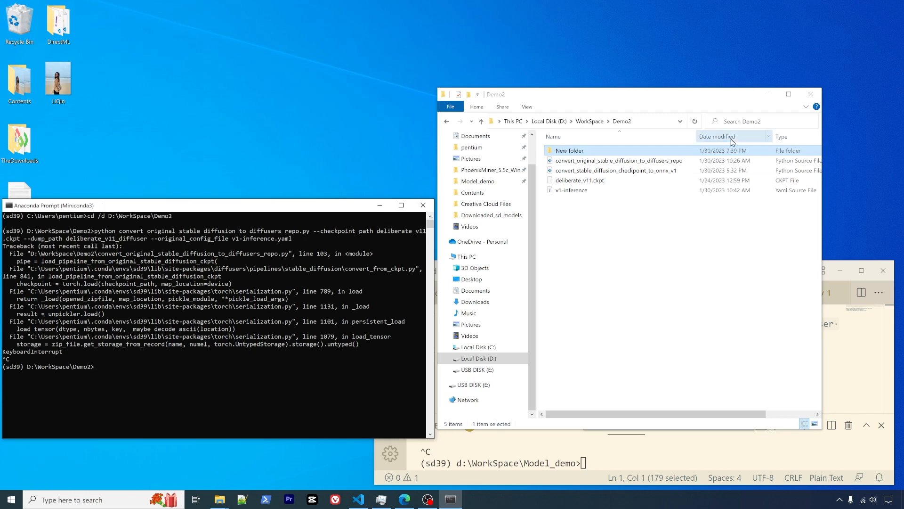
pyautogui.write('deliberate_v11_diffuser')
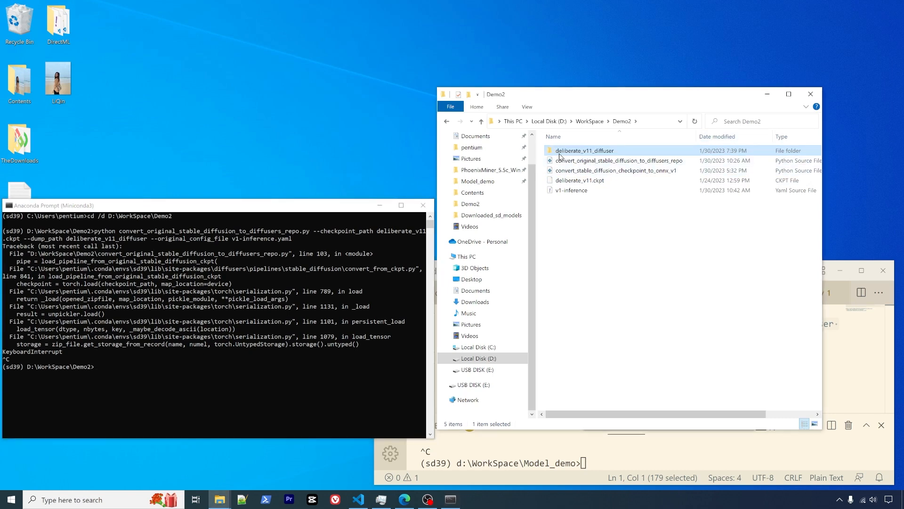
pyautogui.moveTo(621, 156)
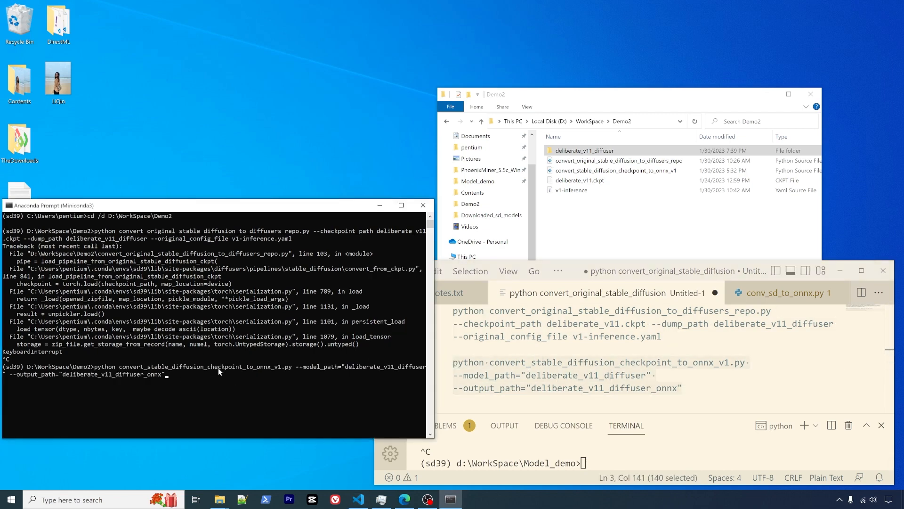
pyautogui.moveTo(240, 363)
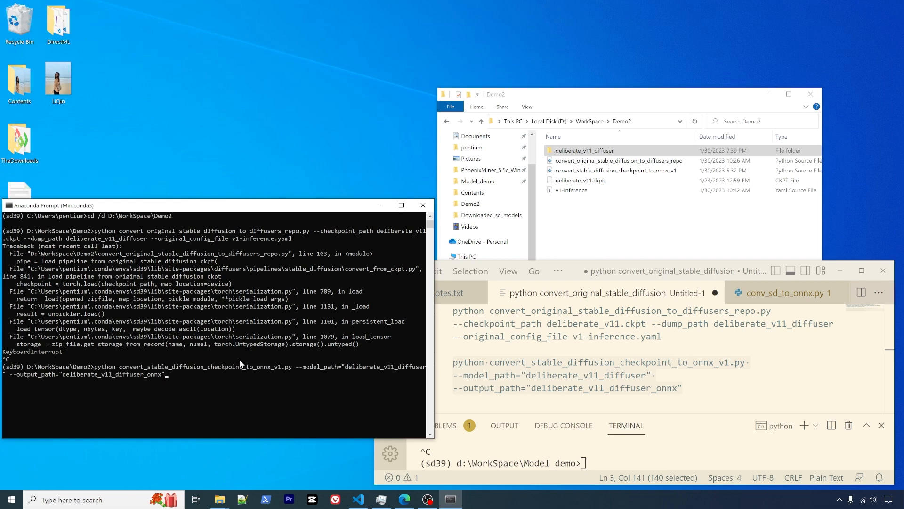
pyautogui.moveTo(240, 371)
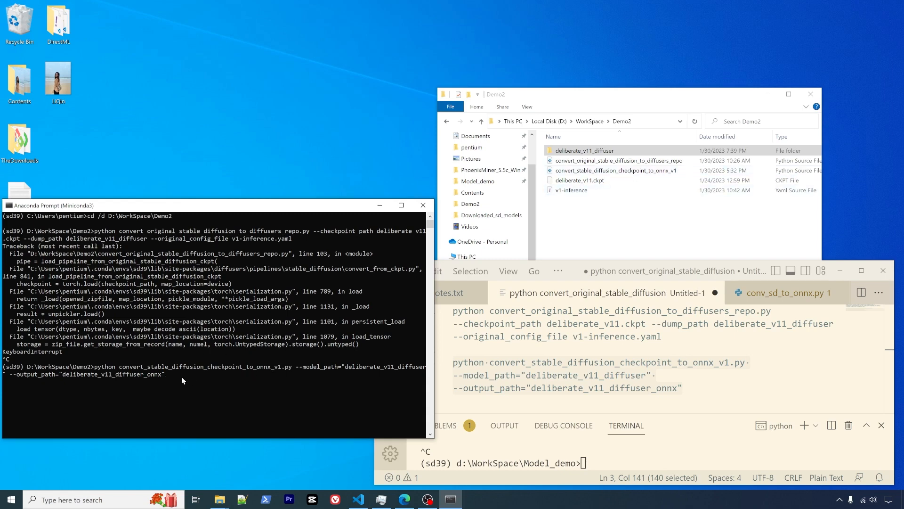
pyautogui.moveTo(162, 373)
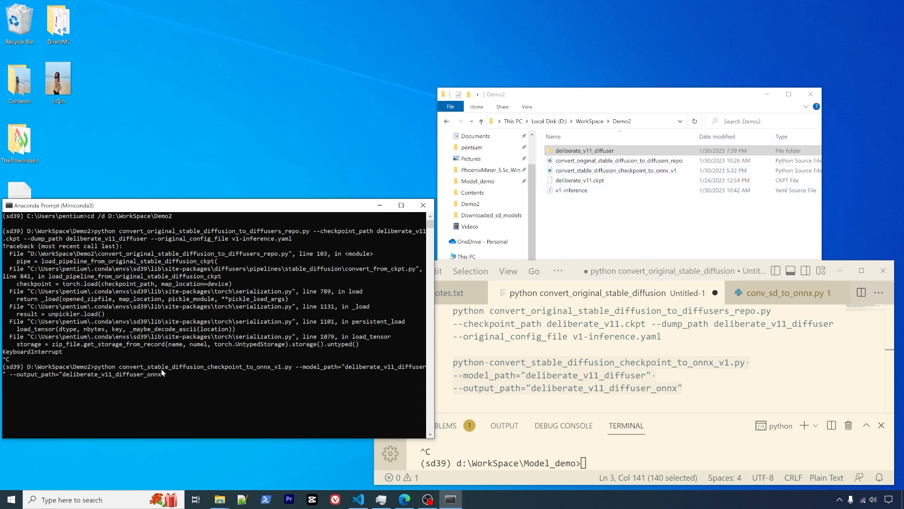
pyautogui.moveTo(282, 370)
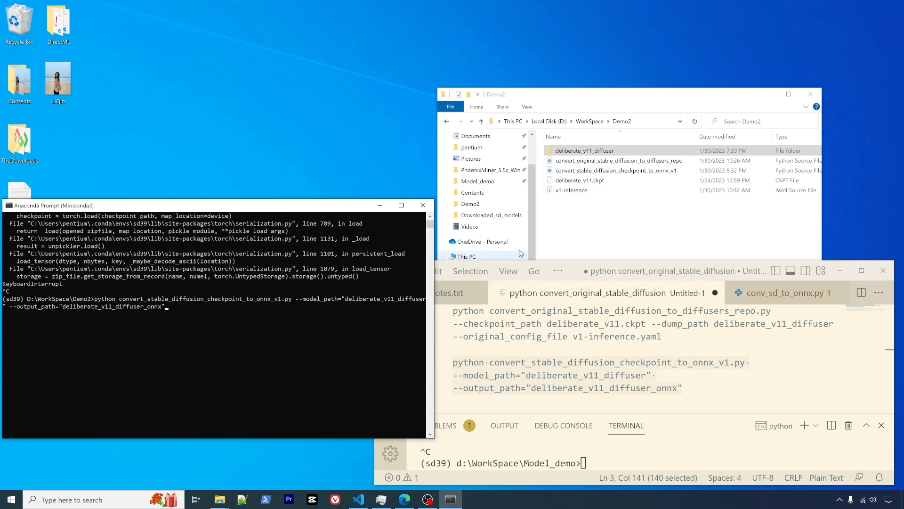
# - Refocus Anaconda Prompt holding the deliberate_v11_diffuser to deliberate_v11_diffuser_onnx ONNX command
pyautogui.click(616, 170)
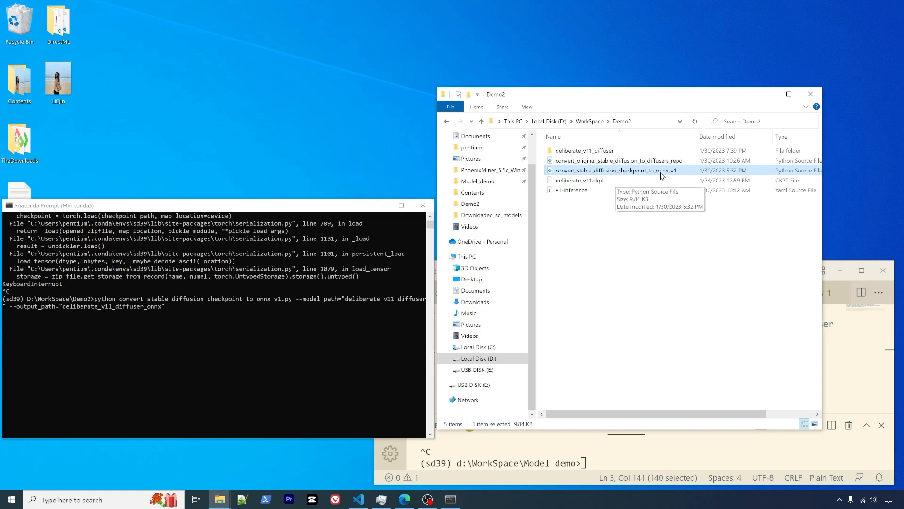
pyautogui.moveTo(671, 175)
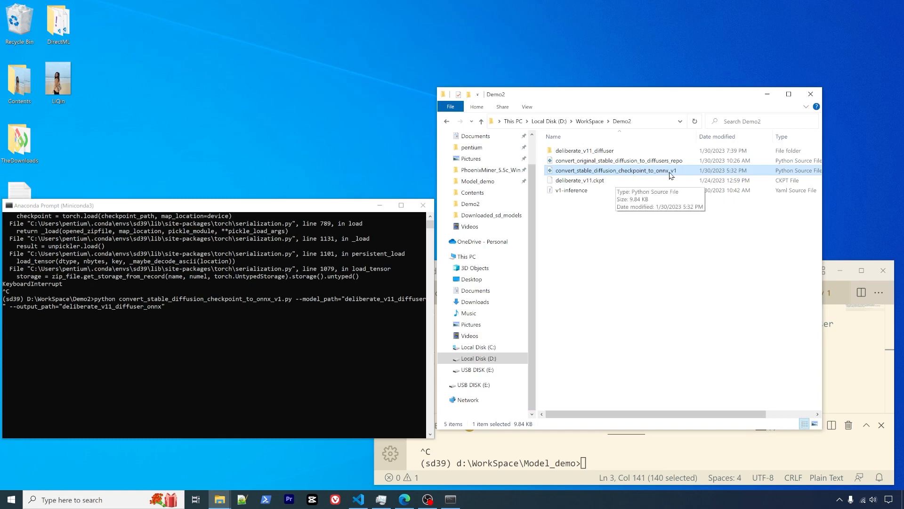
pyautogui.moveTo(399, 297)
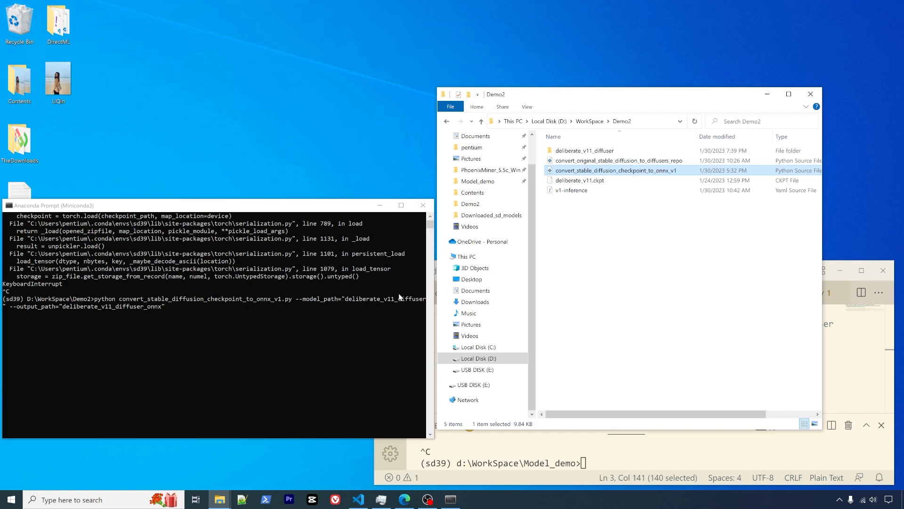
pyautogui.click(584, 150)
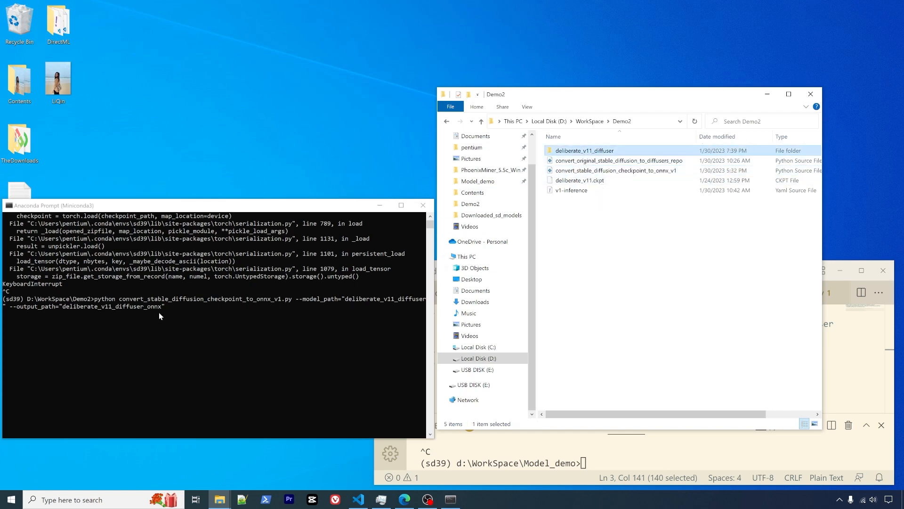
pyautogui.moveTo(230, 324)
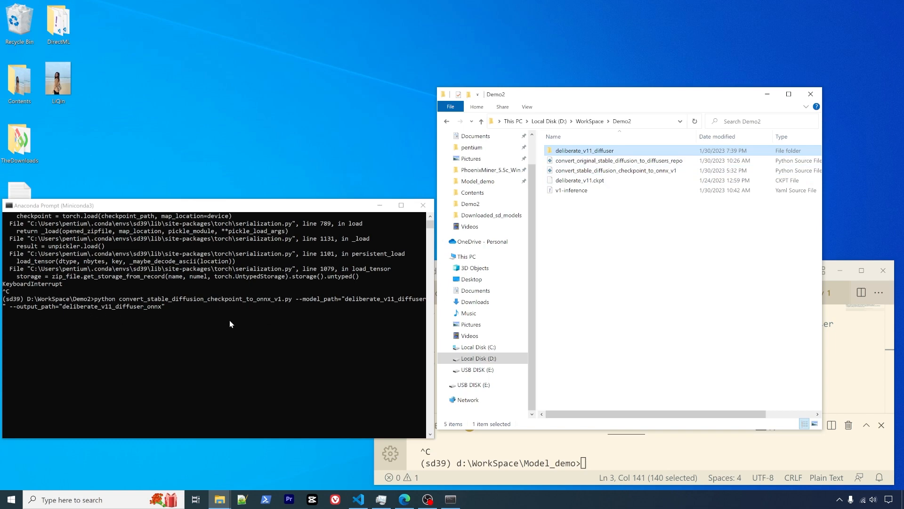
pyautogui.moveTo(66, 310)
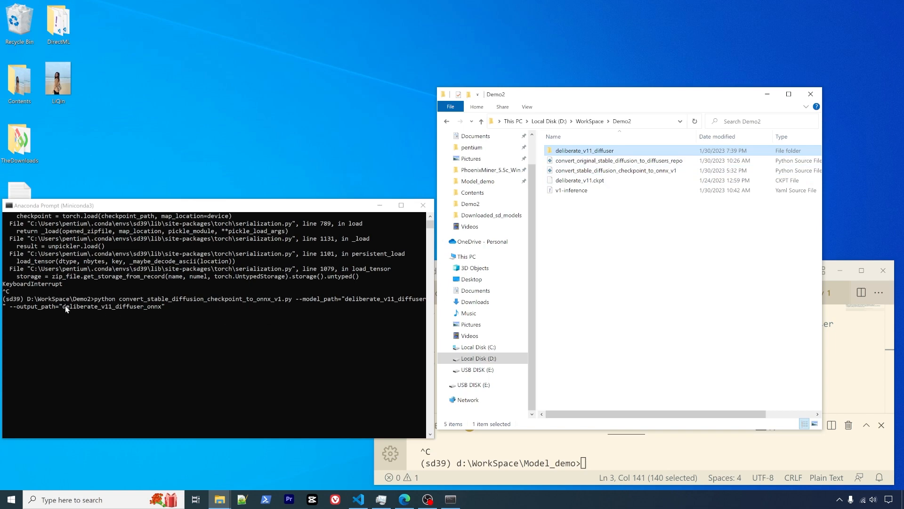
pyautogui.moveTo(78, 310)
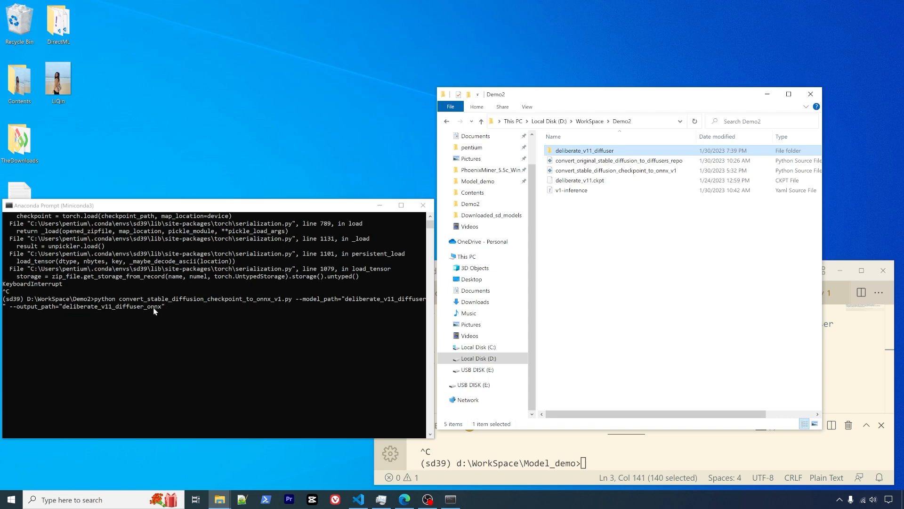
pyautogui.moveTo(164, 327)
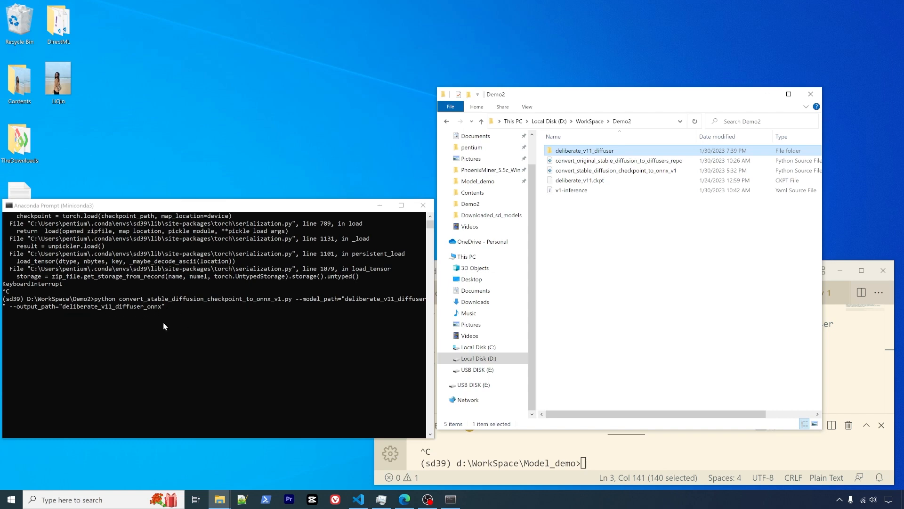
pyautogui.moveTo(64, 309)
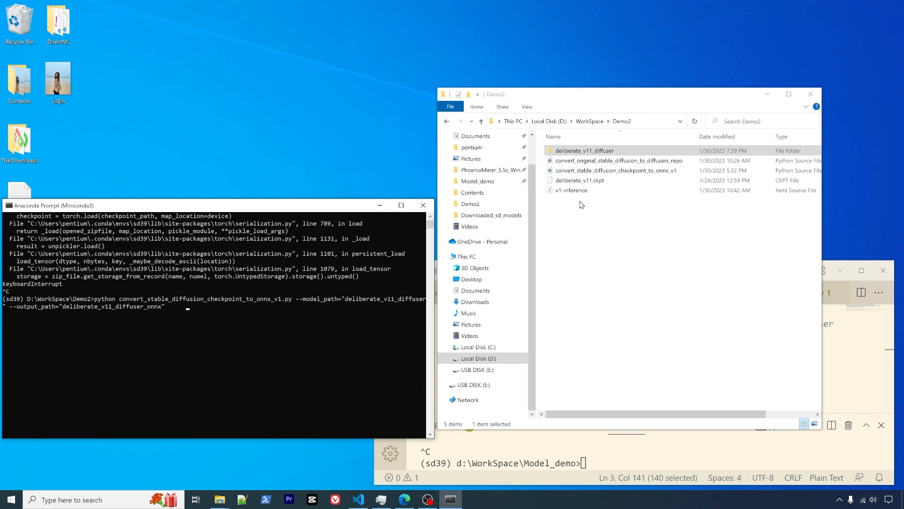
# - Check the existing deliberate_v11_diffuser_onnx in WorkSpace > Model_demo > model, then return to WorkSpace
pyautogui.rightClick(582, 226)
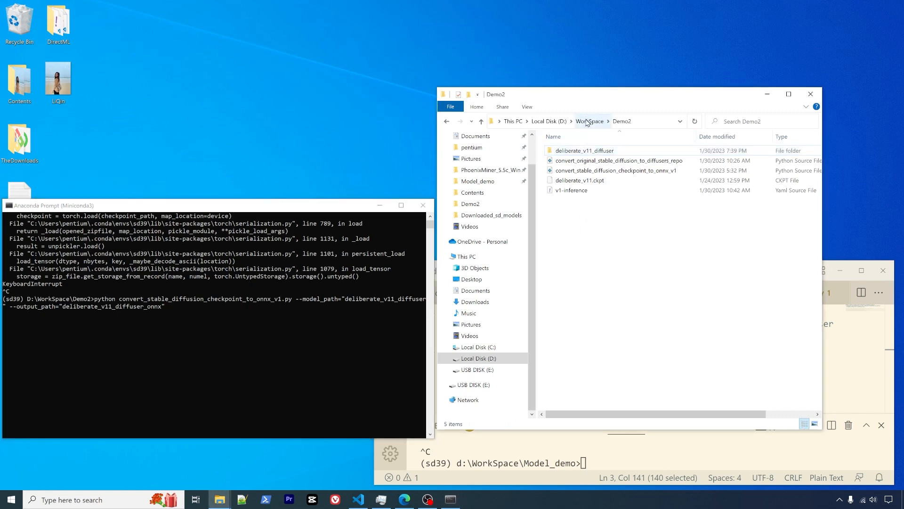
pyautogui.moveTo(269, 351)
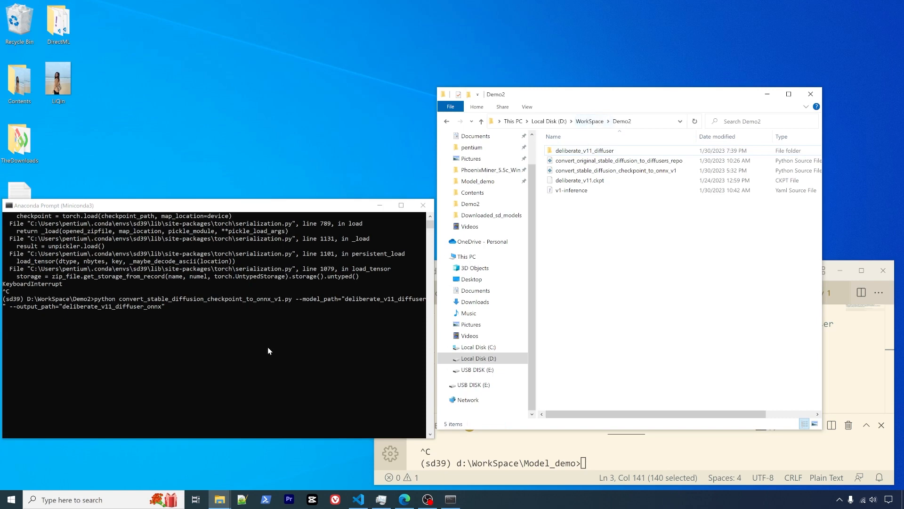
pyautogui.moveTo(205, 319)
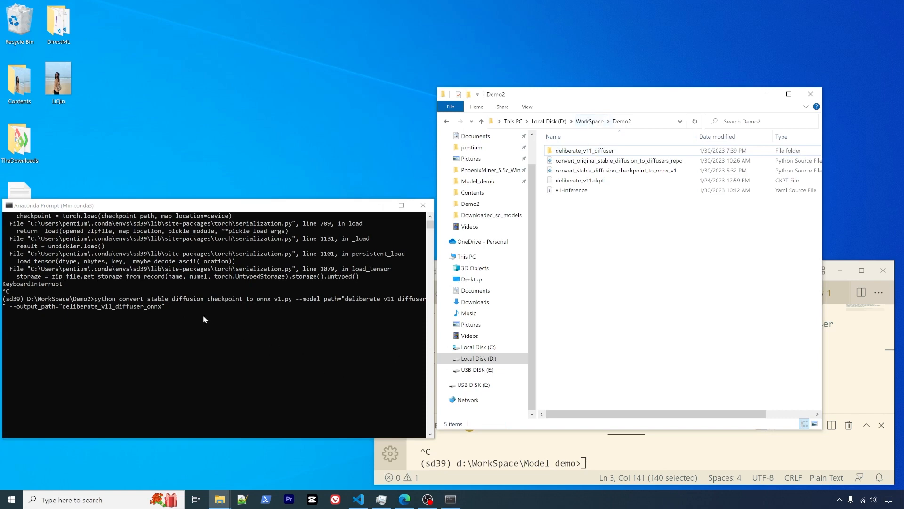
pyautogui.click(589, 122)
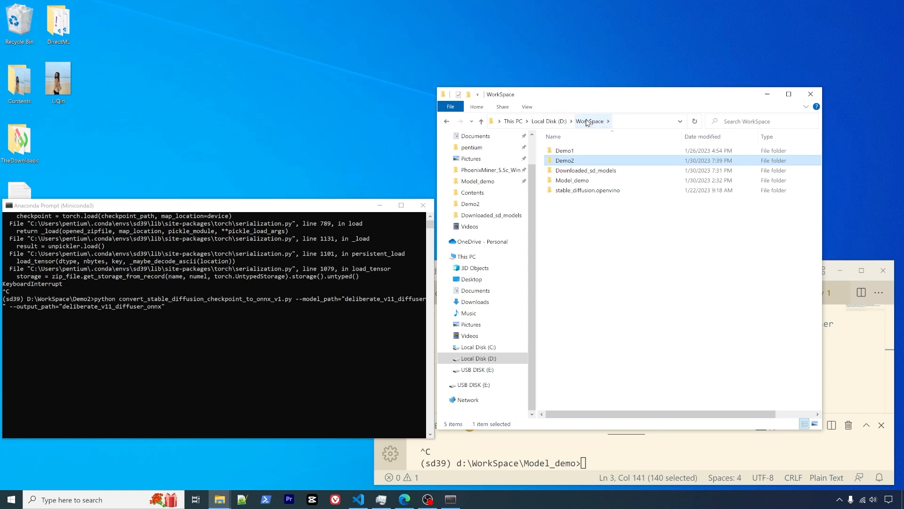
pyautogui.moveTo(577, 181)
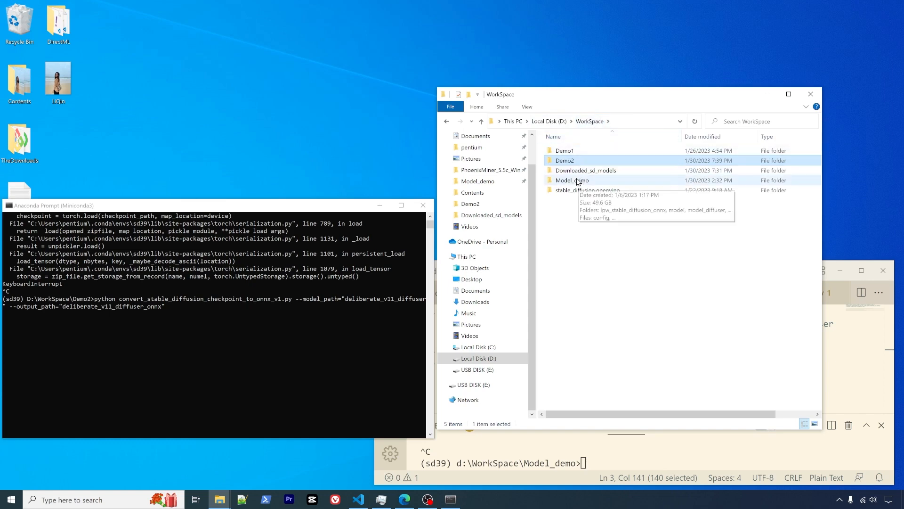
pyautogui.doubleClick(571, 180)
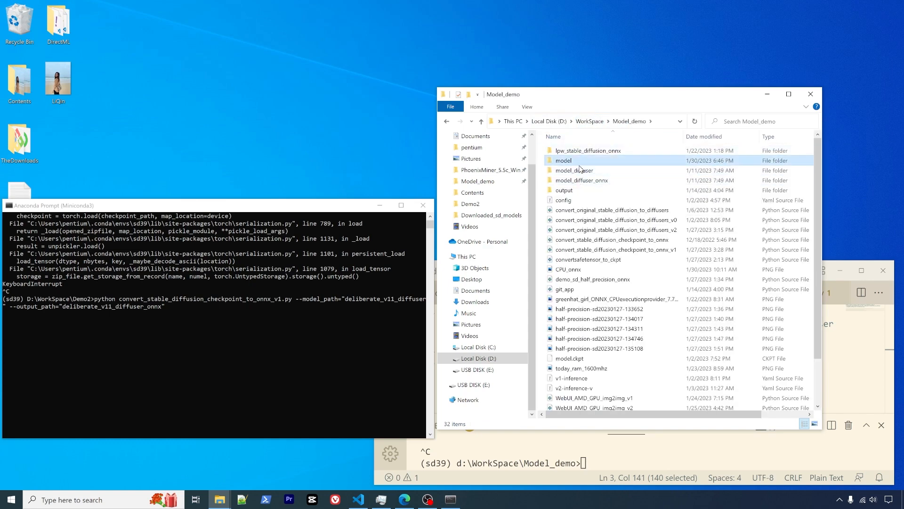
pyautogui.doubleClick(563, 160)
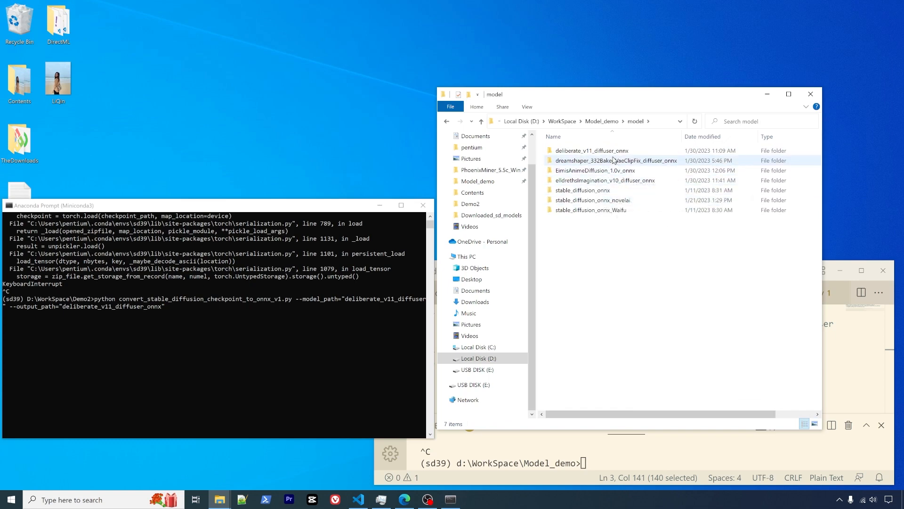
pyautogui.click(592, 150)
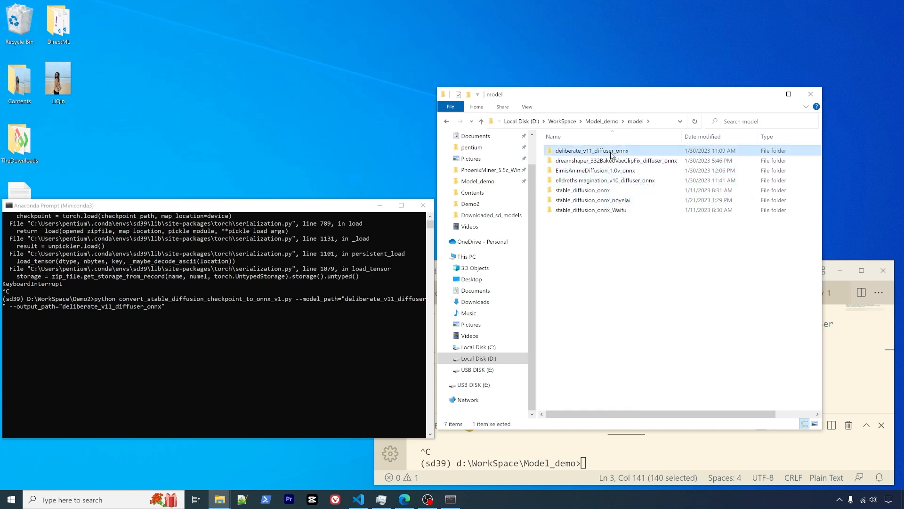
pyautogui.click(562, 121)
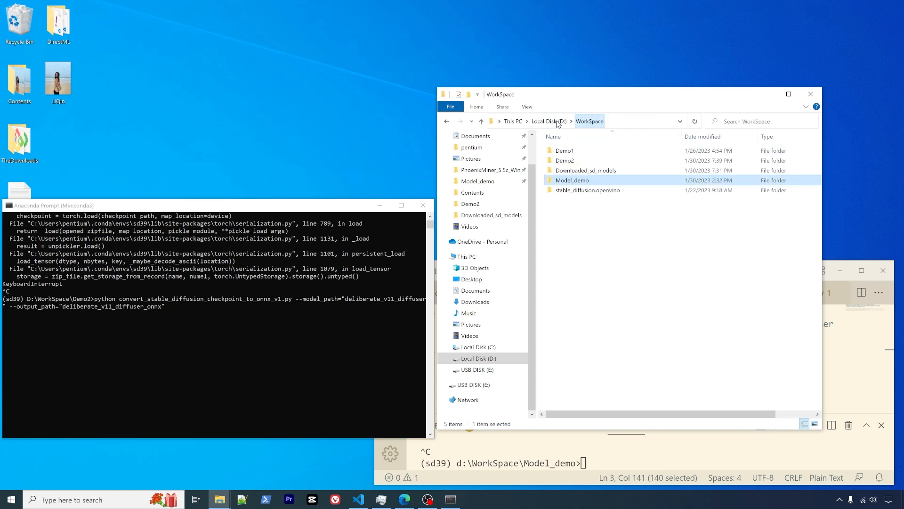
pyautogui.doubleClick(564, 160)
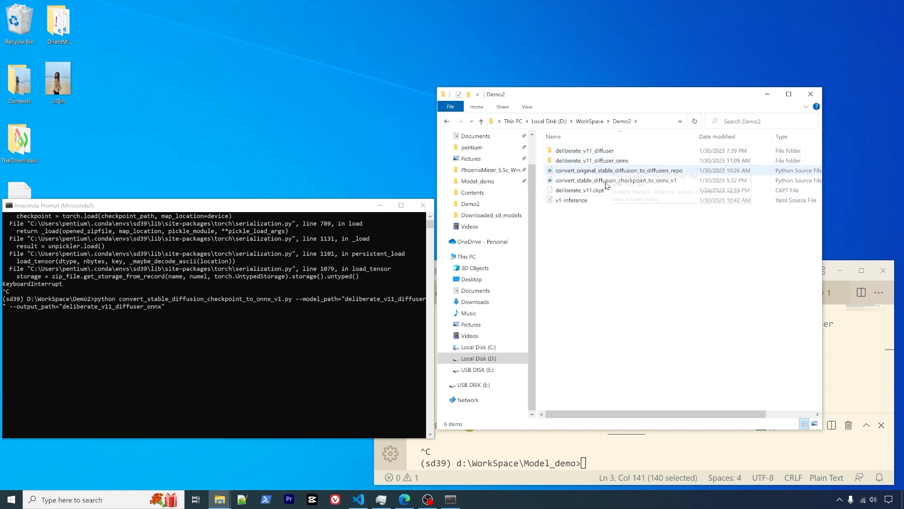
pyautogui.moveTo(615, 167)
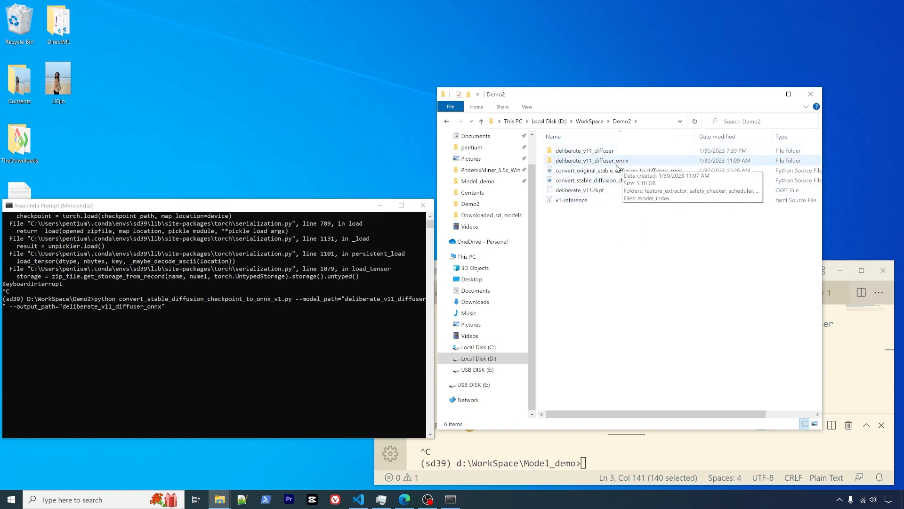
pyautogui.click(591, 160)
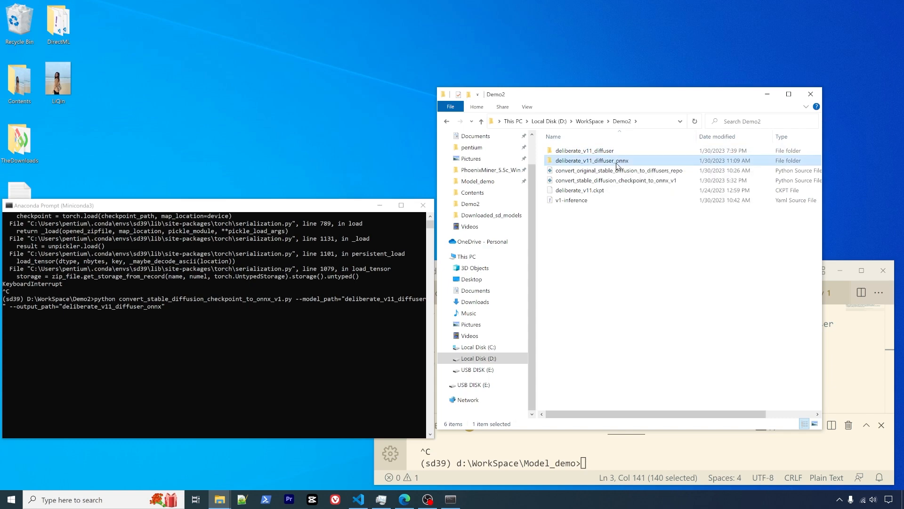
pyautogui.doubleClick(592, 160)
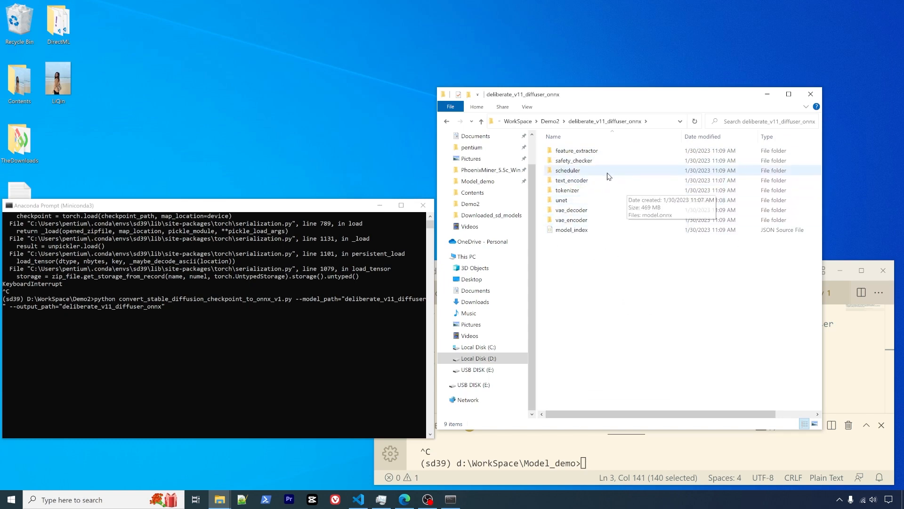
pyautogui.moveTo(591, 181)
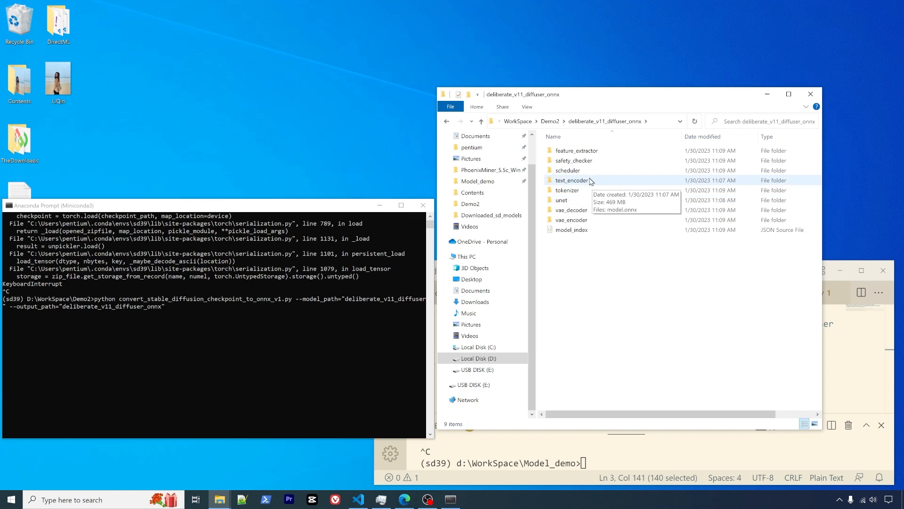
pyautogui.moveTo(604, 185)
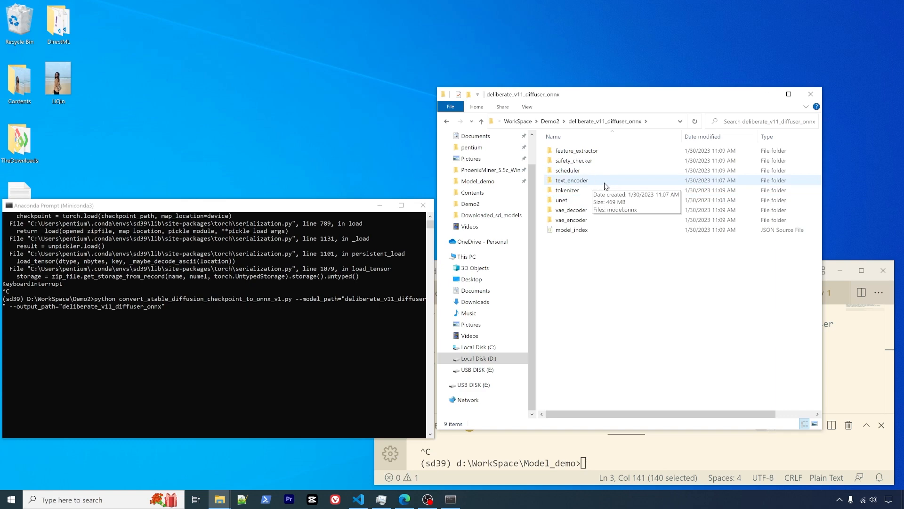
pyautogui.moveTo(597, 138)
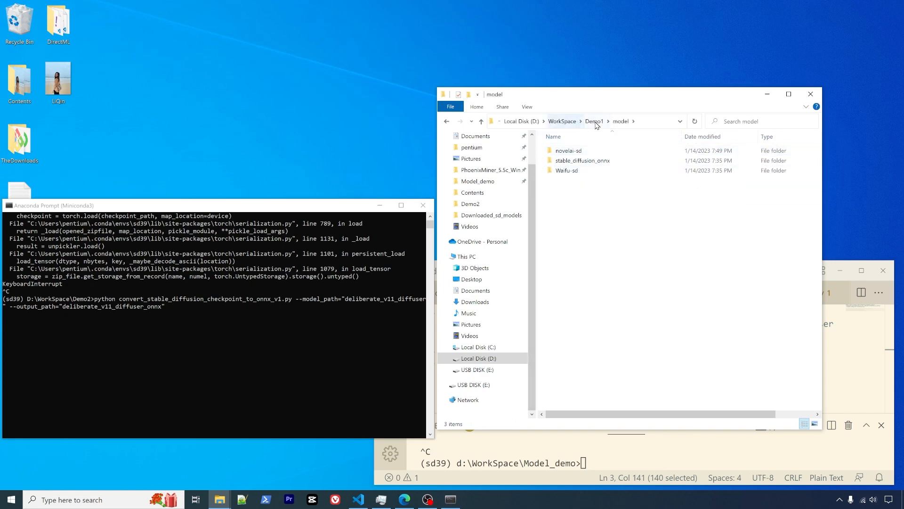
pyautogui.click(595, 121)
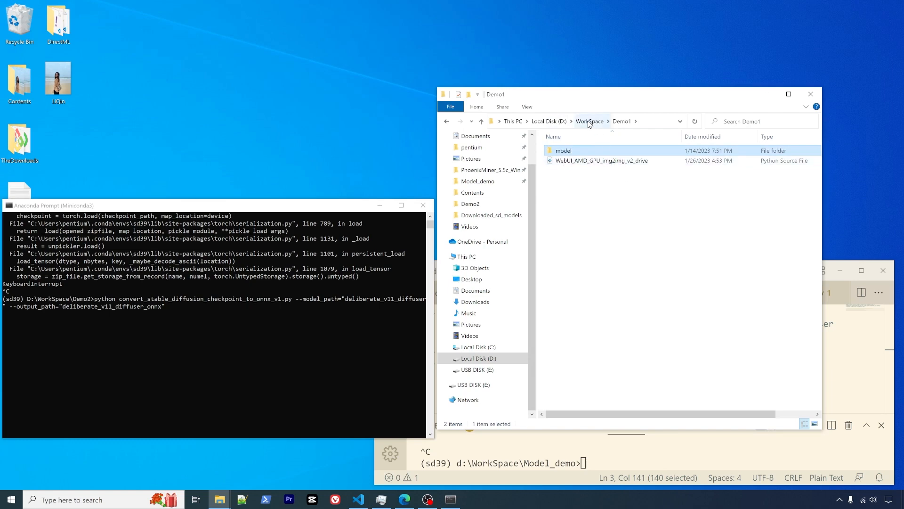
pyautogui.click(590, 121)
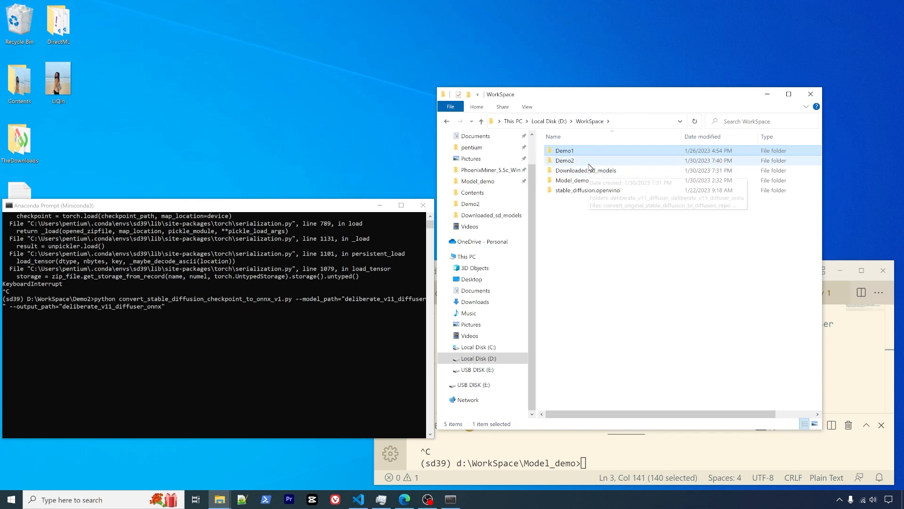
pyautogui.moveTo(588, 181)
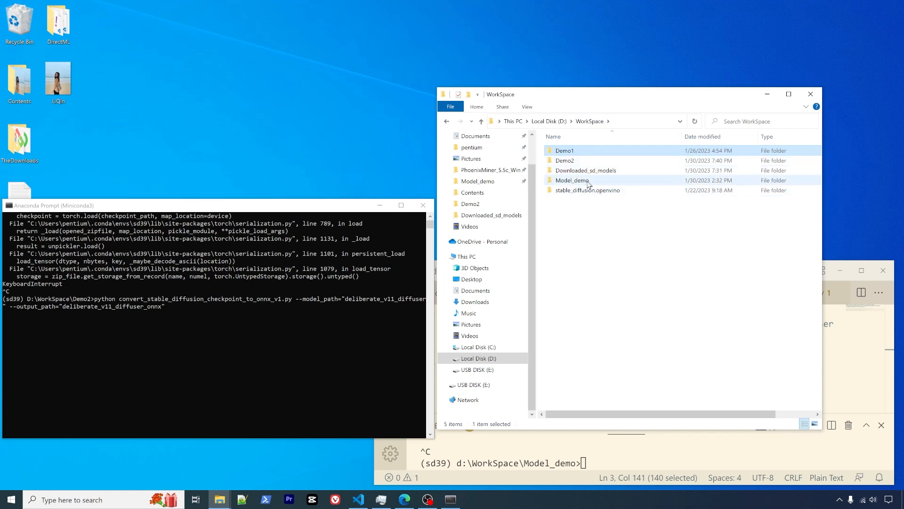